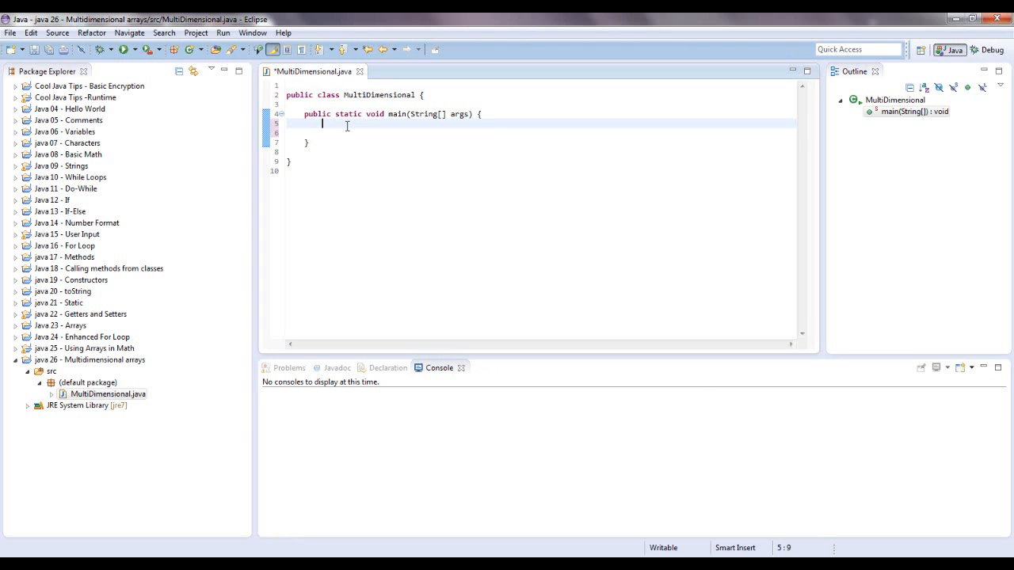
- Declare the int array num initialised with {3,4,5} in main
text(int x)
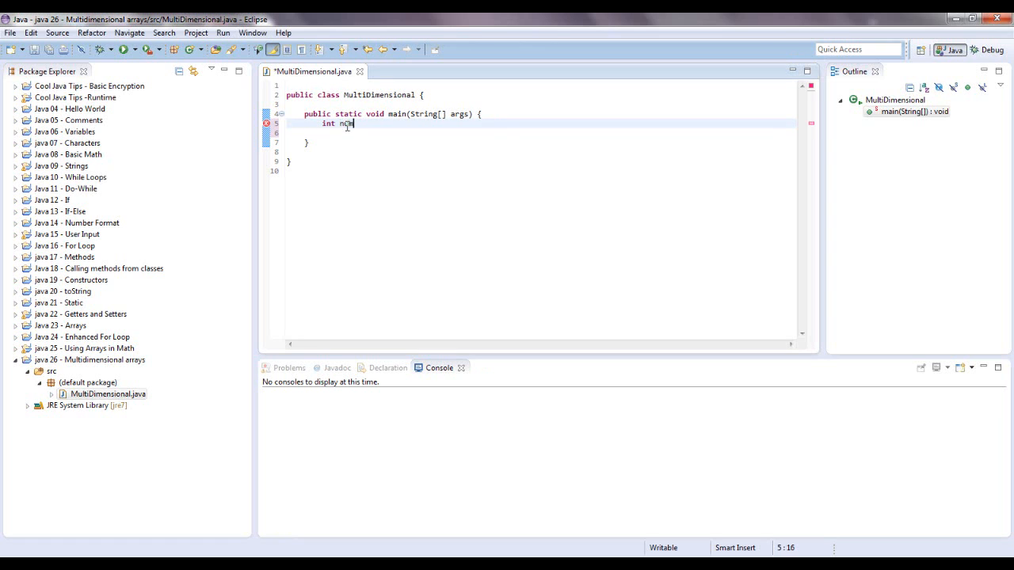
text([] =)
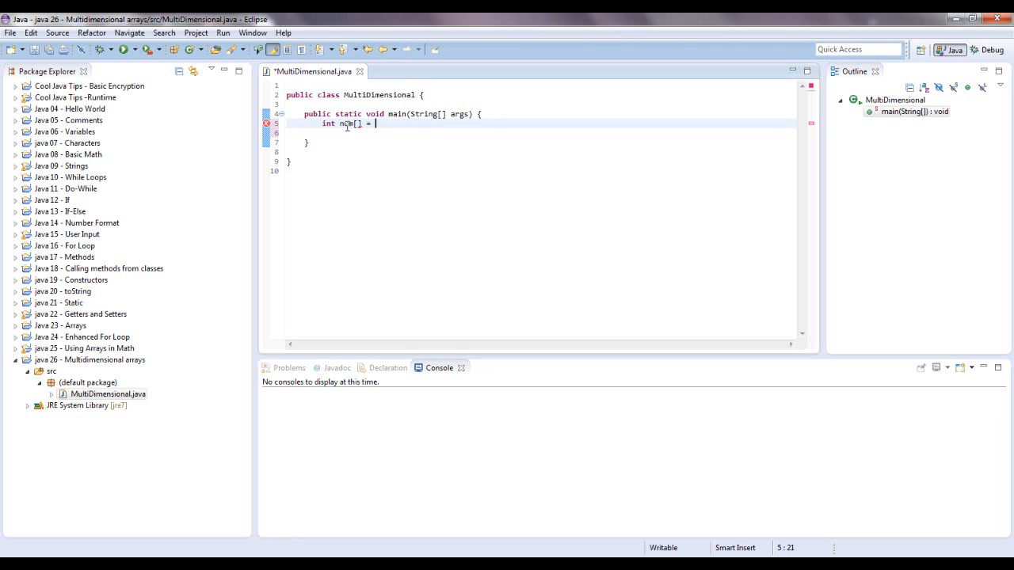
text(})
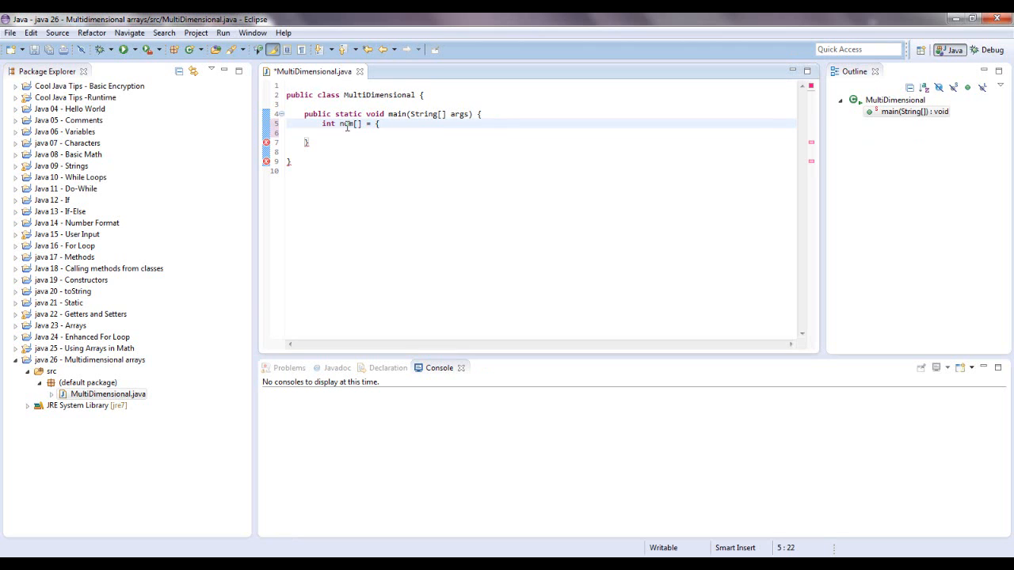
text({3,)
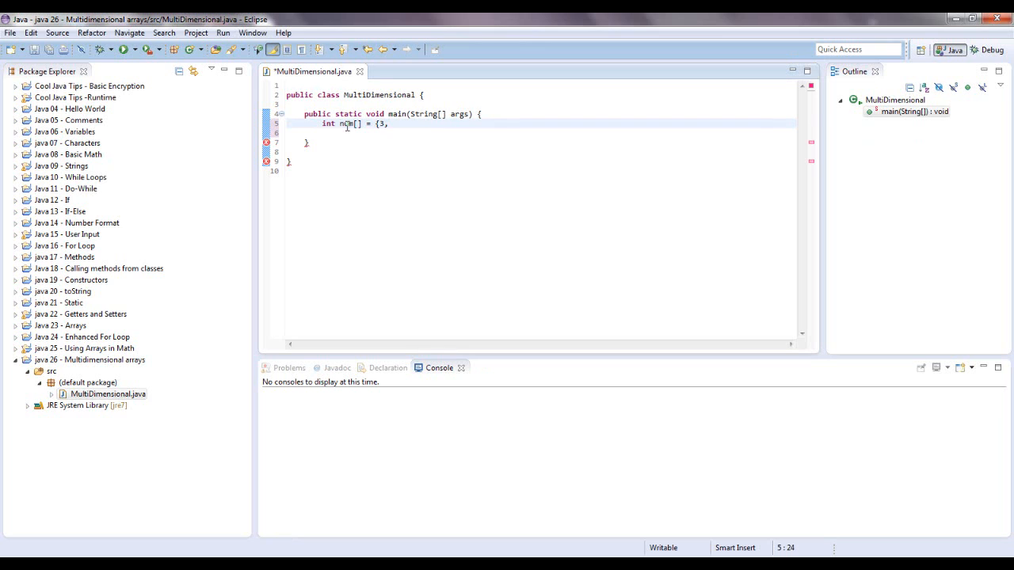
text(4,5)
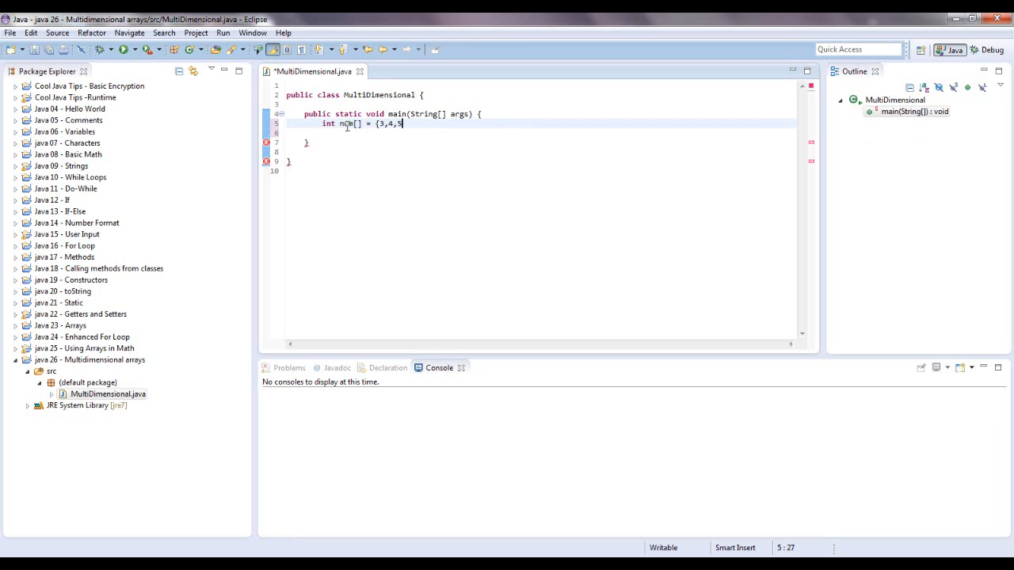
text(})
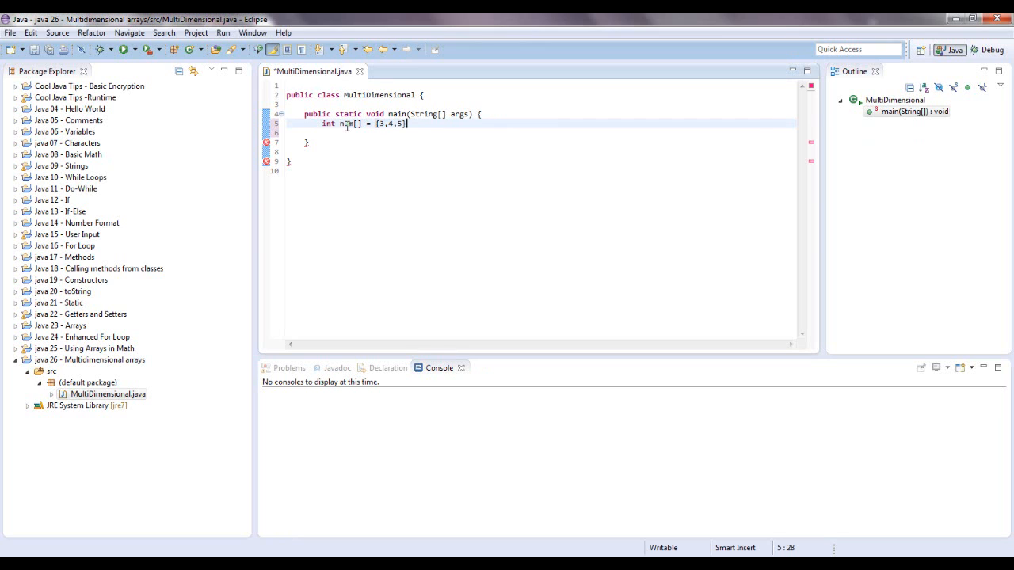
key(Return)
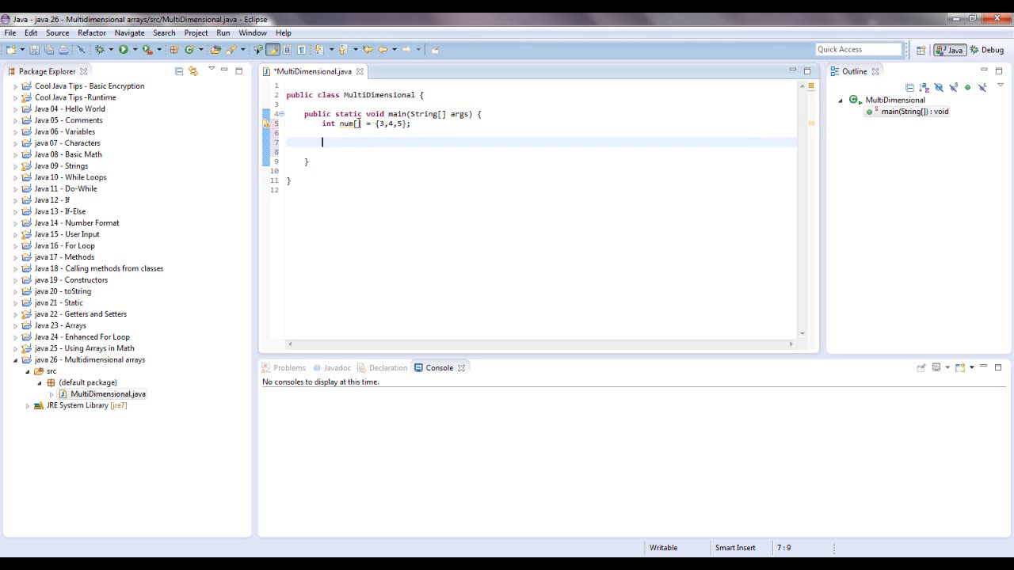
- Add a System.out.println statement printing an indexed element of num
text(sy)
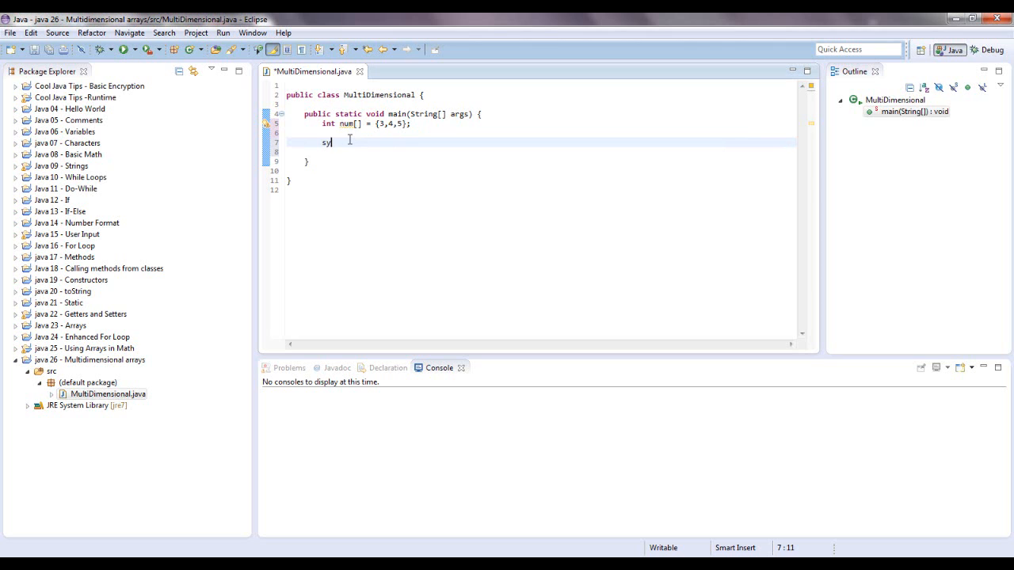
text(System.out.println();)
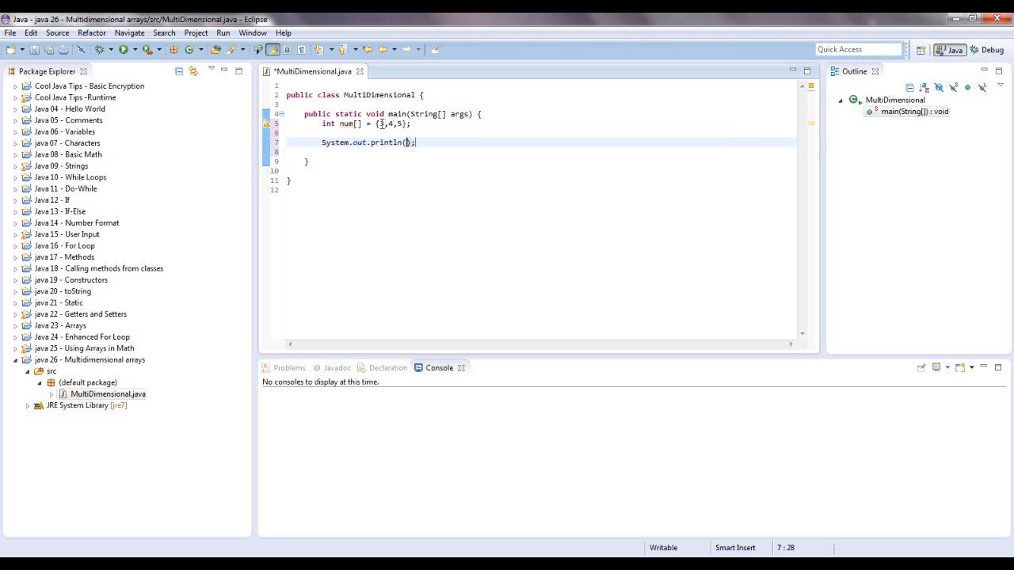
text(num)
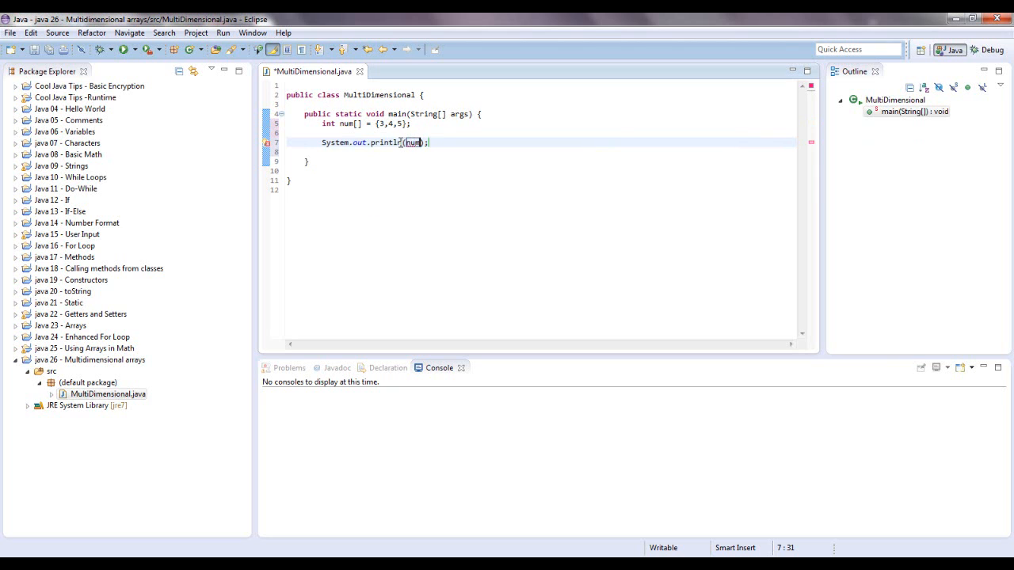
text([])
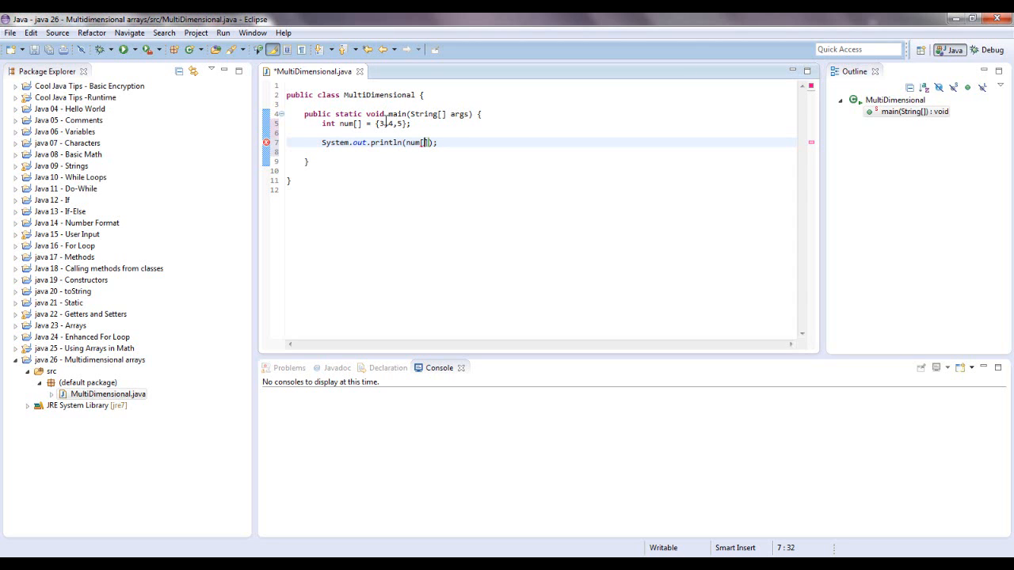
text(h)
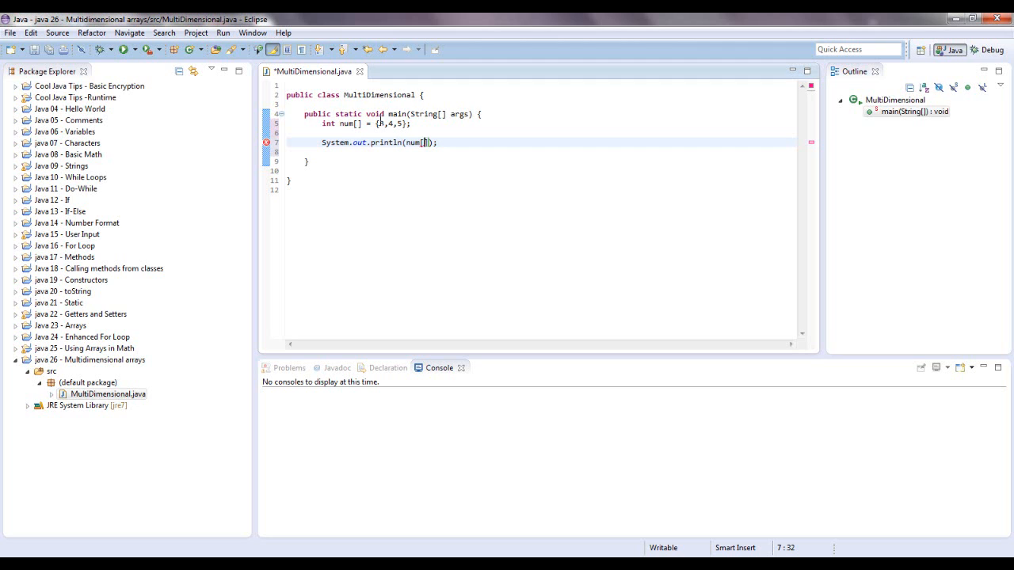
text(3)
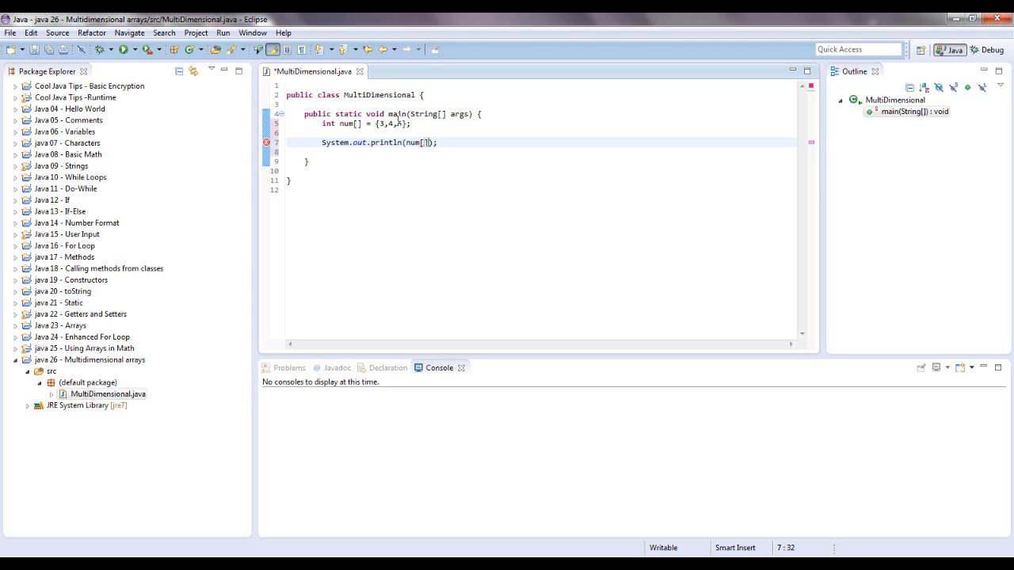
- Print num[2], save and launch the class so the console shows 5
text(2)
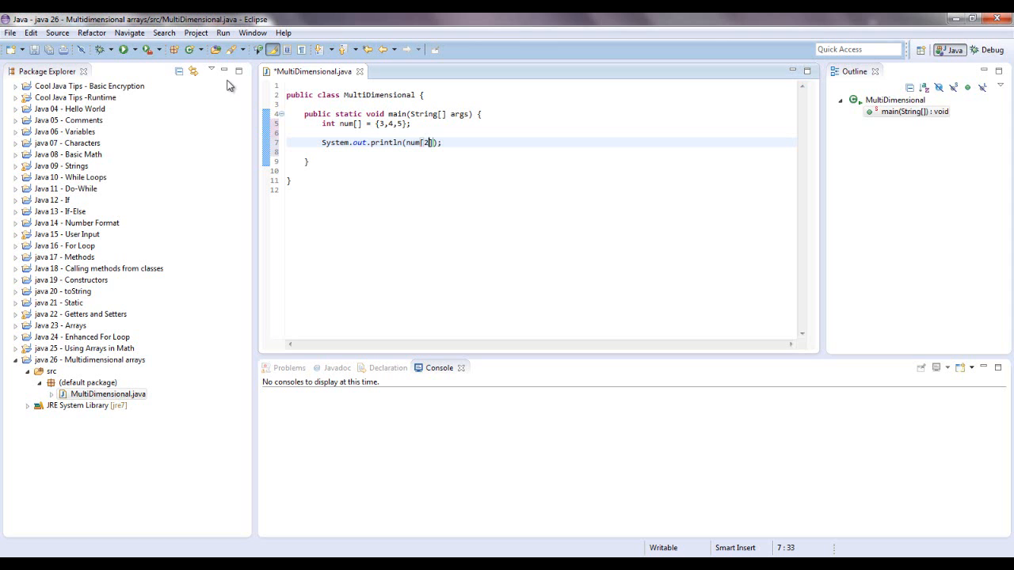
click(102, 50)
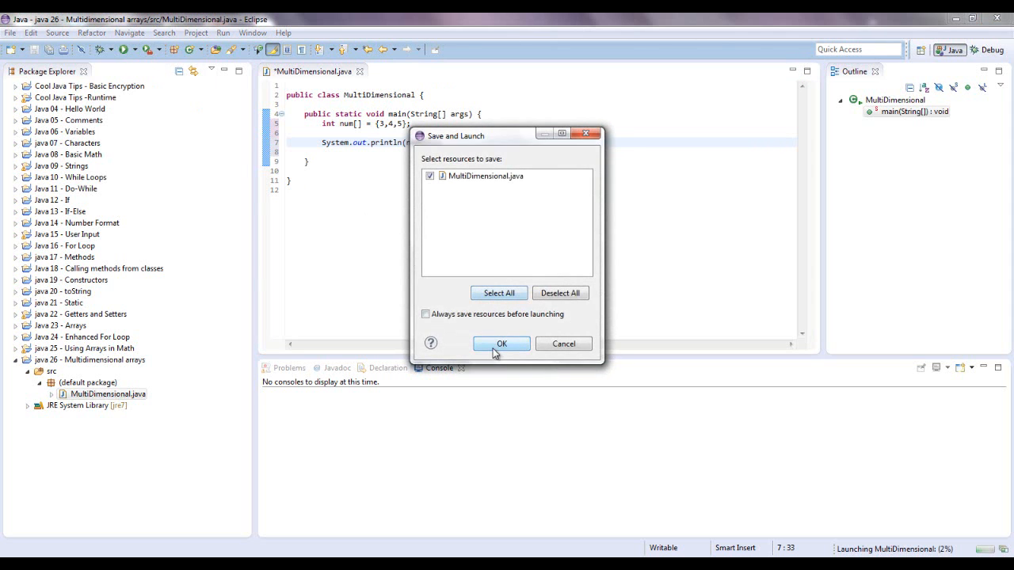
click(501, 343)
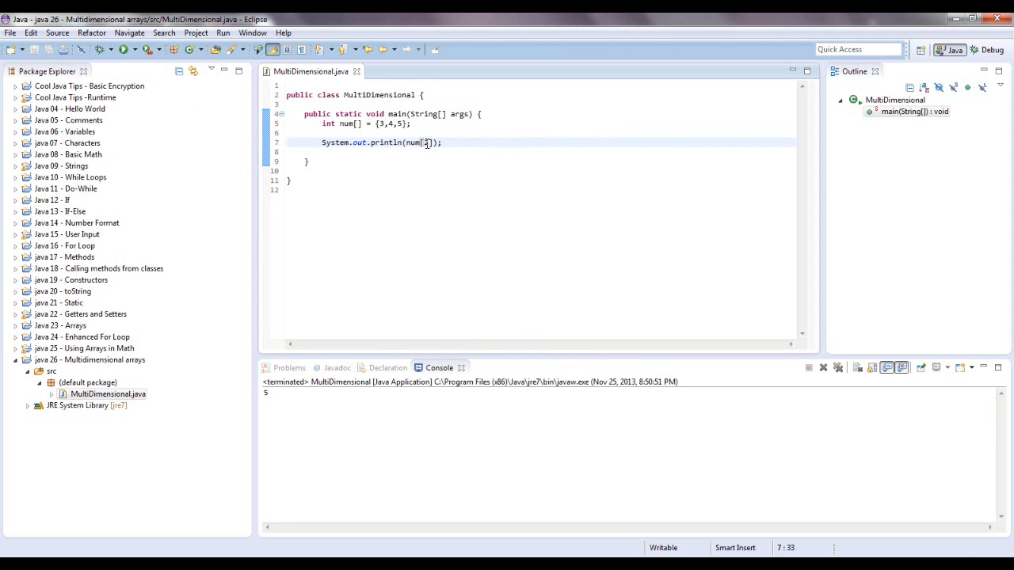
text(2)
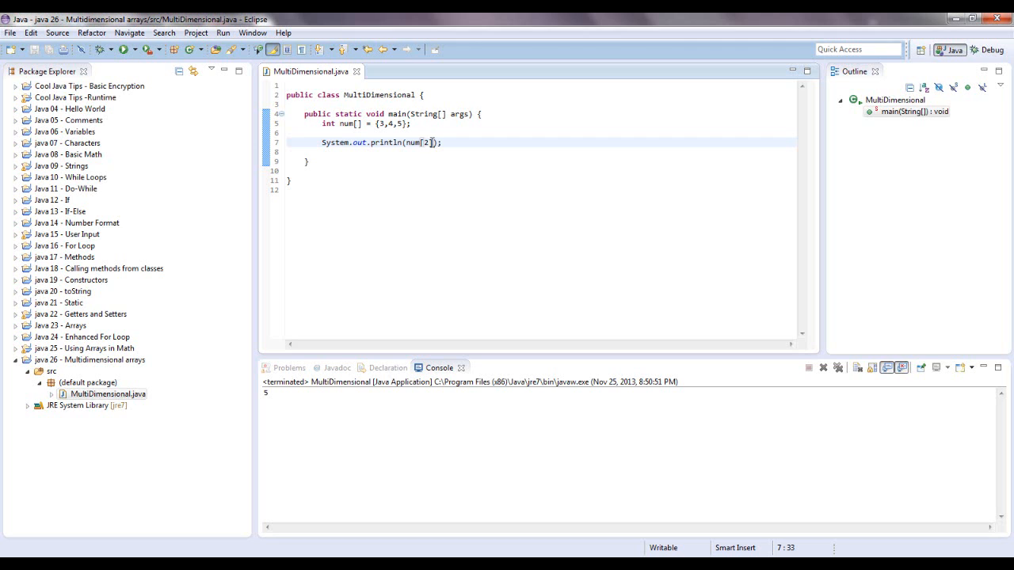
key(Backspace)
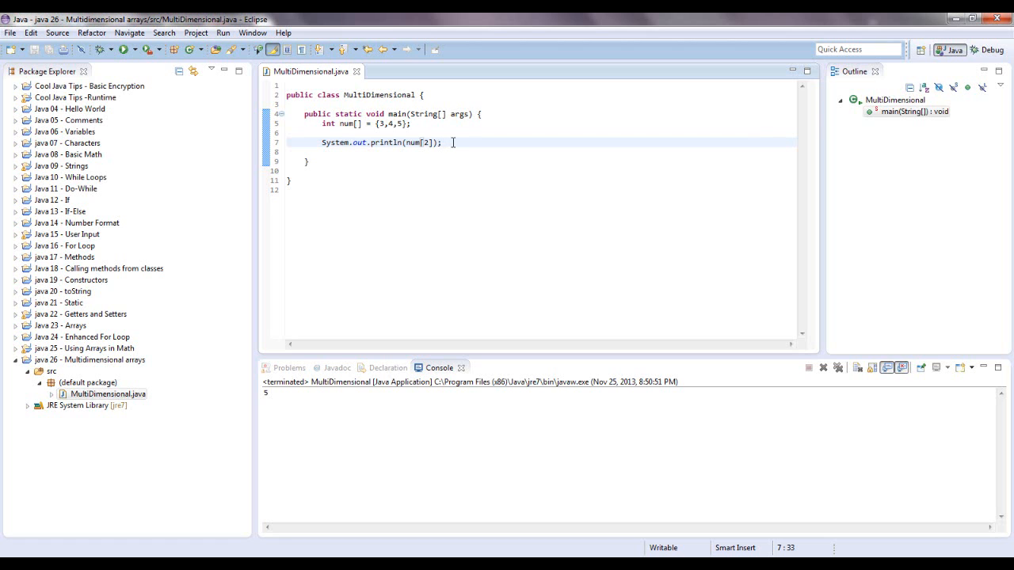
- Declare the two-dimensional array int num2[][] = { }; below the print statement
key(Return)
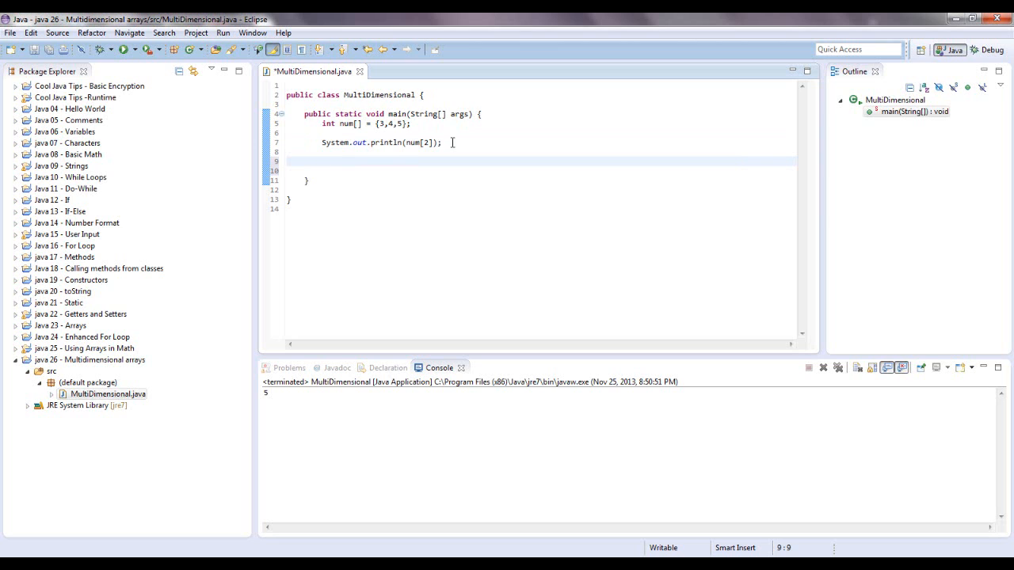
text(int)
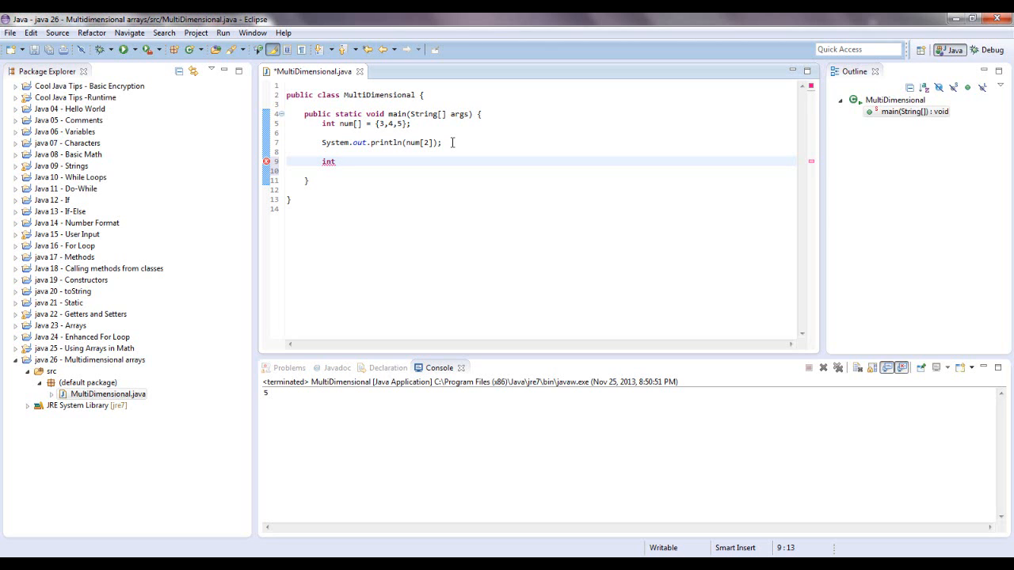
text(num)
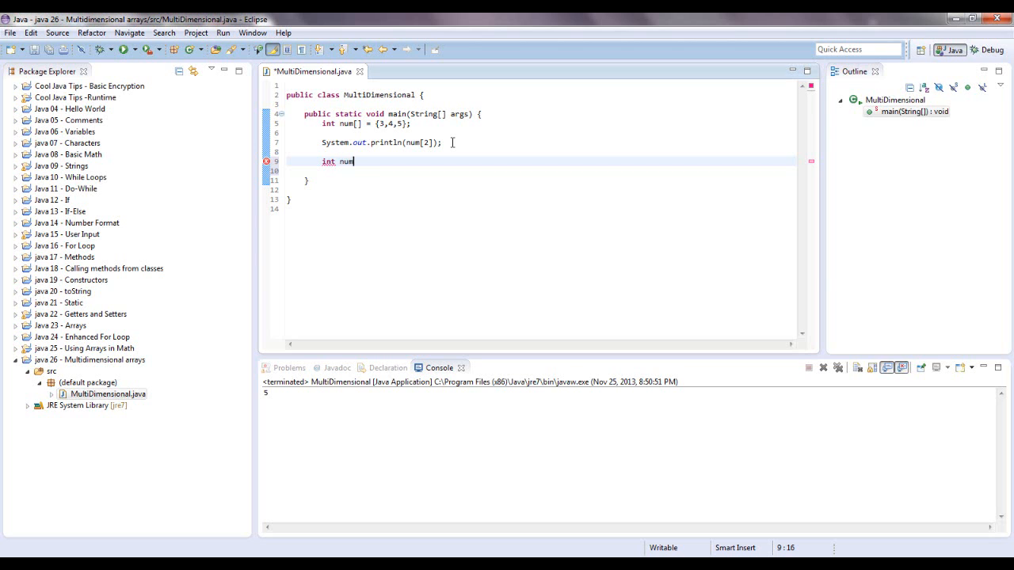
text(2)
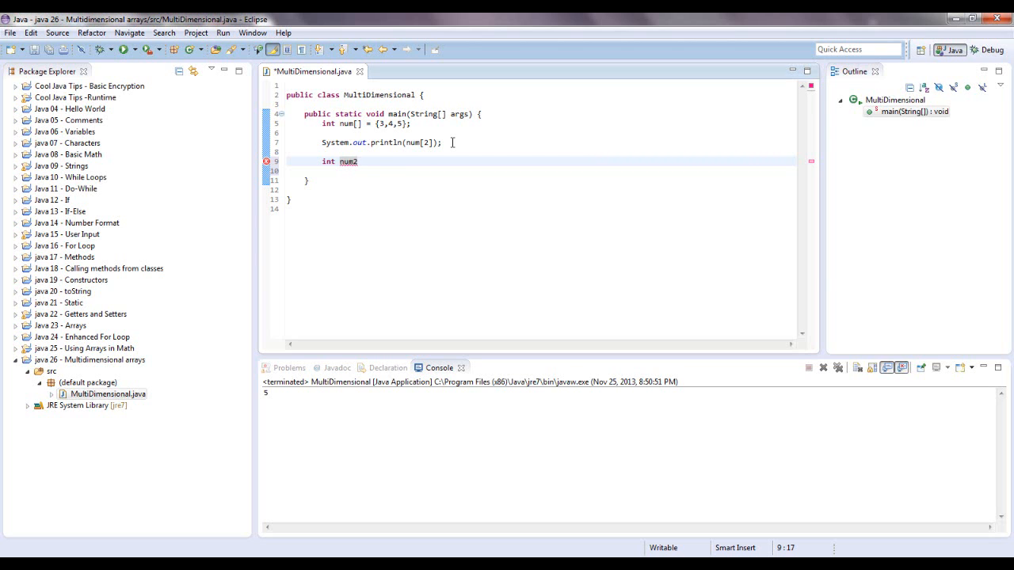
text([][])
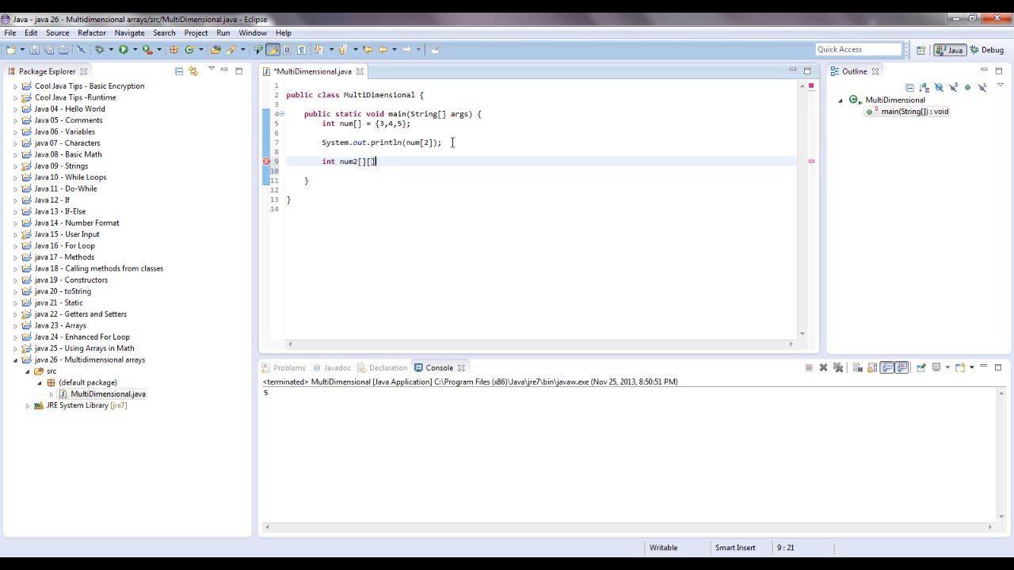
text(=)
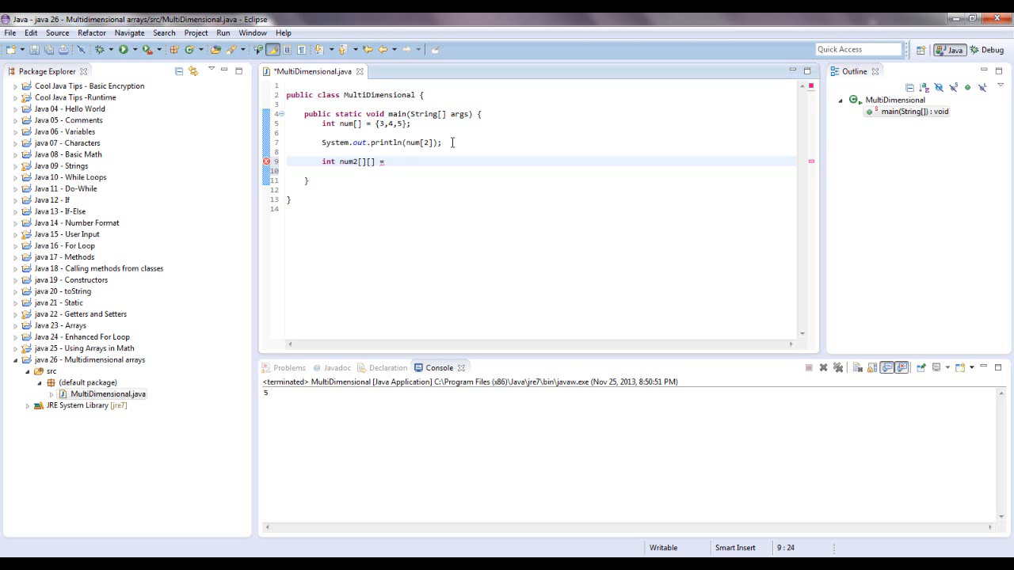
text({)
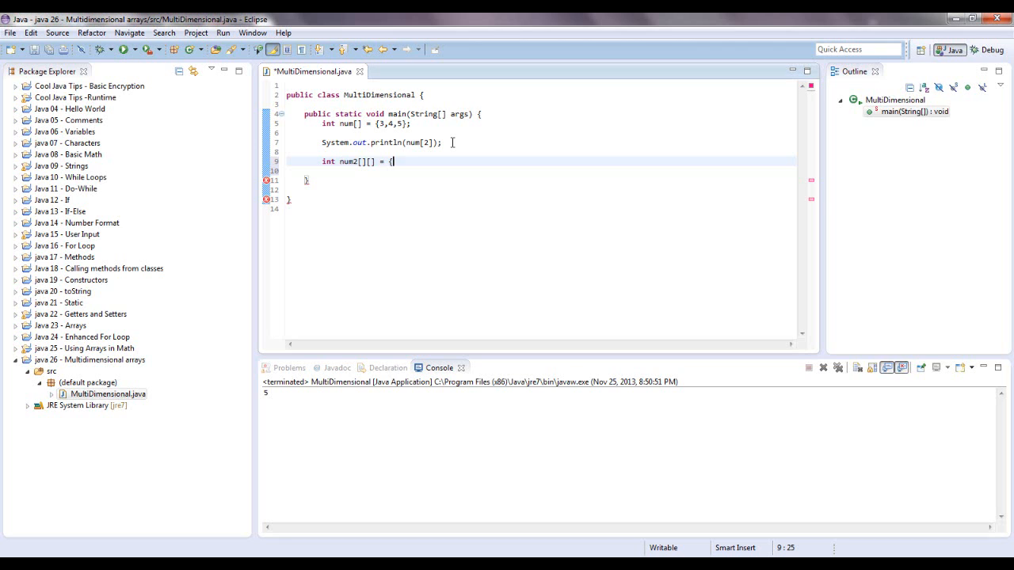
text(};)
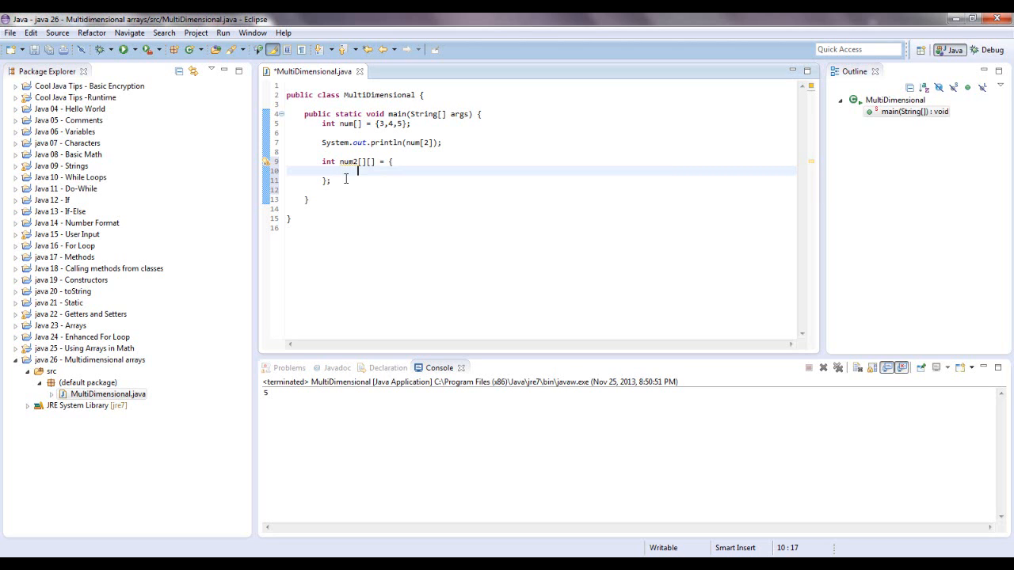
text({)
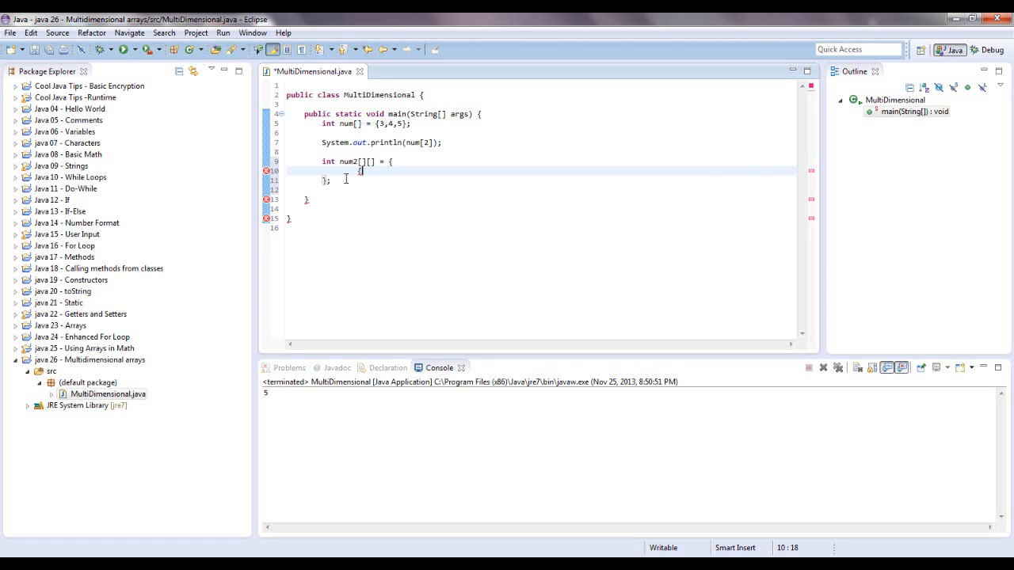
- Write num2's first two rows {23,5,9,27} and {34,45,12,19}
text({23,)
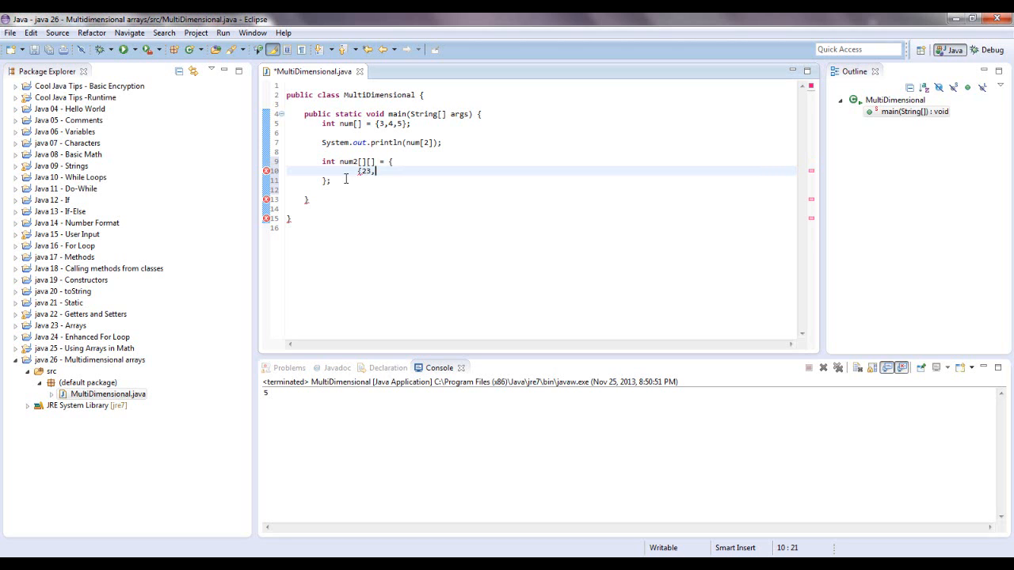
text(5,9)
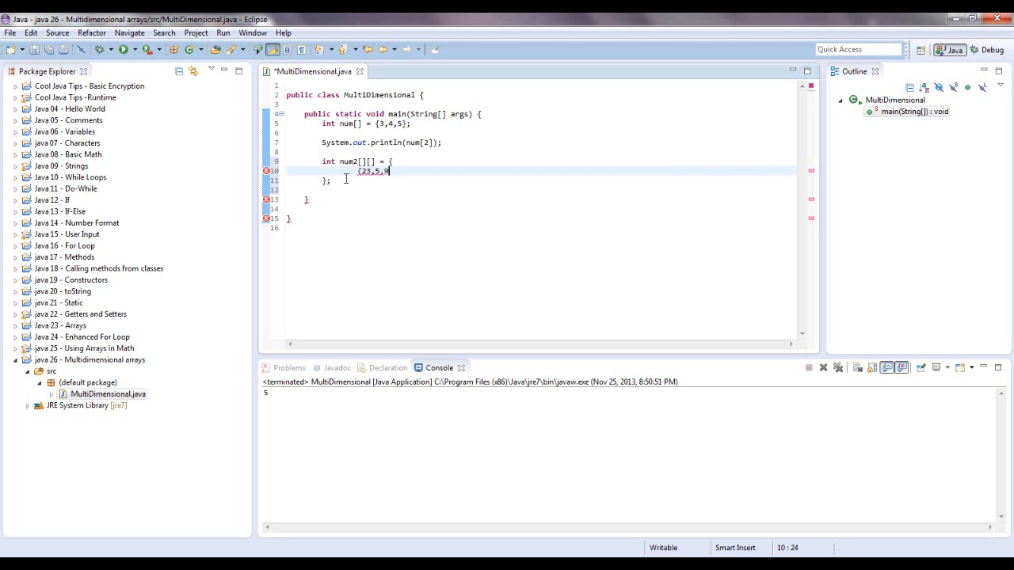
text(,)
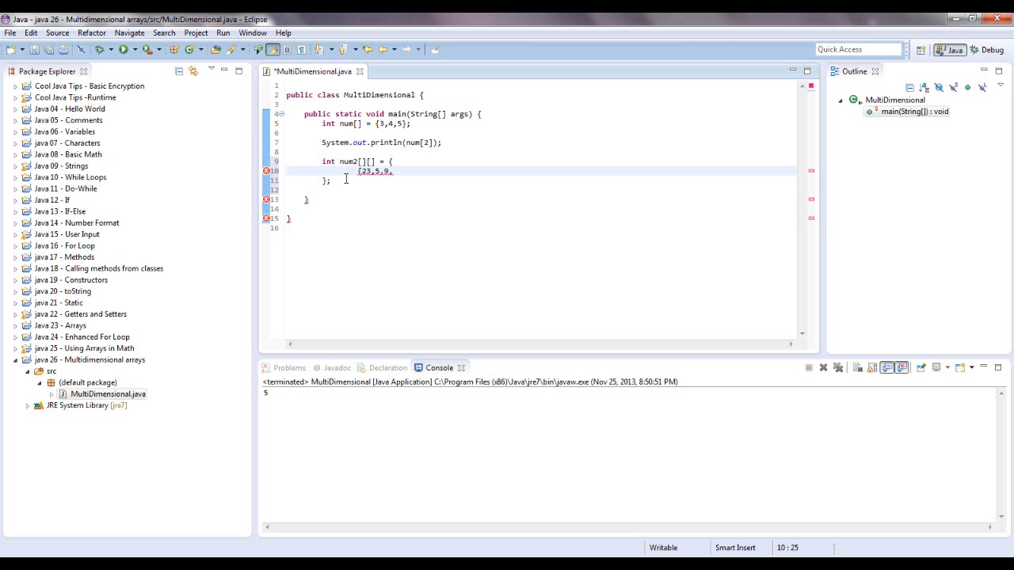
text(,27)
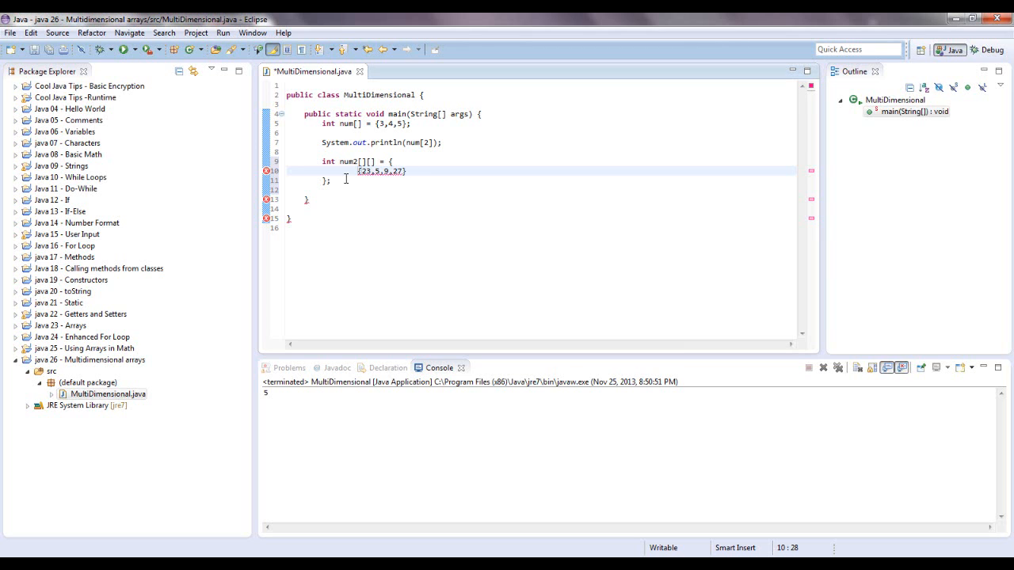
text(,)
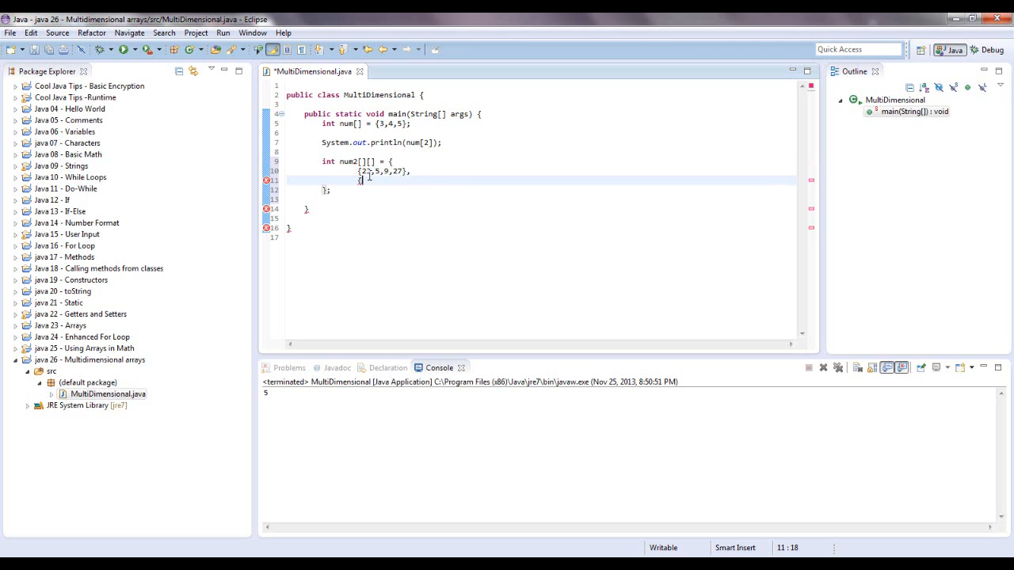
text({3)
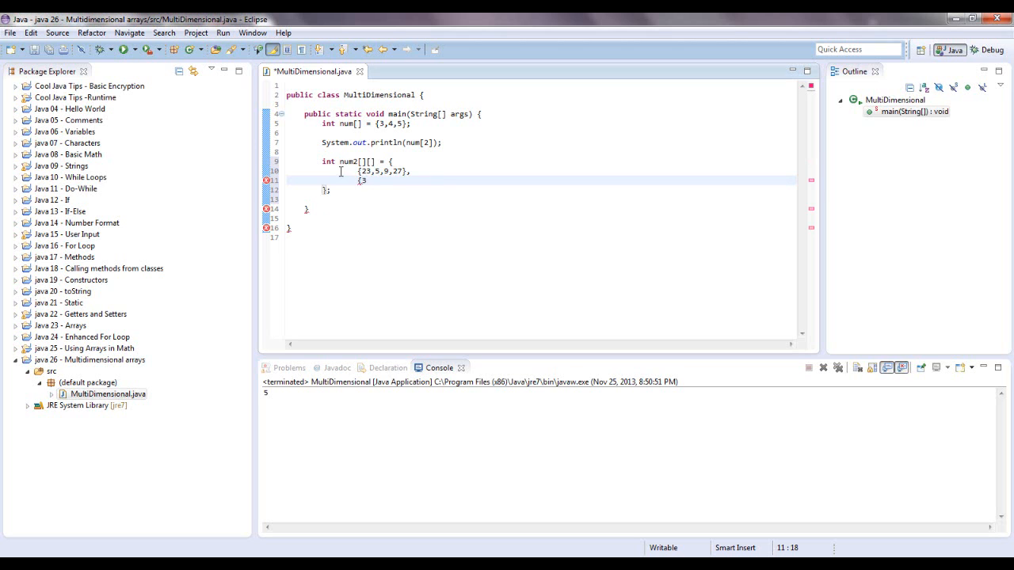
text(4,)
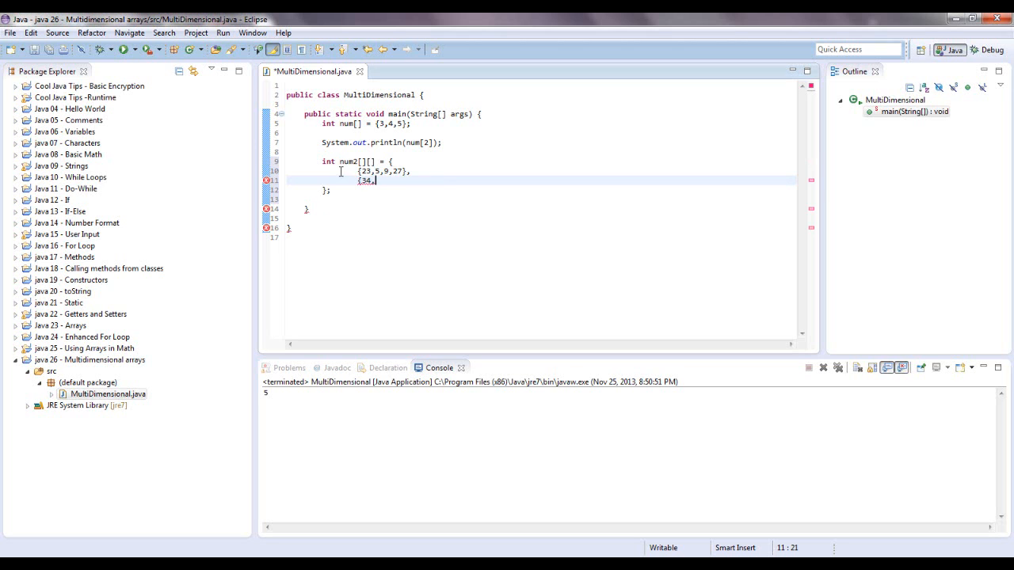
text(45,)
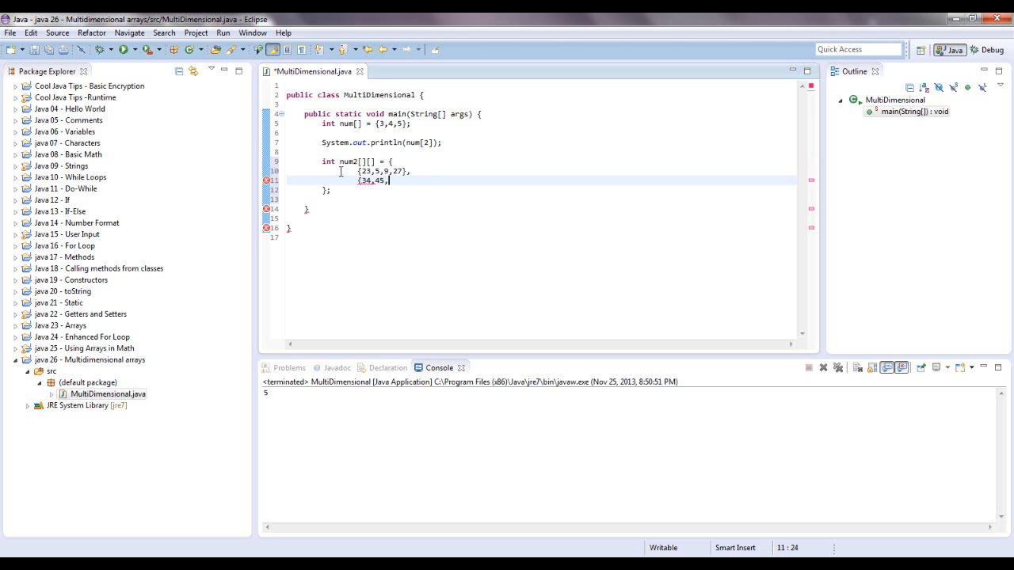
text(12,)
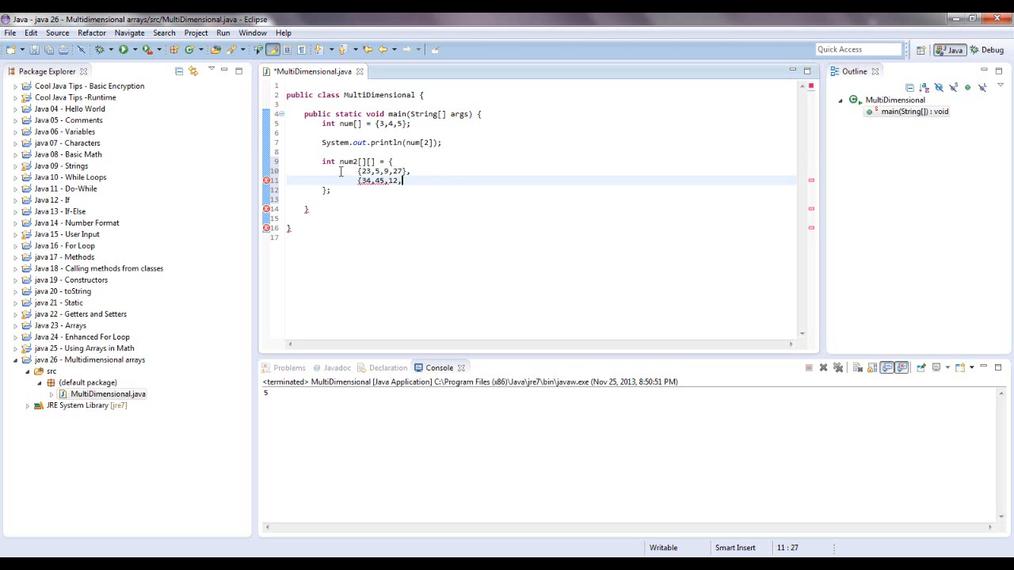
text(19)
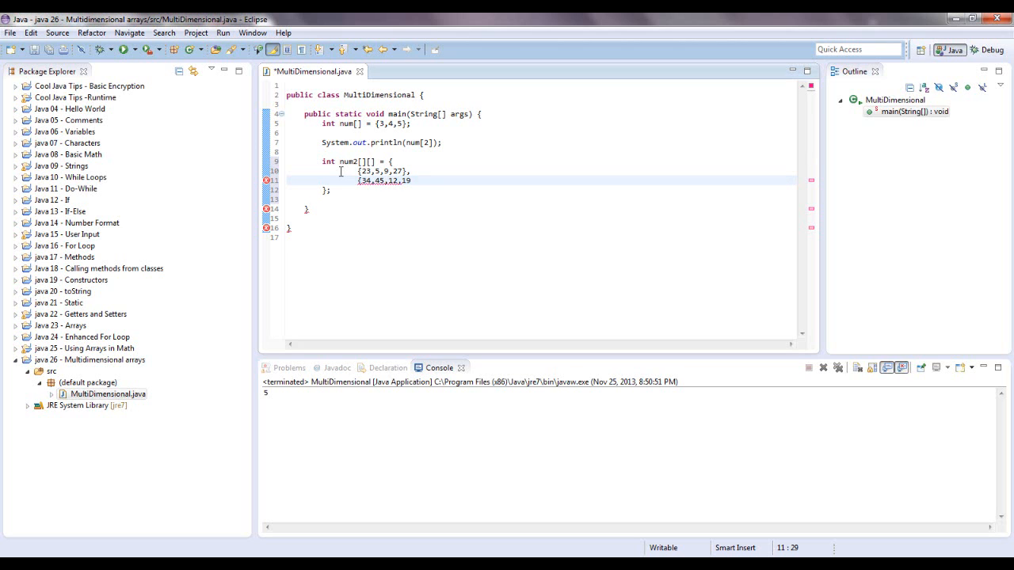
text(};)
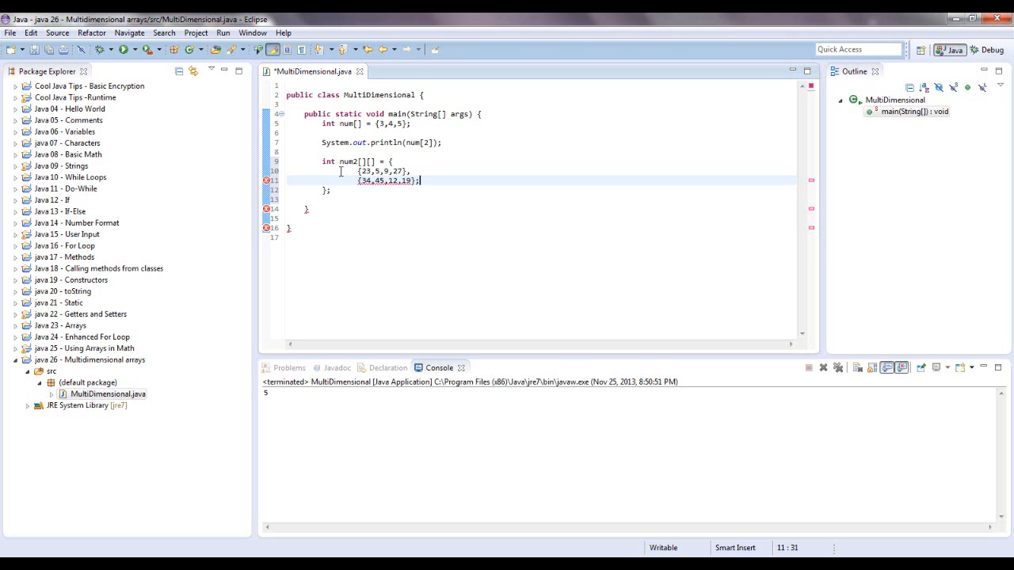
key(enter)
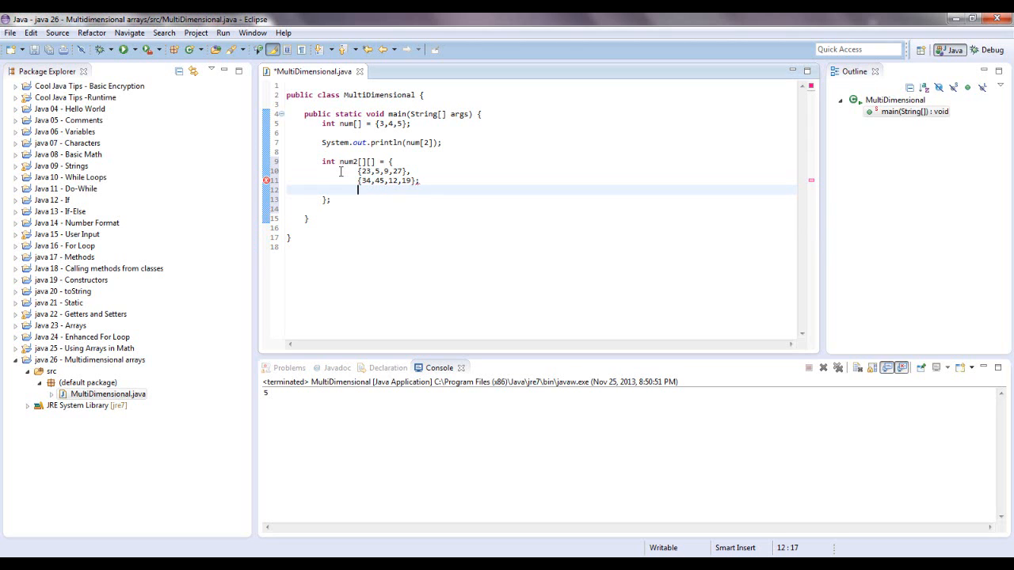
- Complete num2 with the third row {6,7,8,9}
text({)
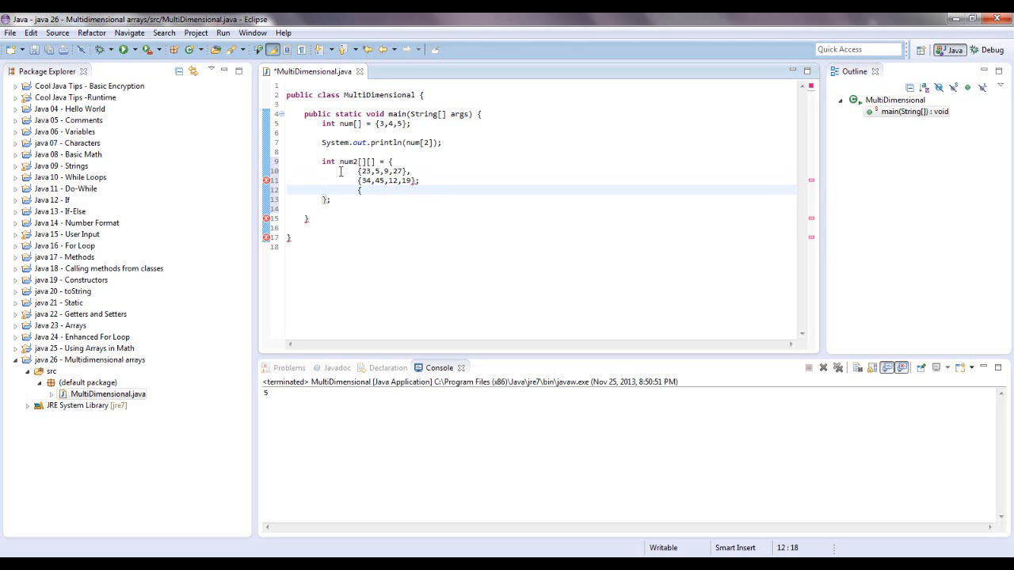
text(6,)
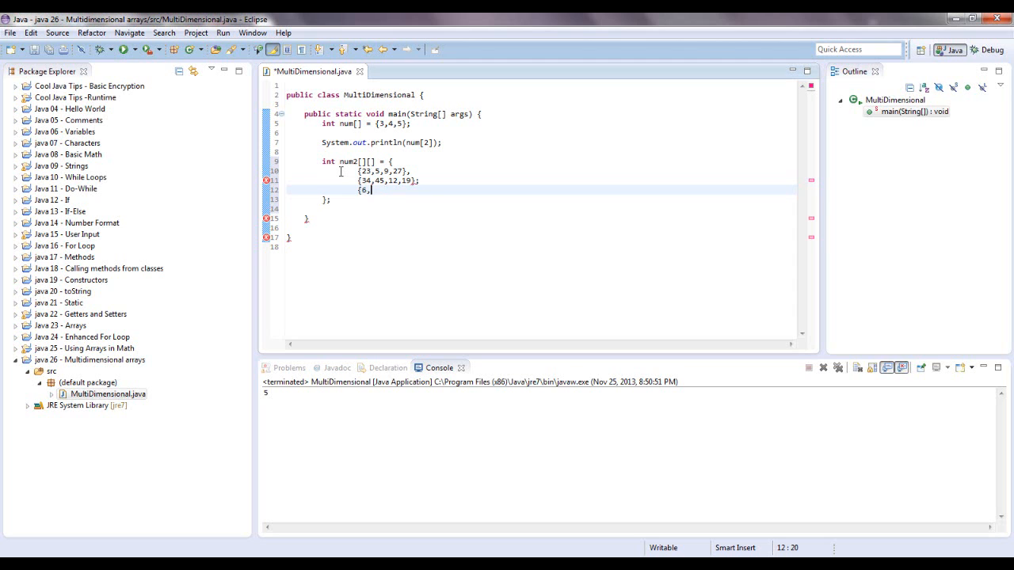
text(7,8,9)
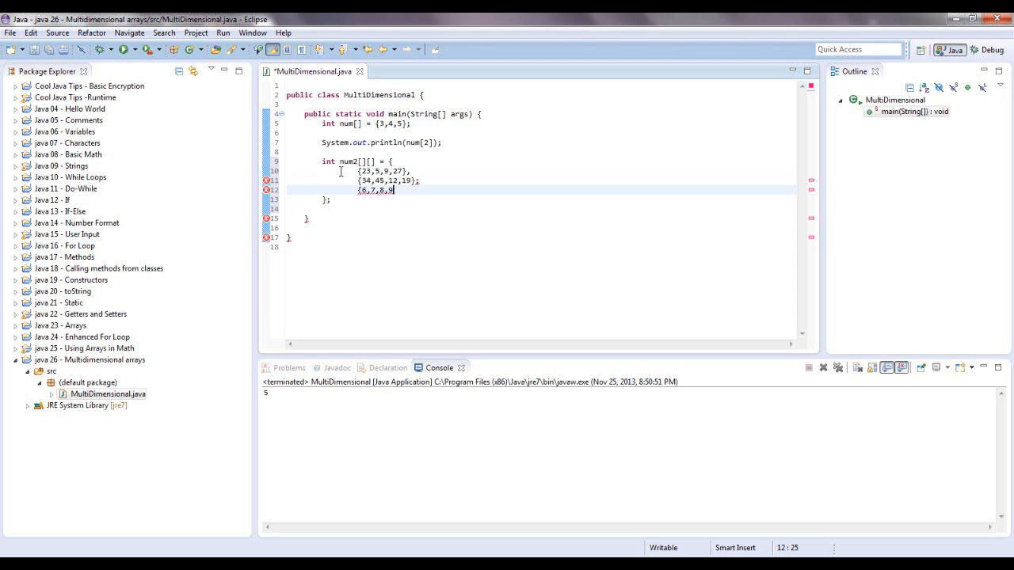
text(};)
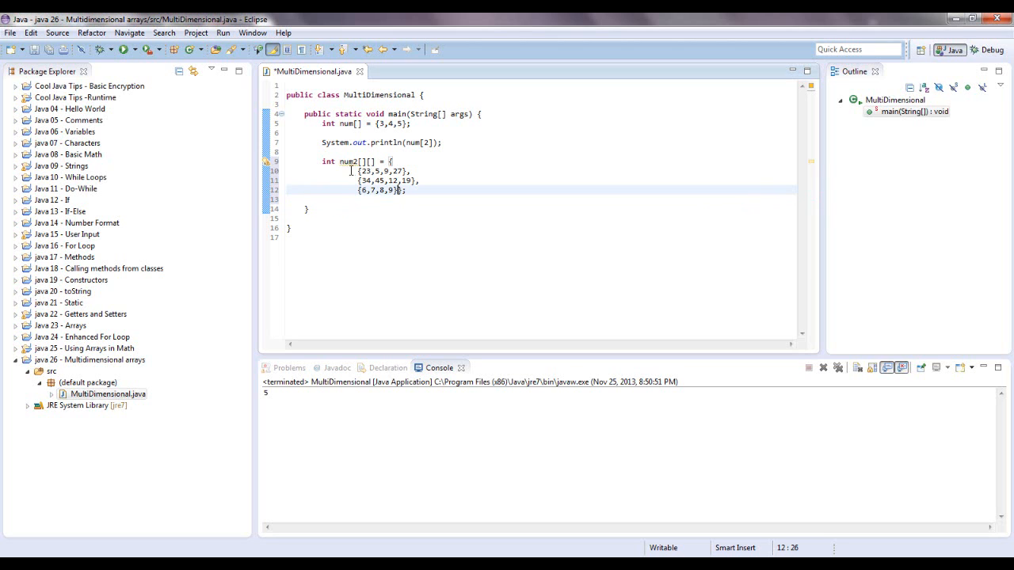
- Put each num2 row on its own line with the closing brace below
click(322, 171)
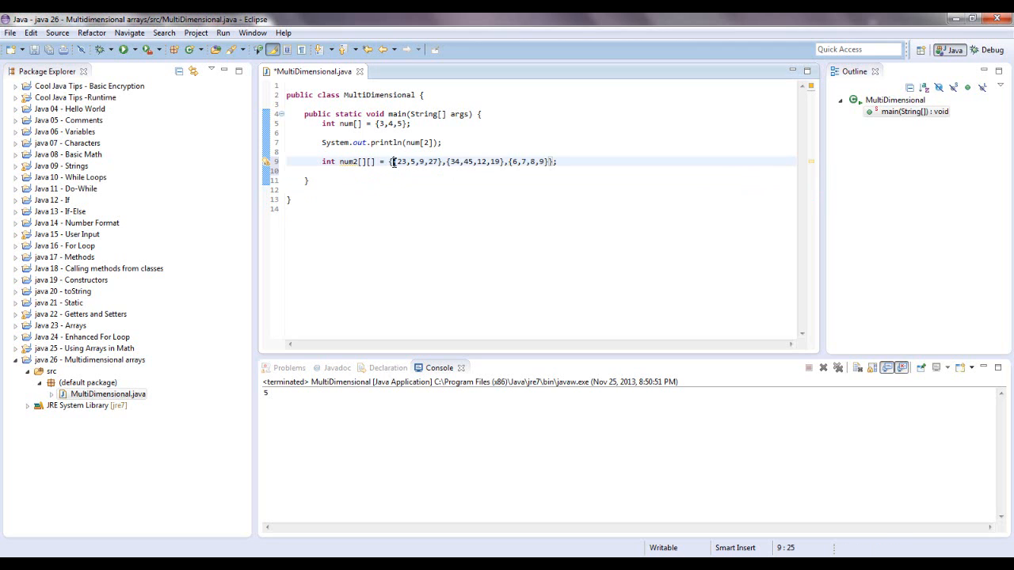
key(Return)
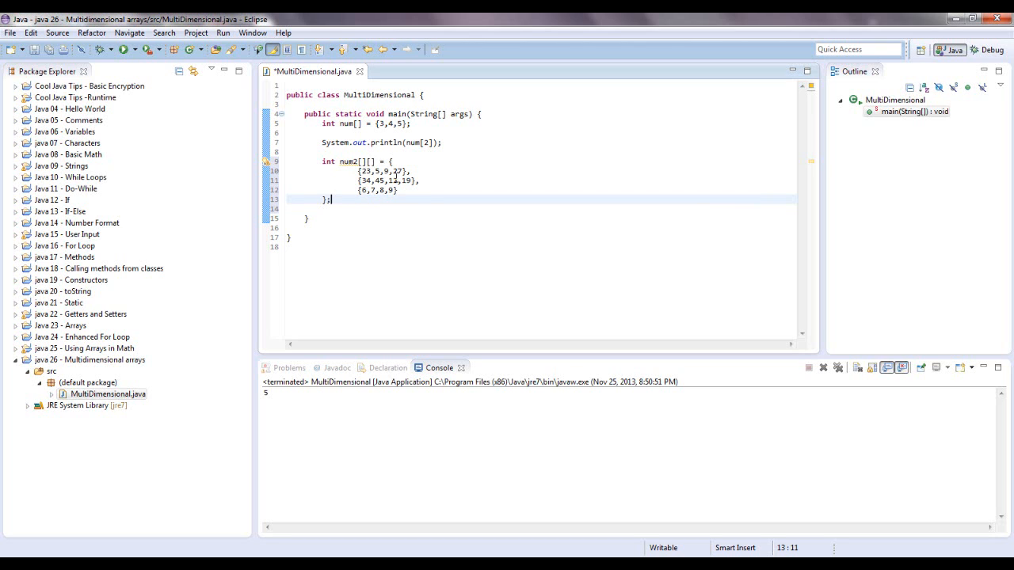
- Add a System.out.println statement printing num2[1][2] below the array
click(393, 181)
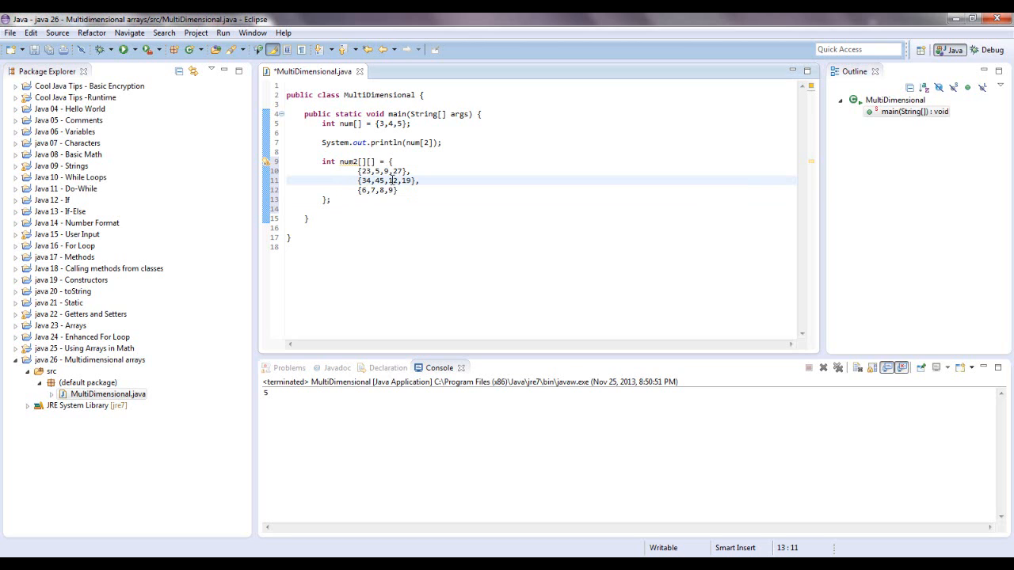
click(330, 199)
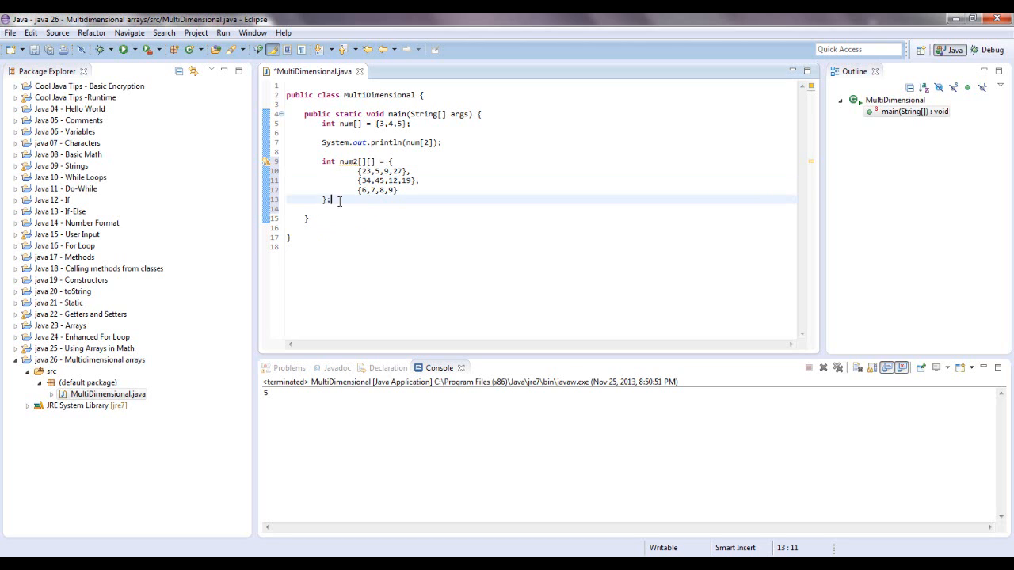
text(Sy)
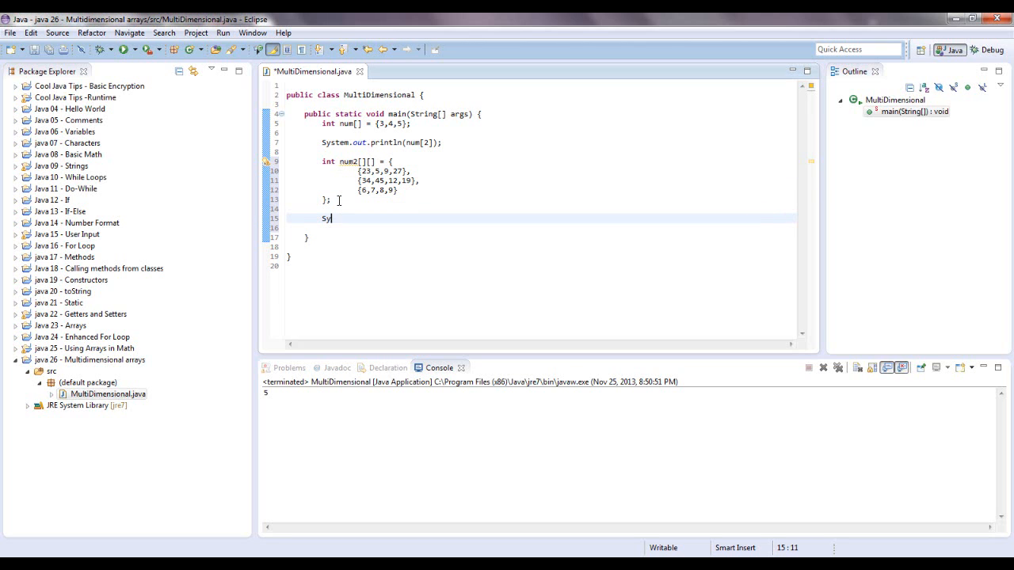
text(stem.out.)
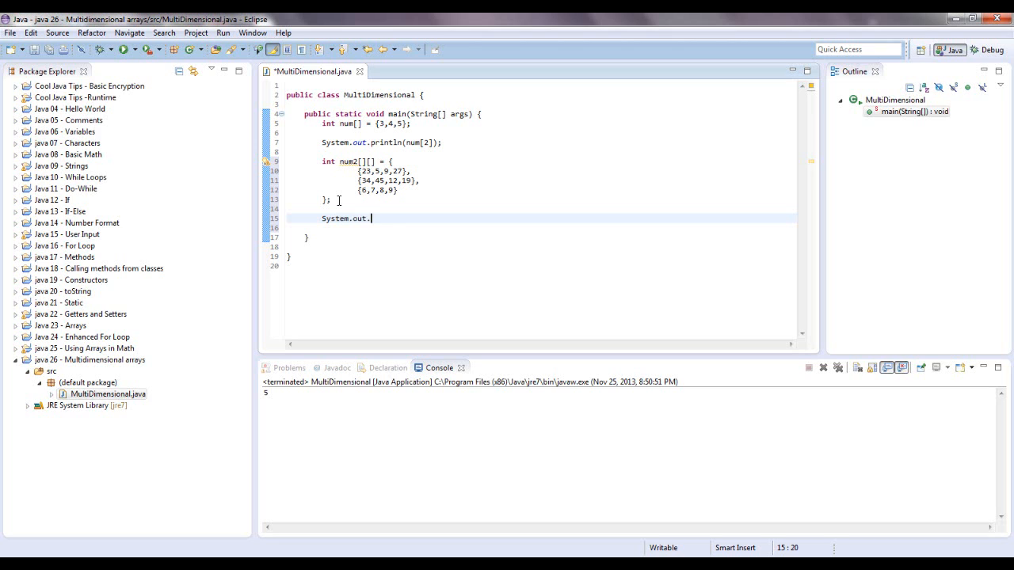
text(println()
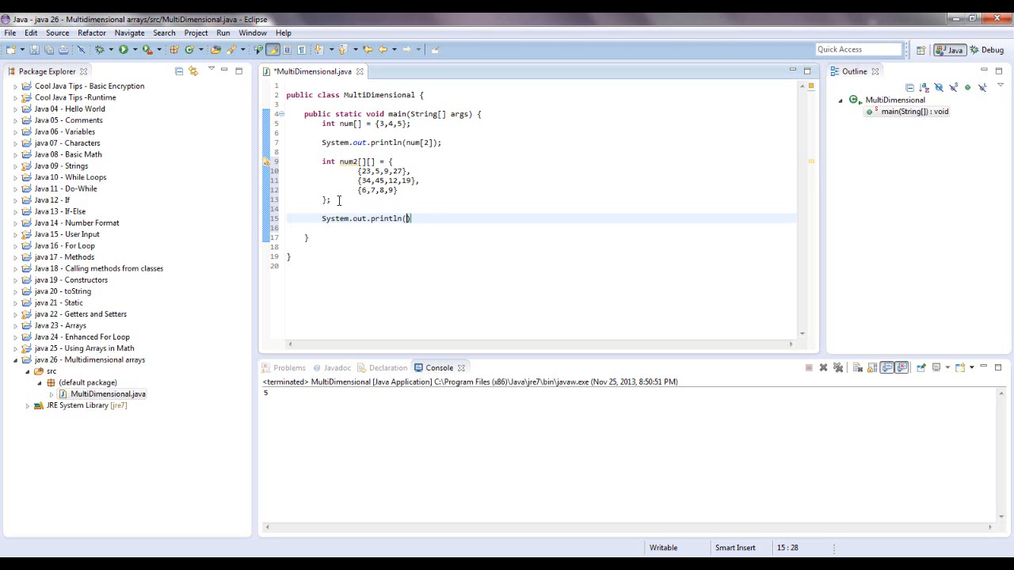
text(num)
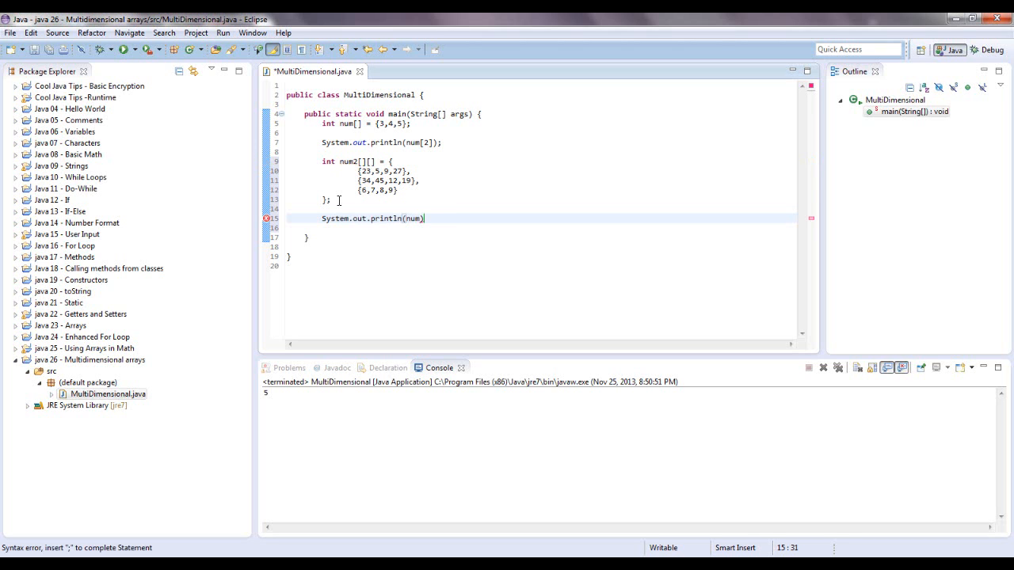
text(2[])
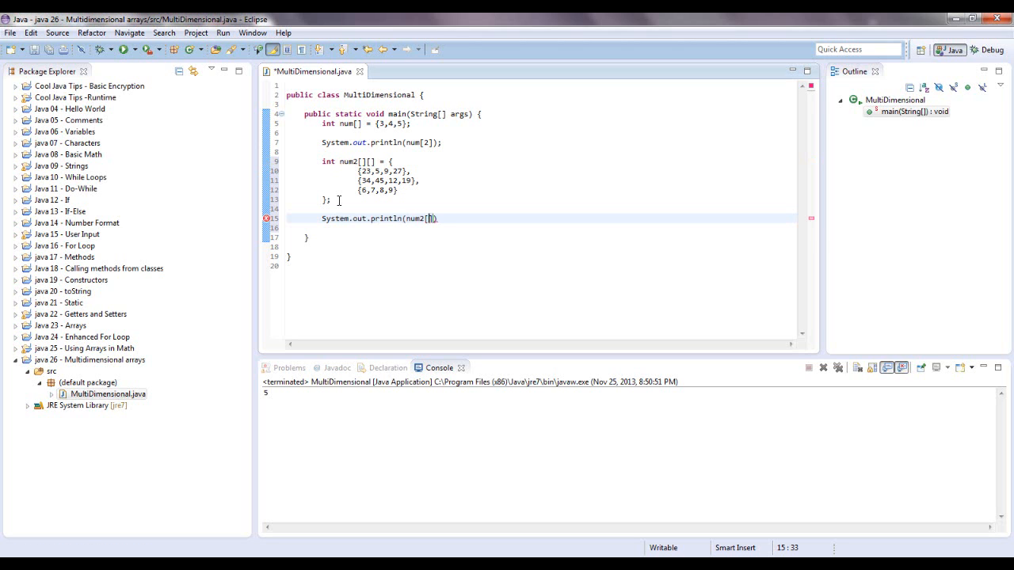
text([])
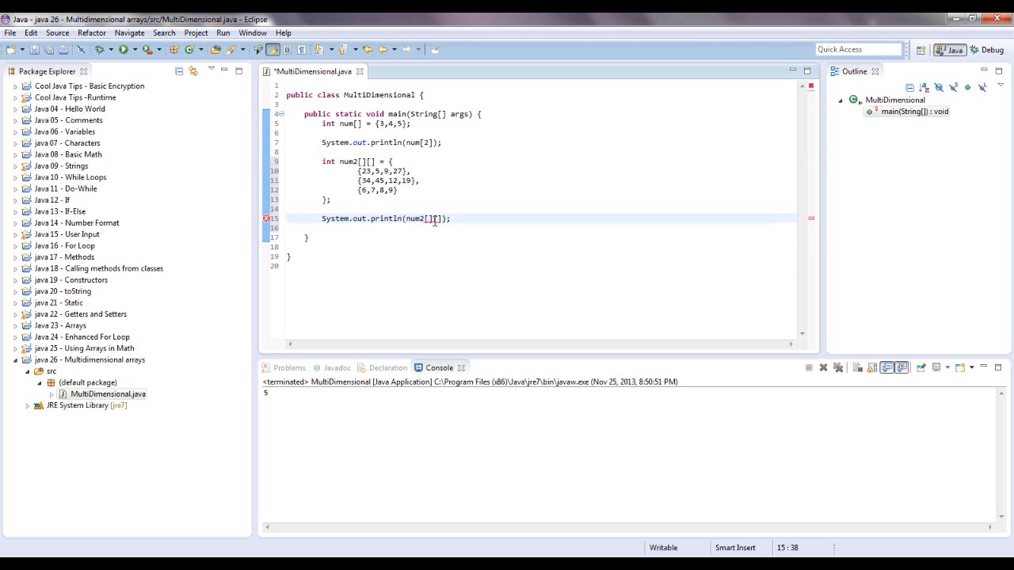
mouse_move(434, 219)
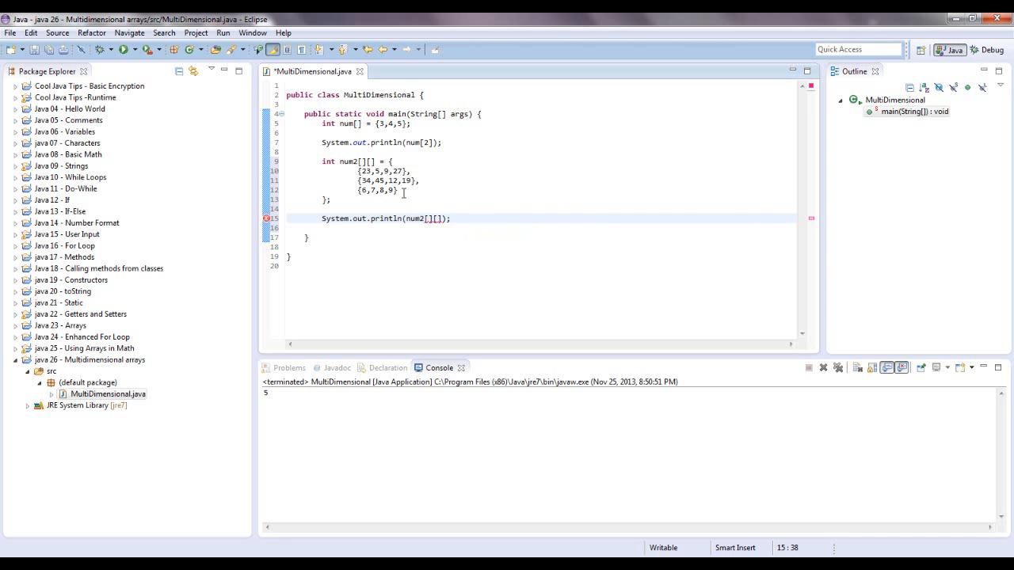
mouse_move(399, 180)
text(1)
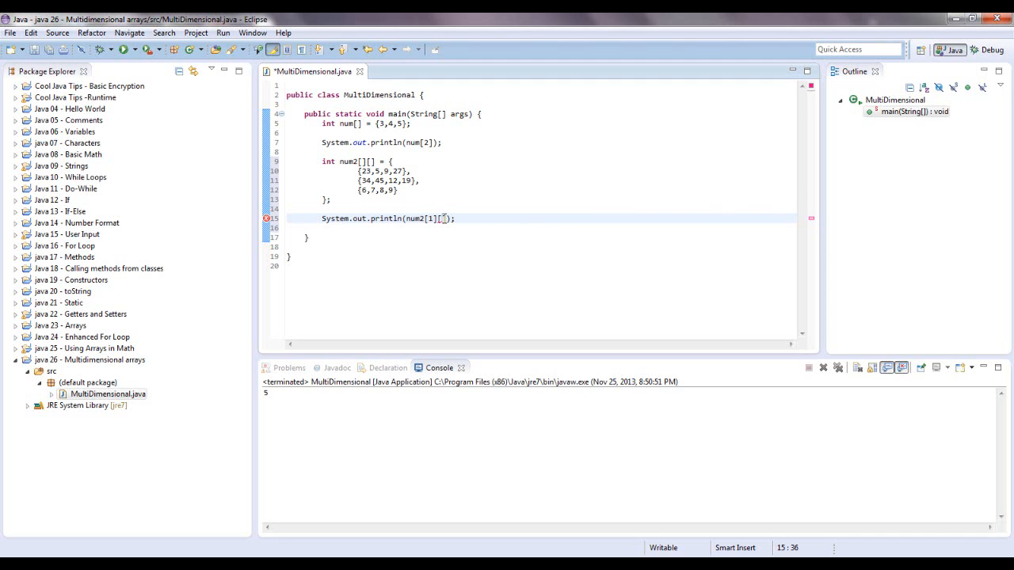
text(2)
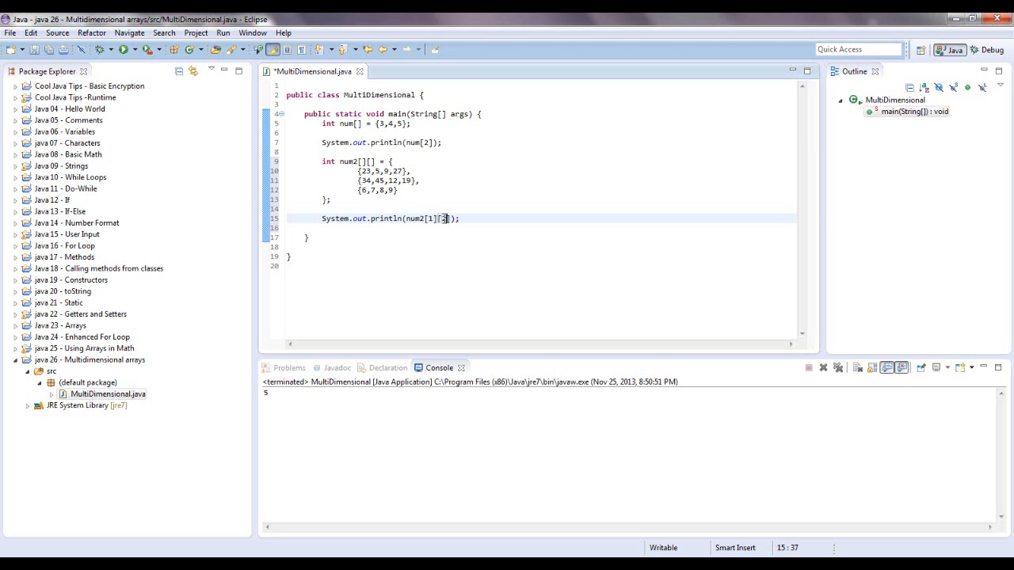
mouse_move(478, 218)
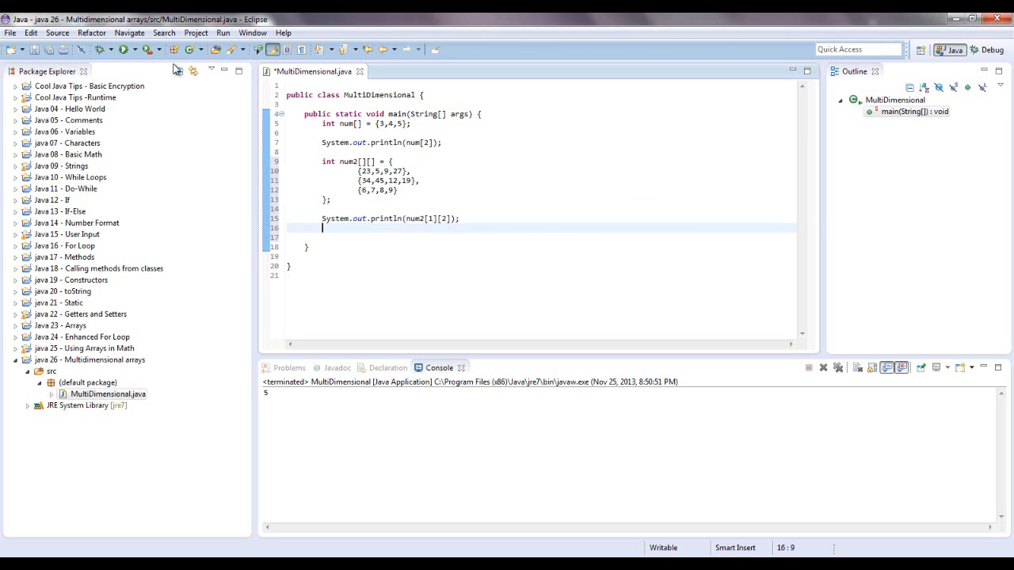
- Save and run MultiDimensional so the console prints 5 and 12
click(121, 49)
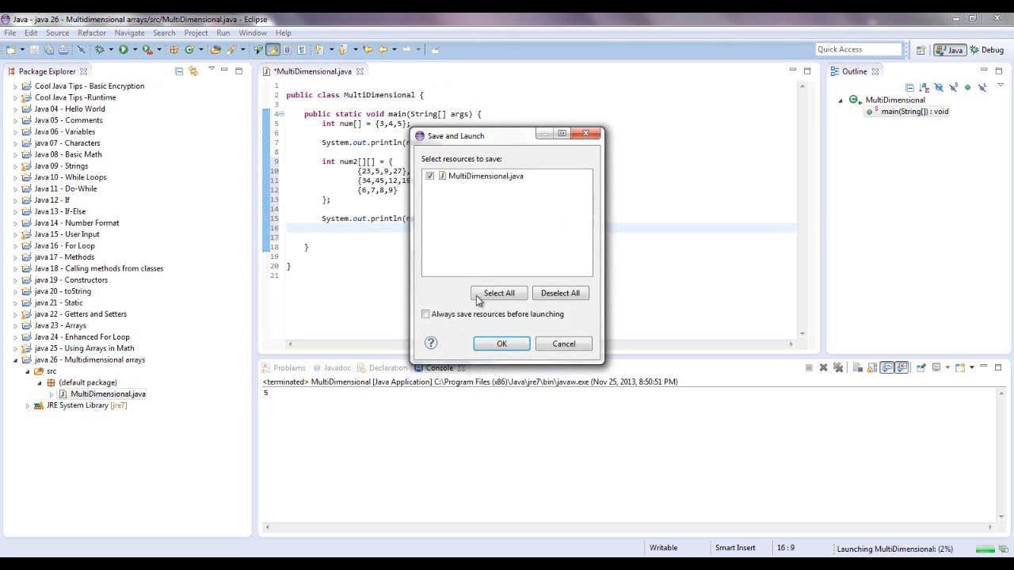
click(501, 342)
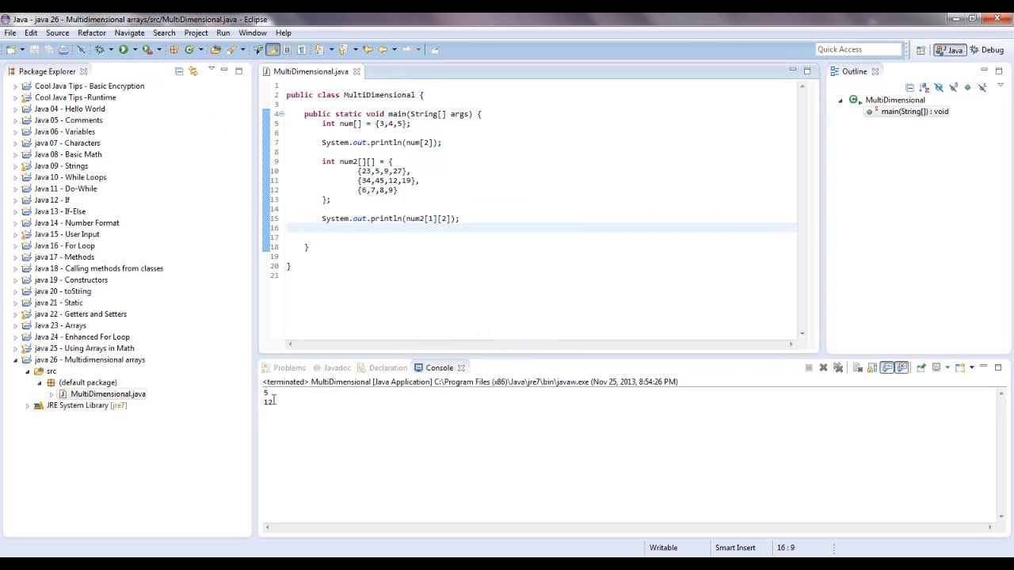
mouse_move(413, 263)
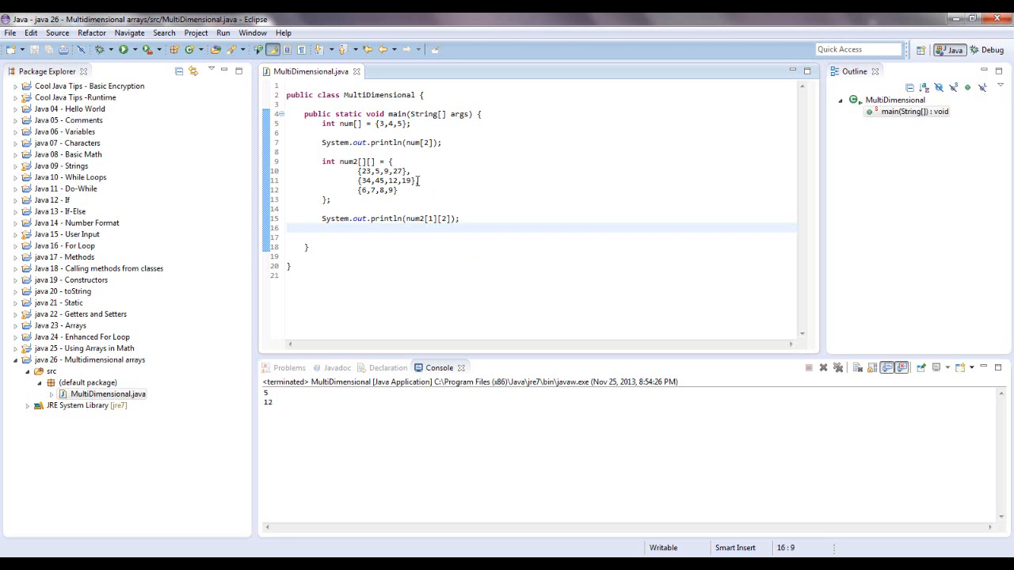
- Delete the values 12 and 19, leaving num2's second row as {34,45}
double_click(399, 181)
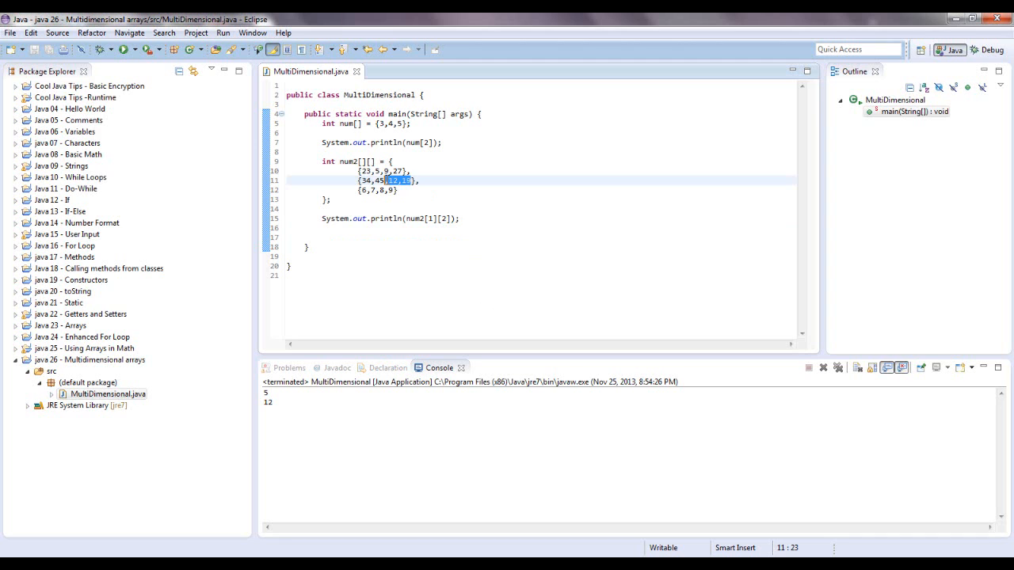
key(Delete)
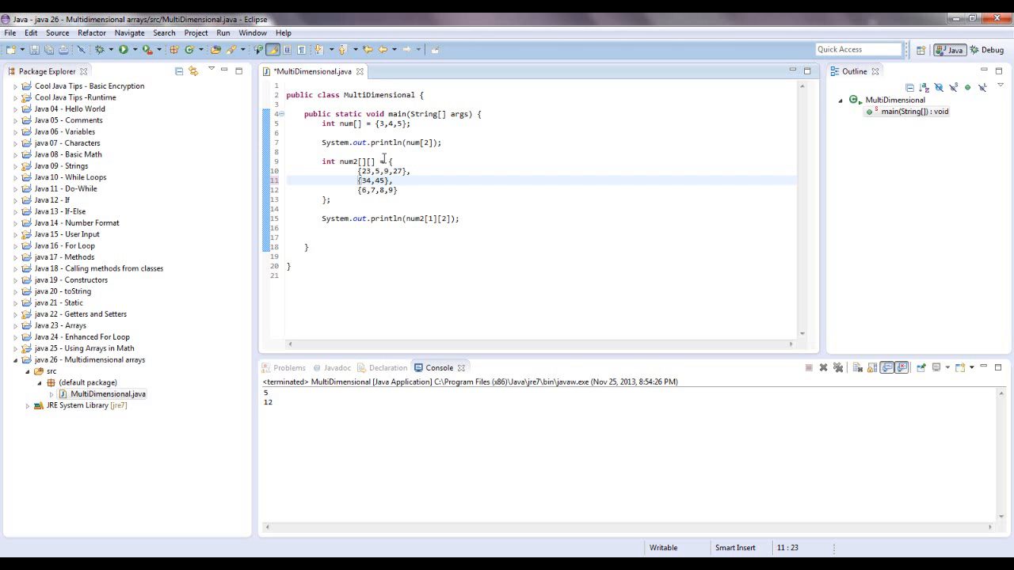
mouse_move(372, 143)
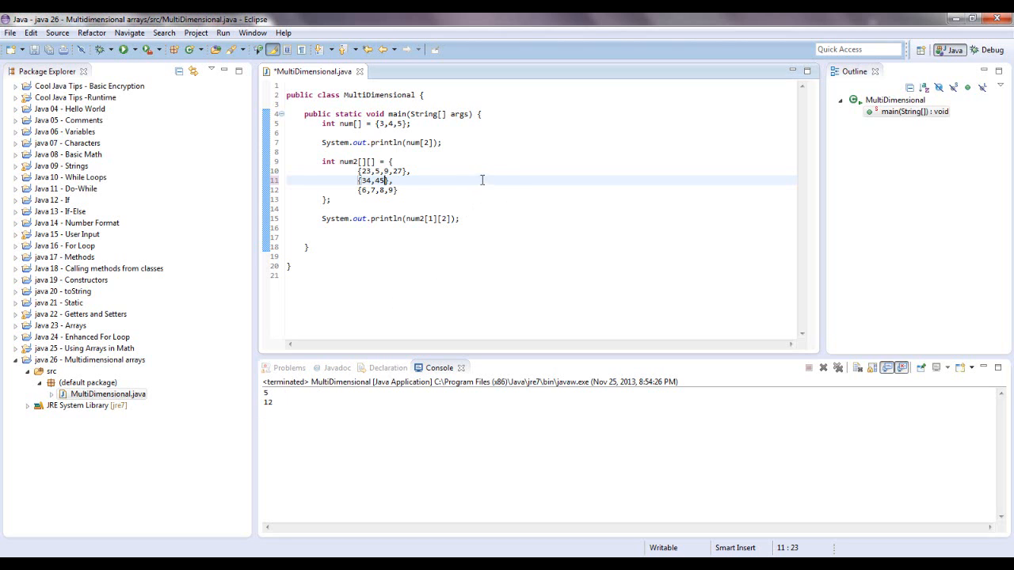
click(472, 152)
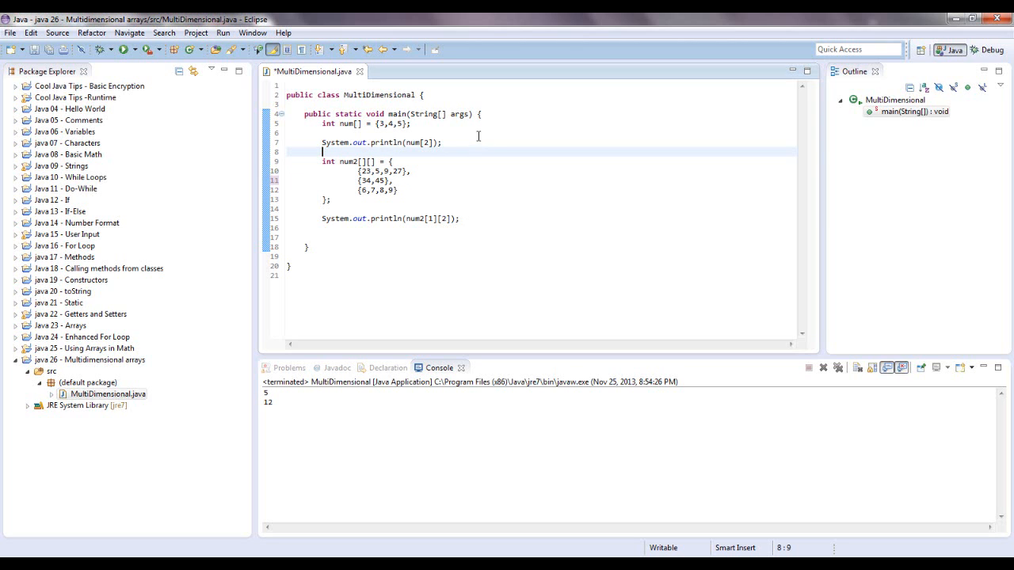
mouse_move(530, 127)
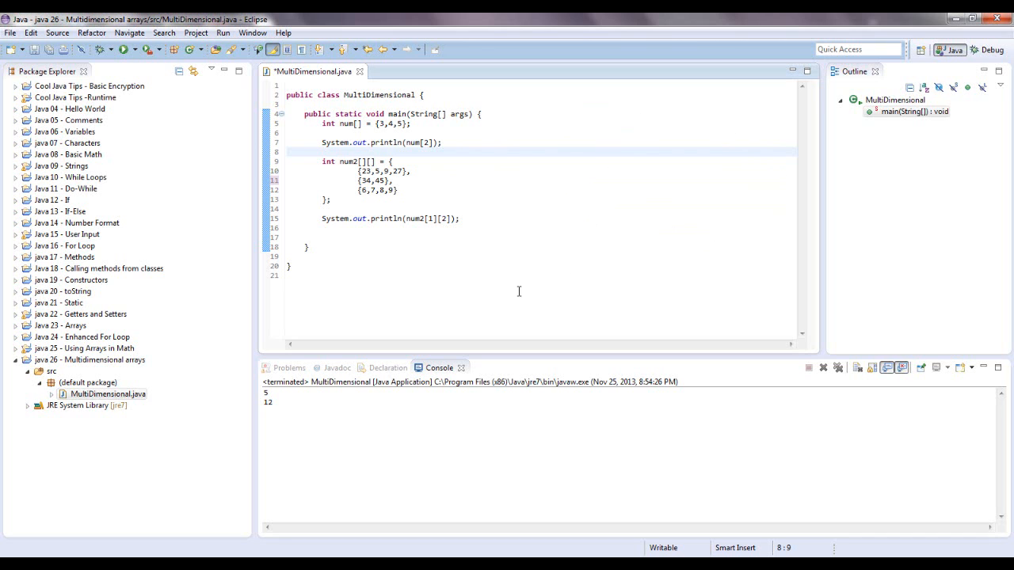
mouse_move(501, 125)
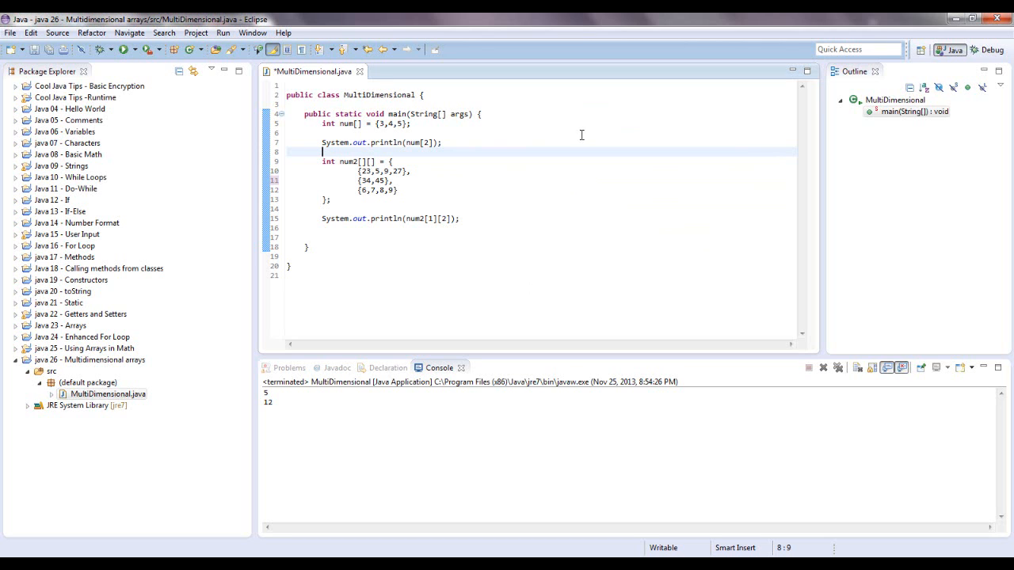
mouse_move(519, 187)
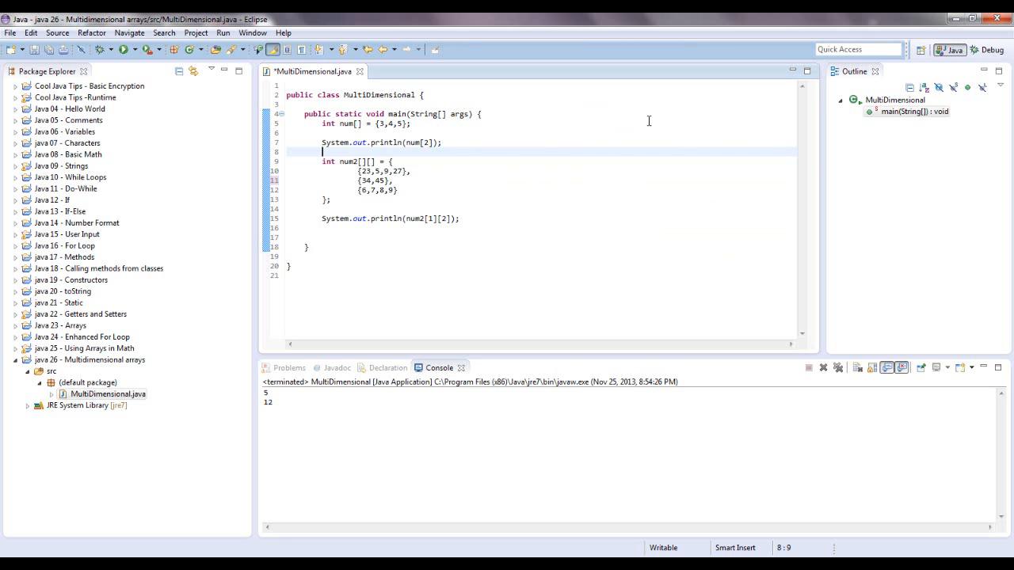
mouse_move(348, 206)
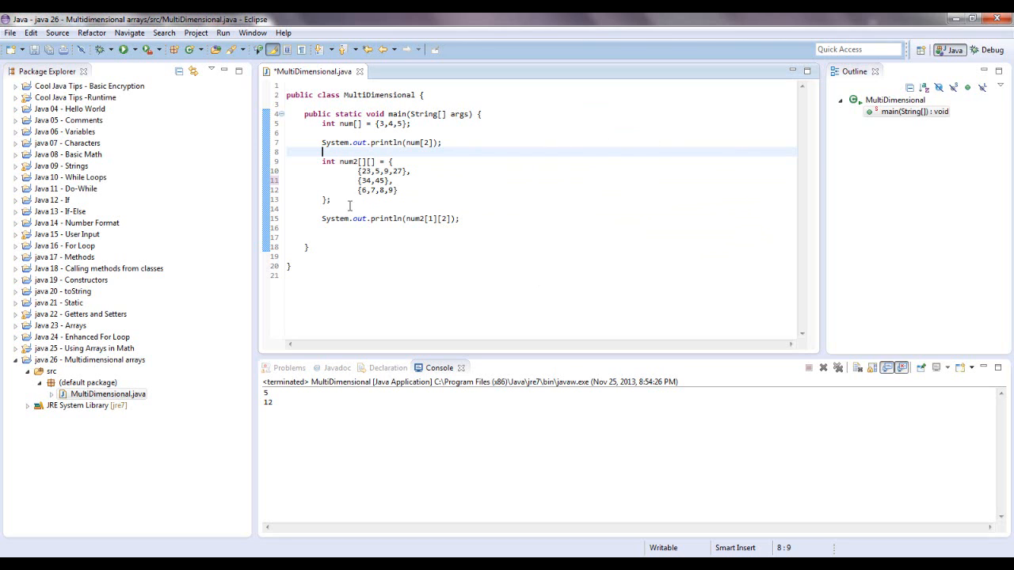
- Delete the num2[1][2] println and extend the second row to {34,45,33,84}
triple_click(389, 218)
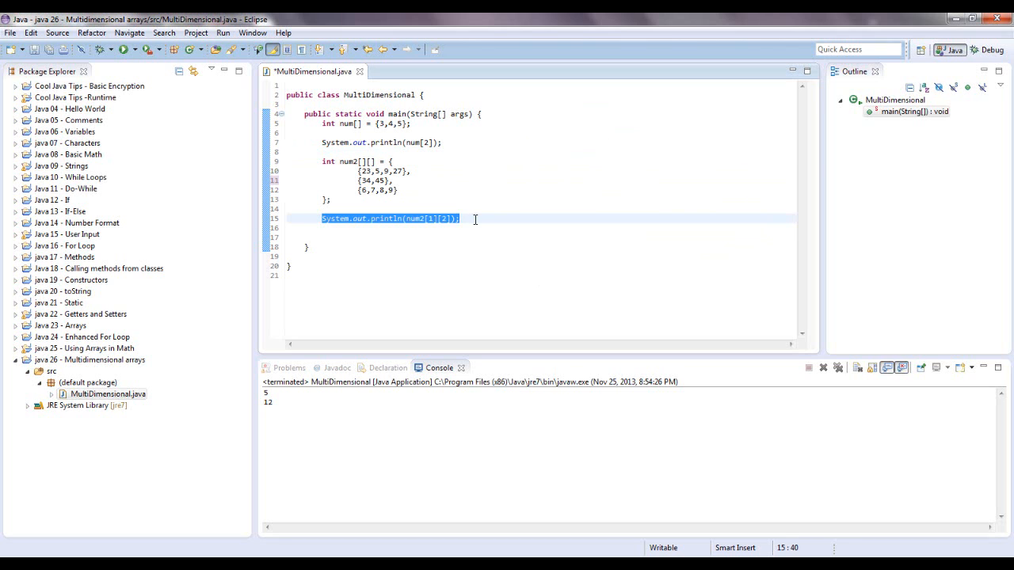
key(Delete)
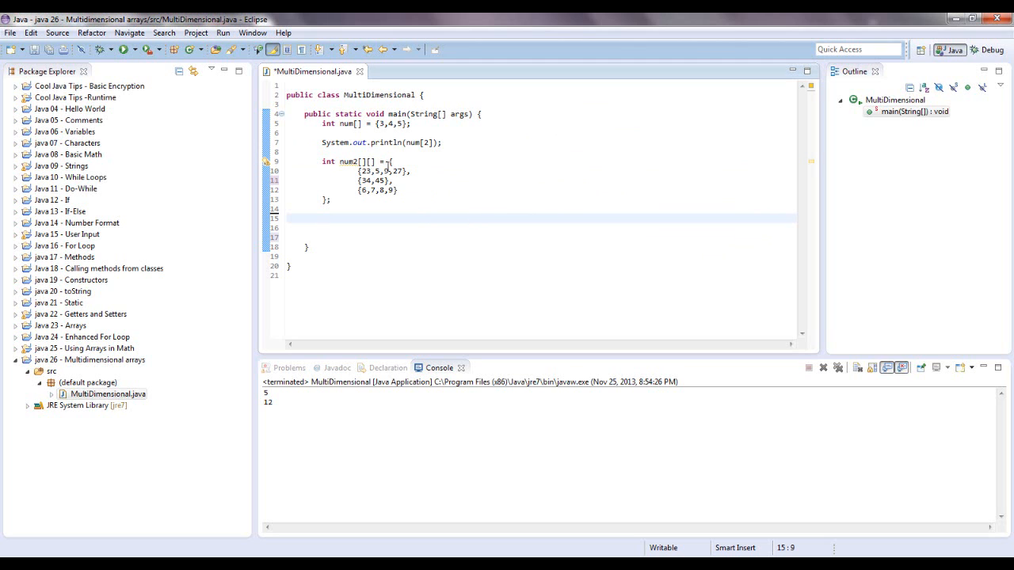
click(386, 180)
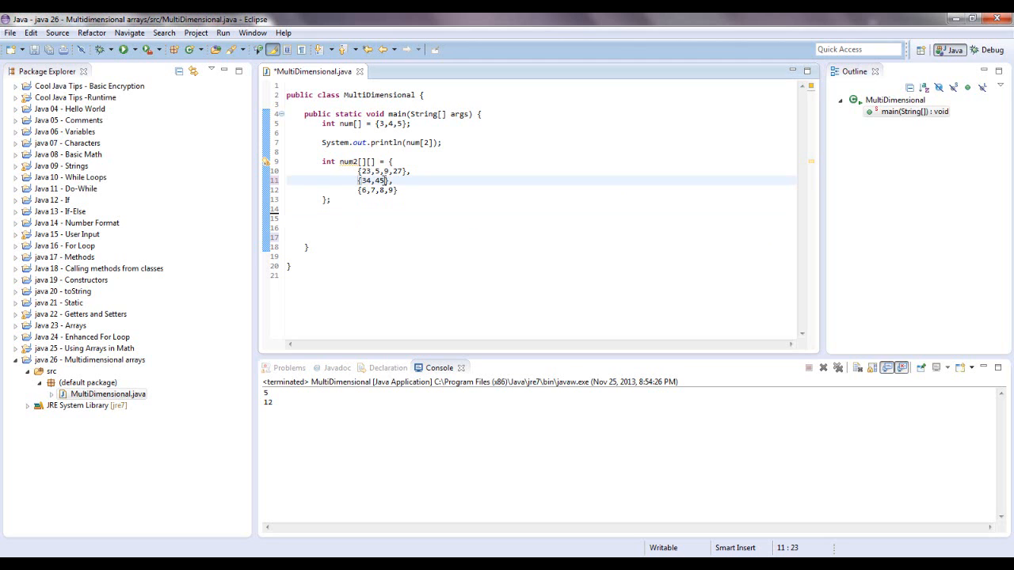
text(,33,)
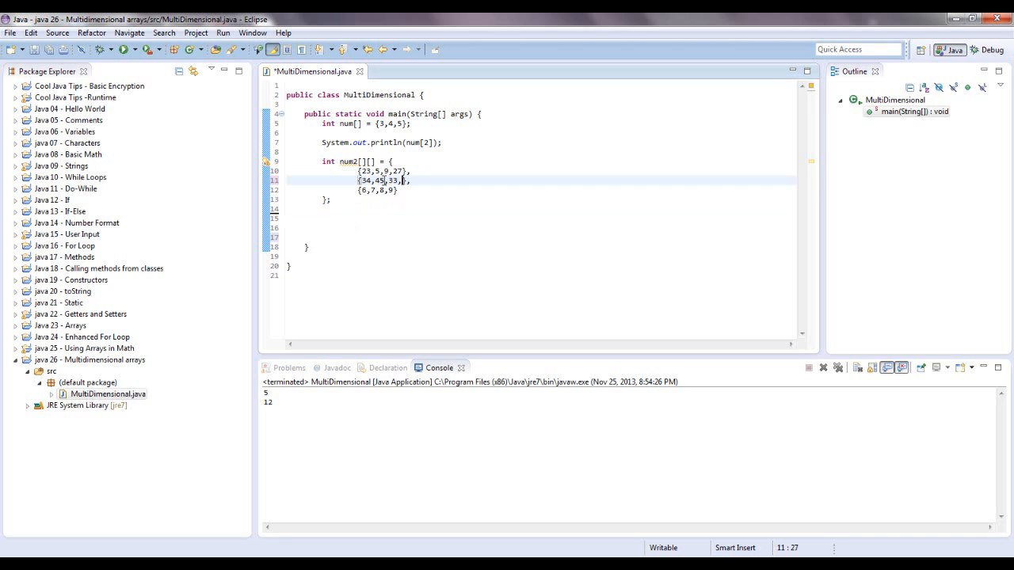
text(84)
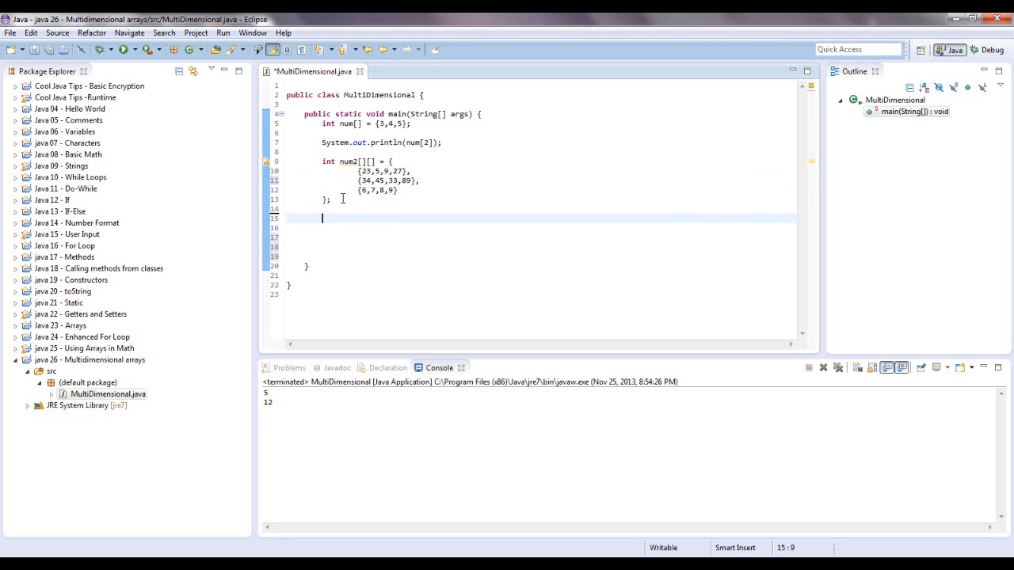
- Write the outer loop header for(int row = 0; row<num2.length ...) below the array
text(for)
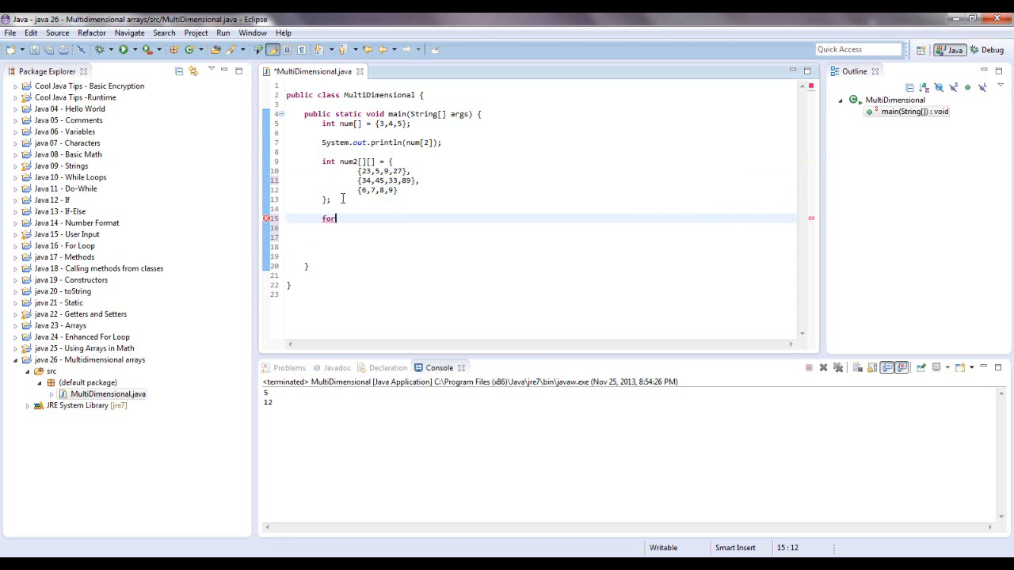
text(())
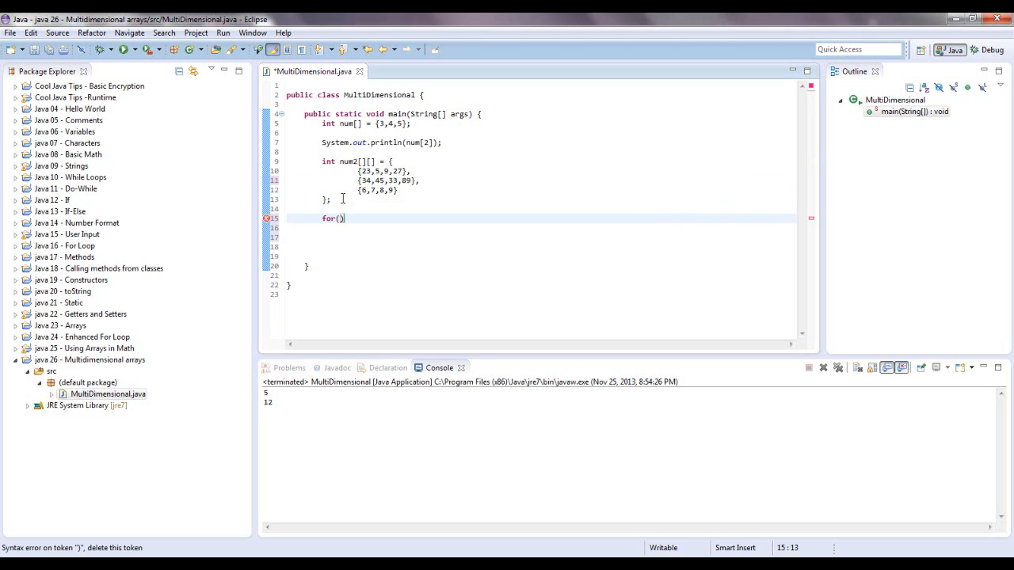
text(int)
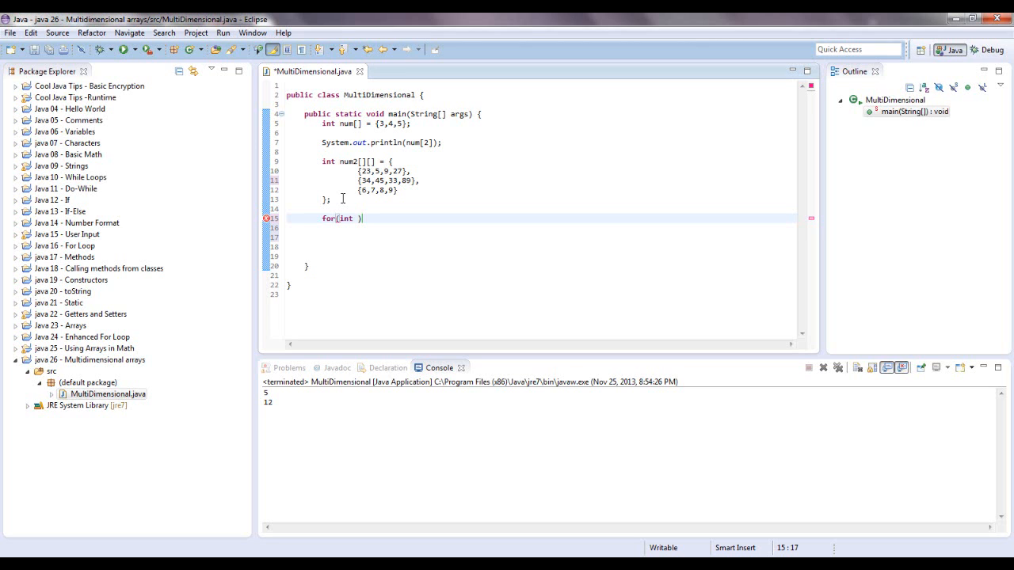
text(row)
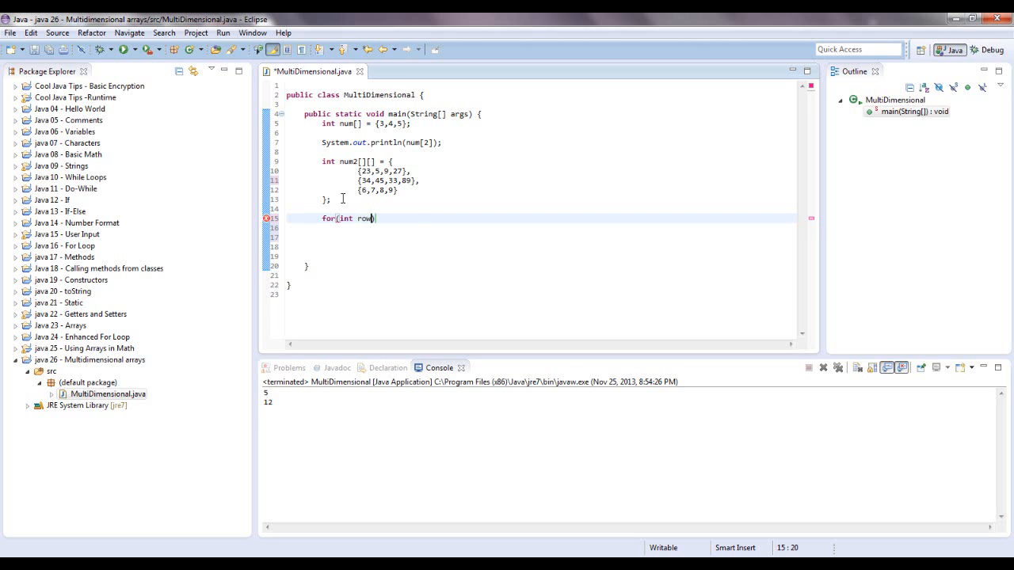
text(= 0)
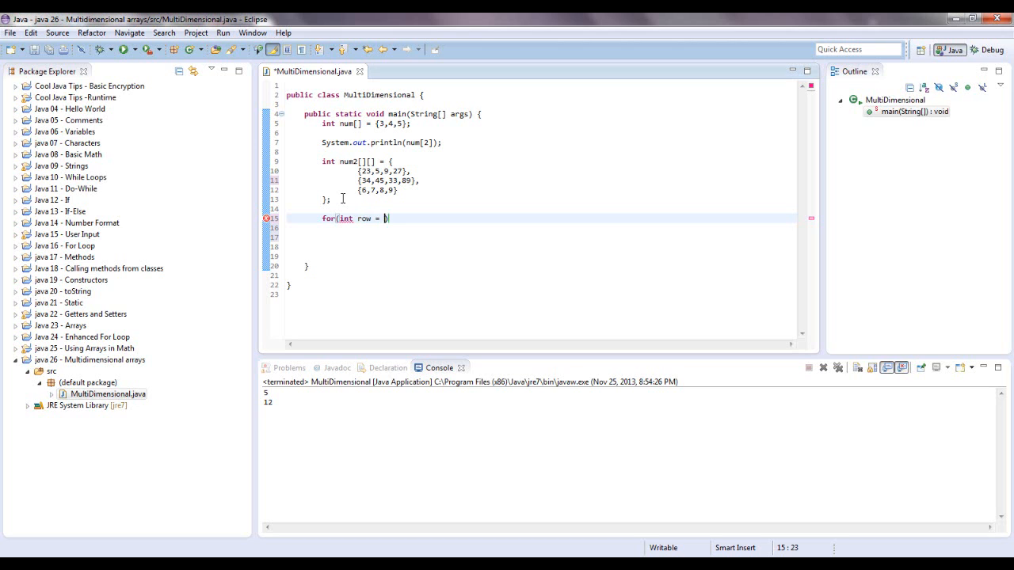
text(0;)
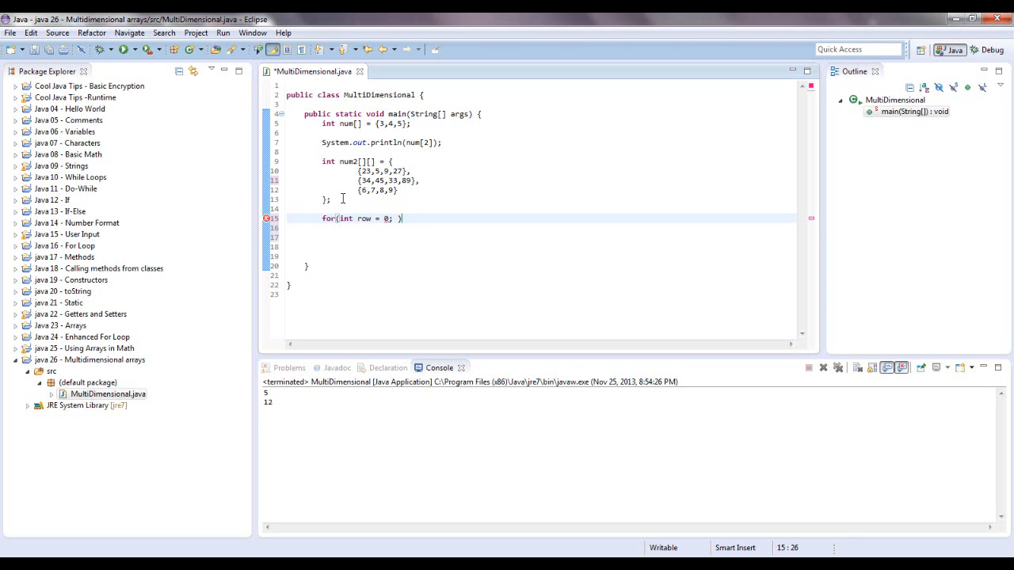
text(row<)
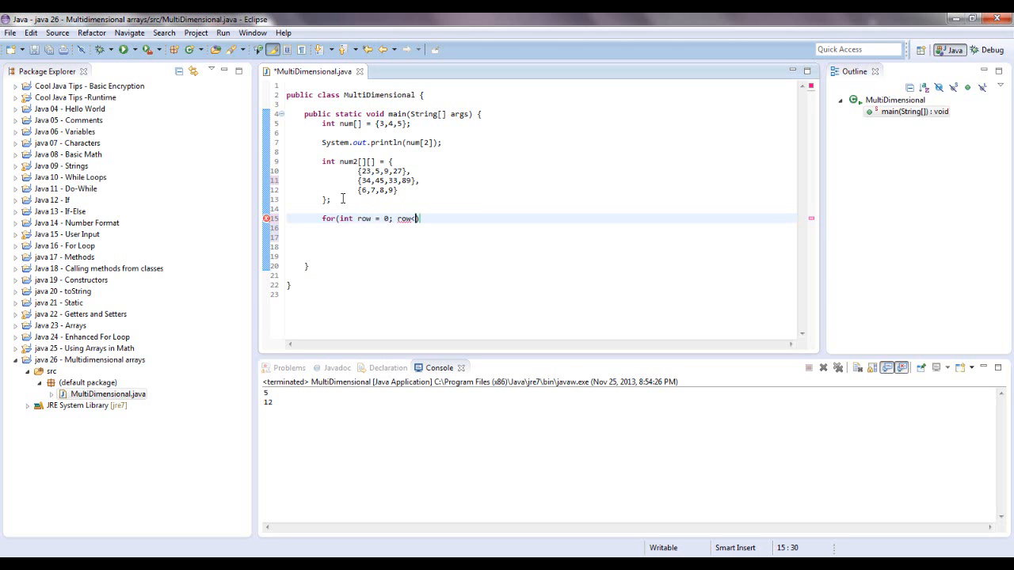
text(num2)
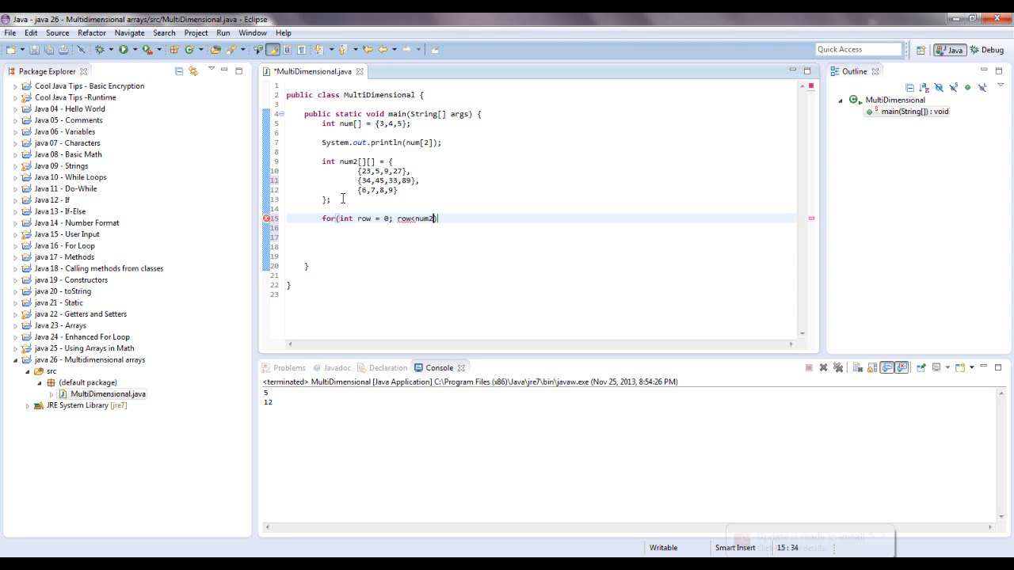
text(.length; row++){)
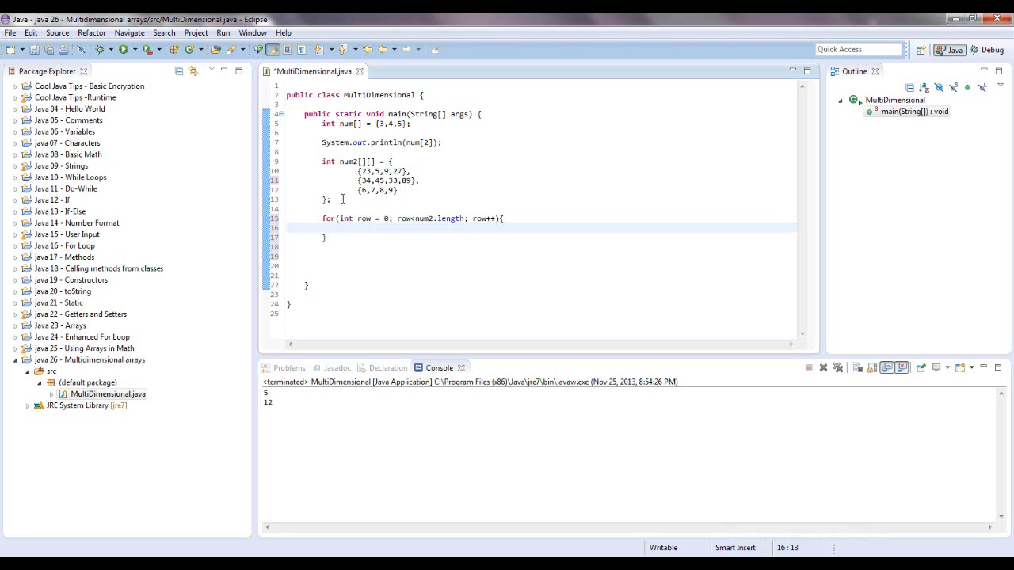
mouse_move(339, 228)
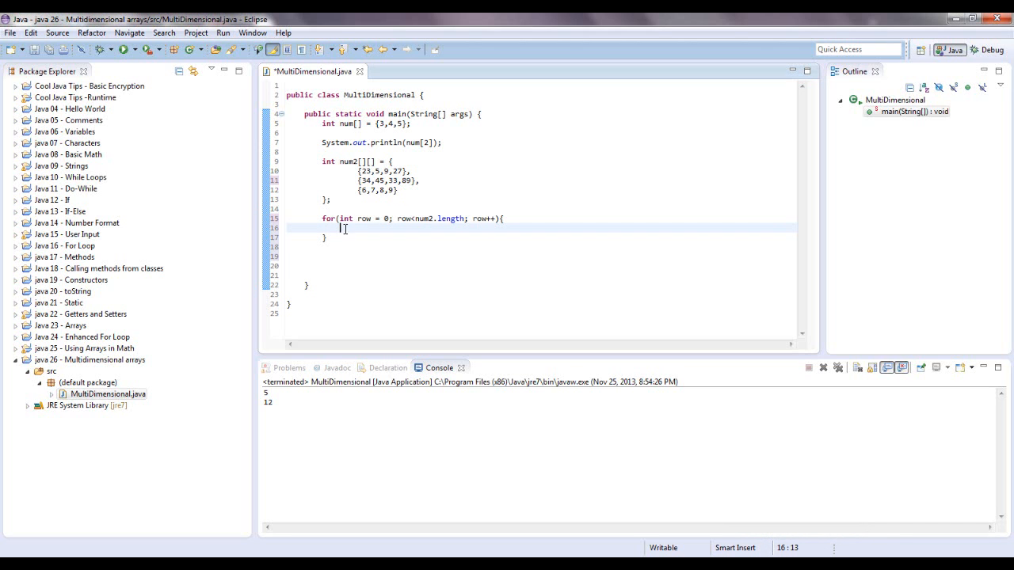
- Write the inner loop header for(int col = 0; col<num2[row].length; col++) inside the row loop
text(for(int)
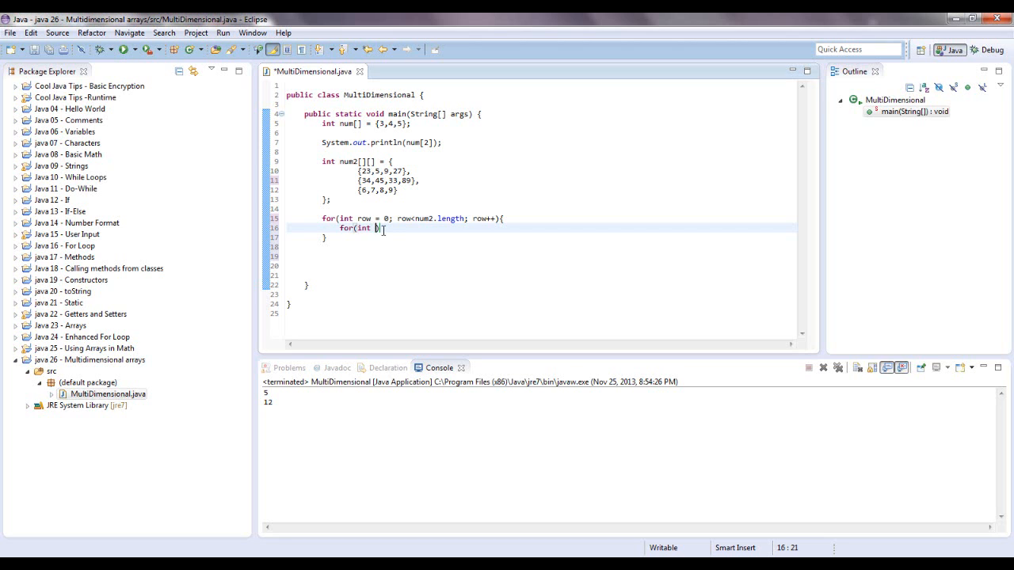
text(col)
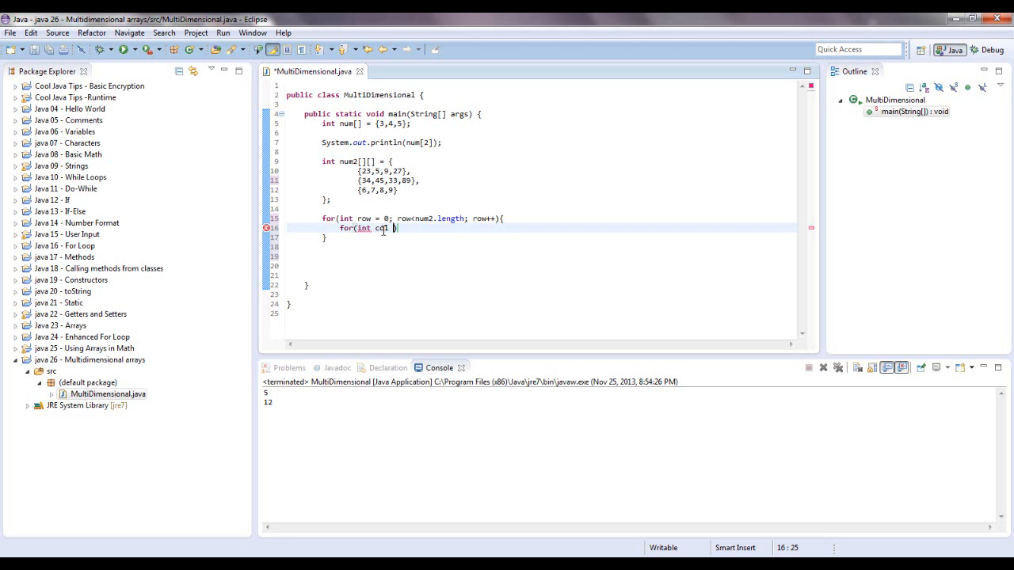
text(= 0; col)
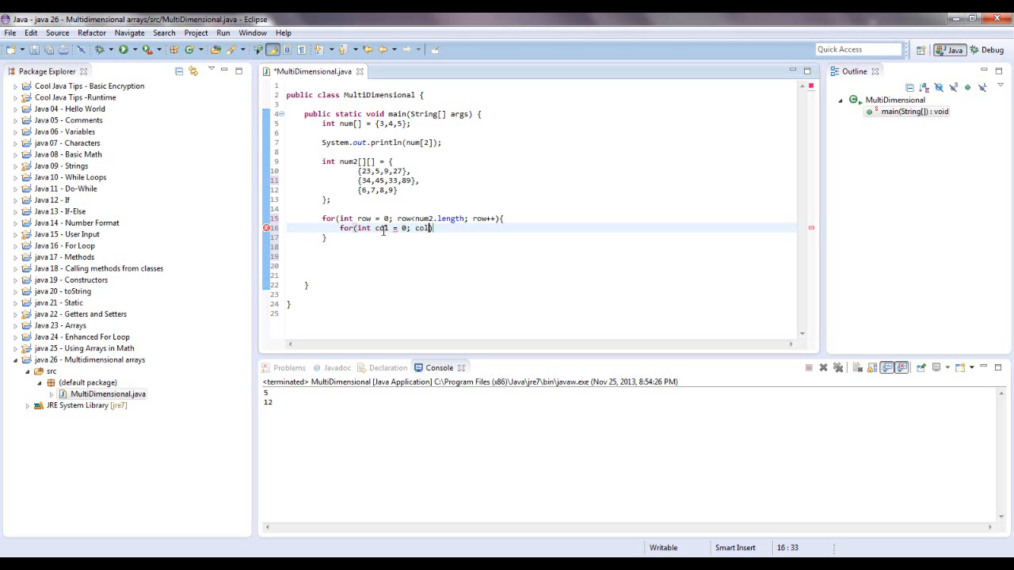
text(<)
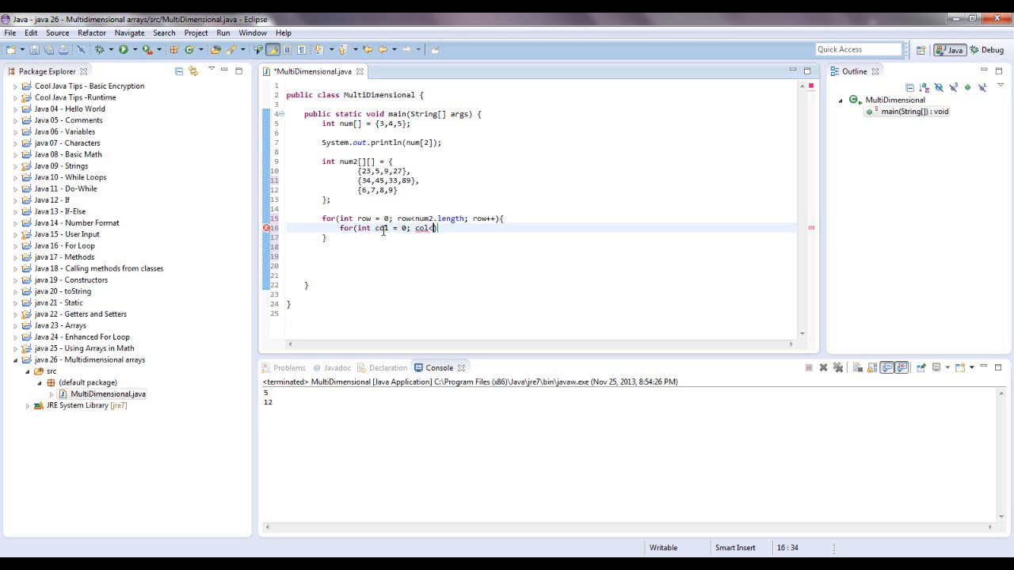
text(nu)
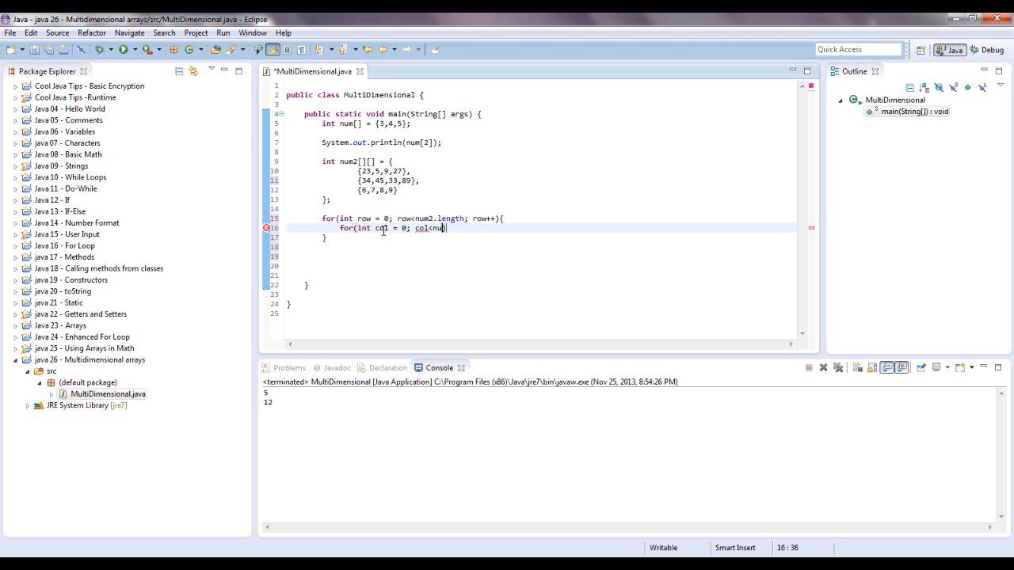
text(2)
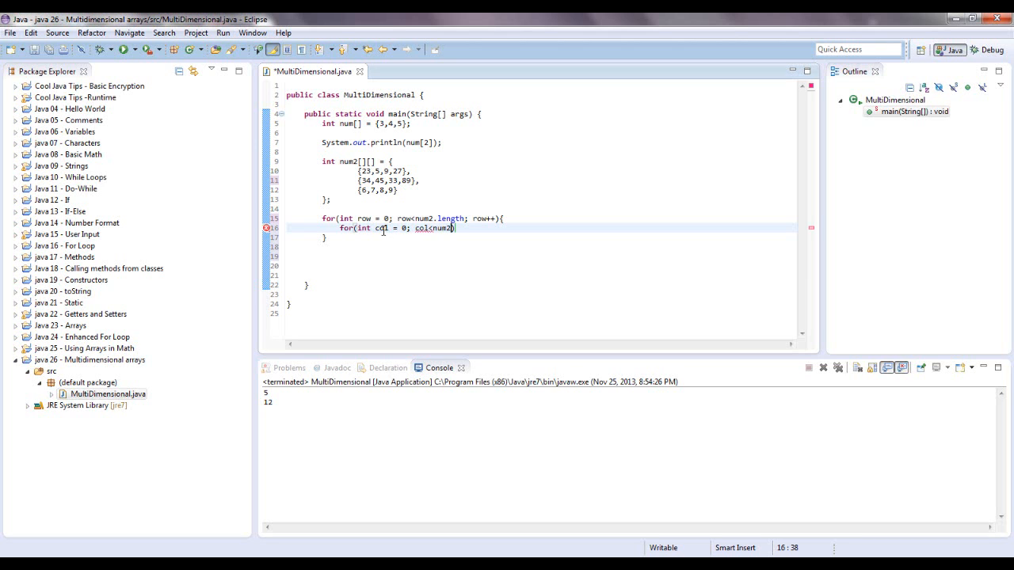
text([])
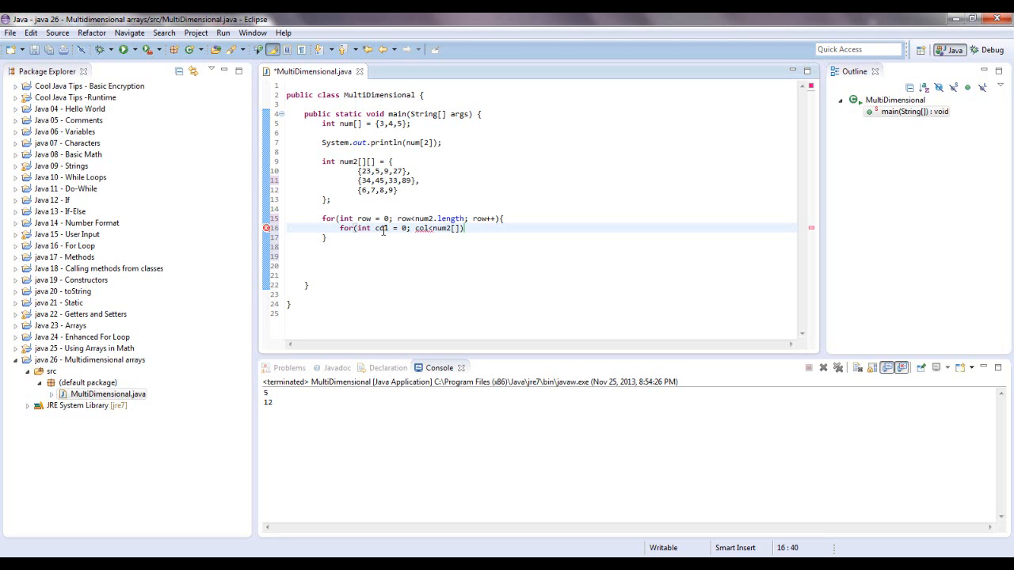
text(.)
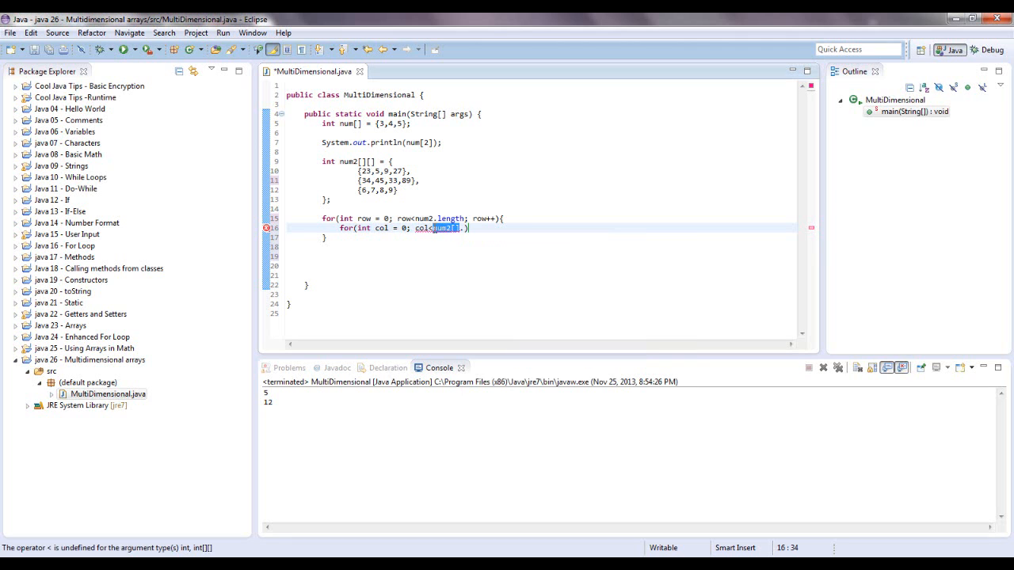
mouse_move(476, 272)
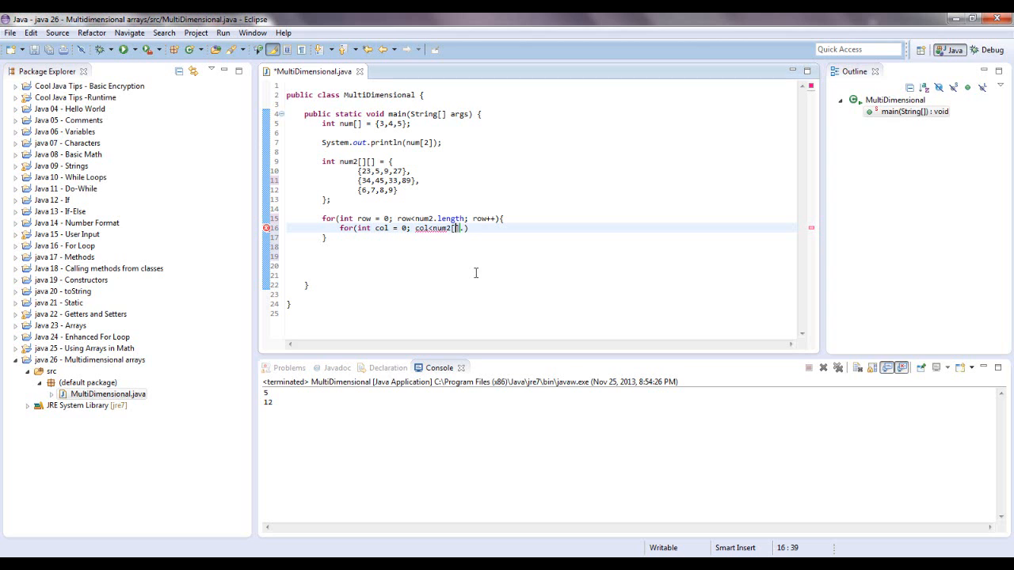
text(row)
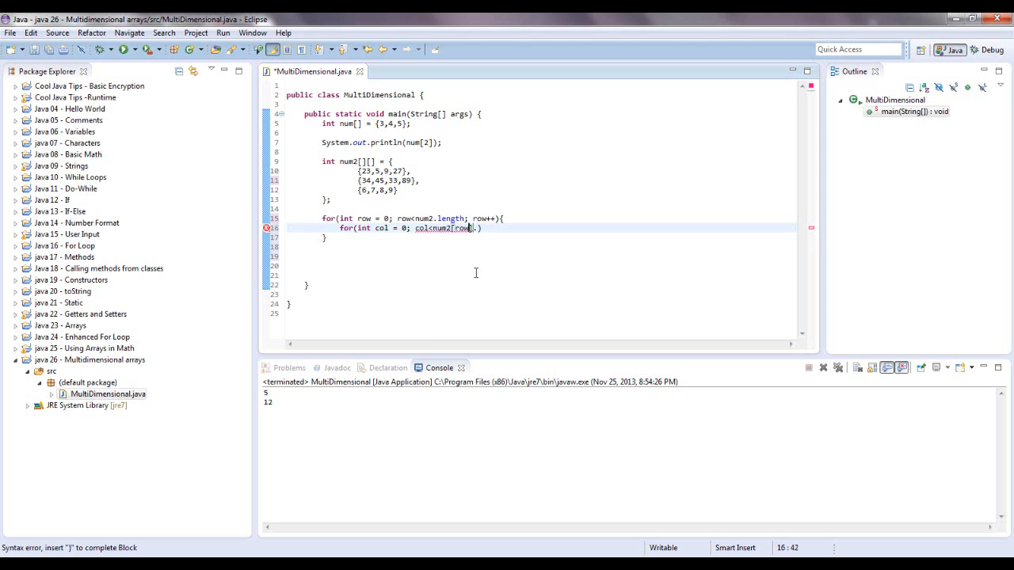
text(le)
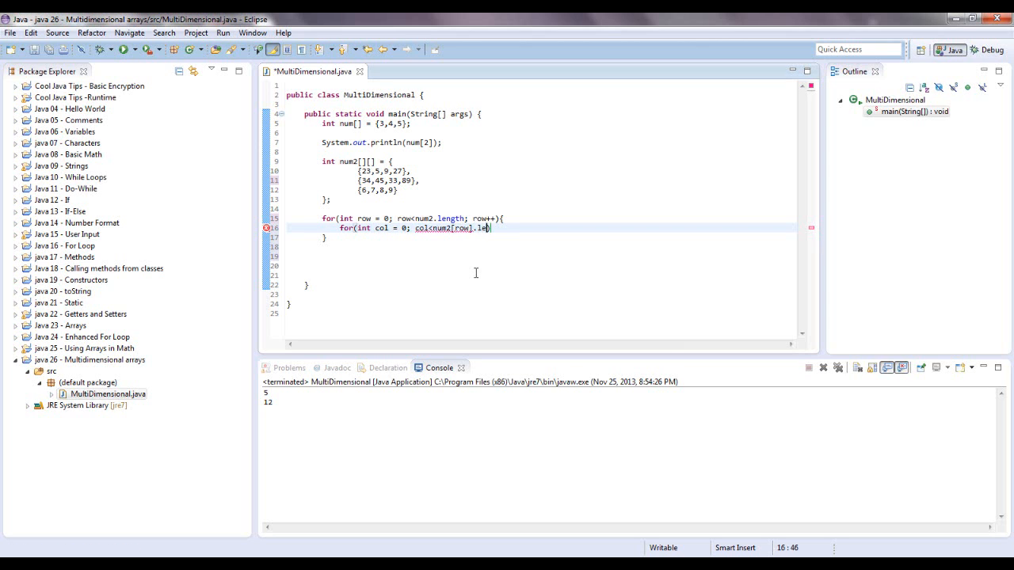
text(ngth; col)
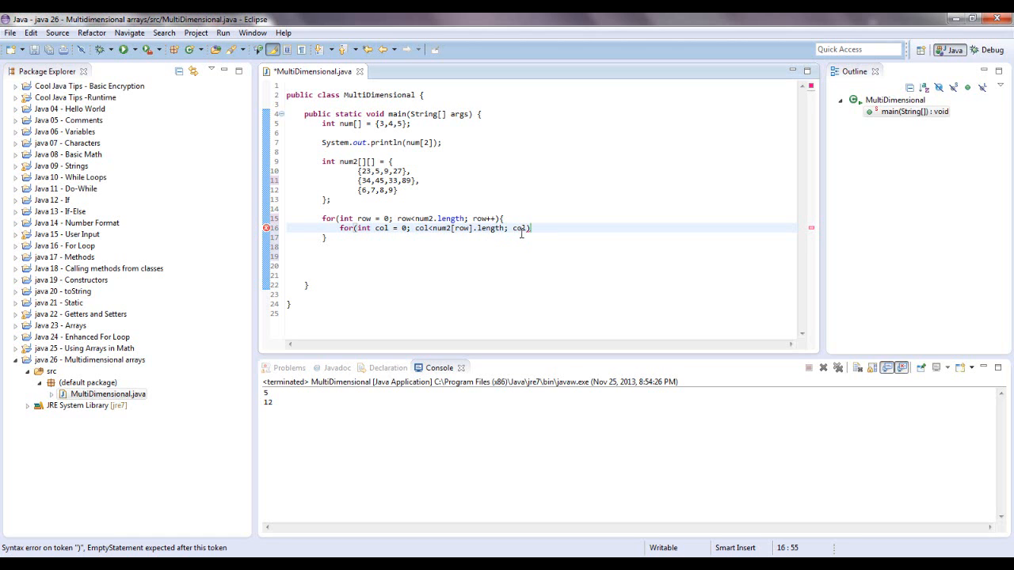
text(++)
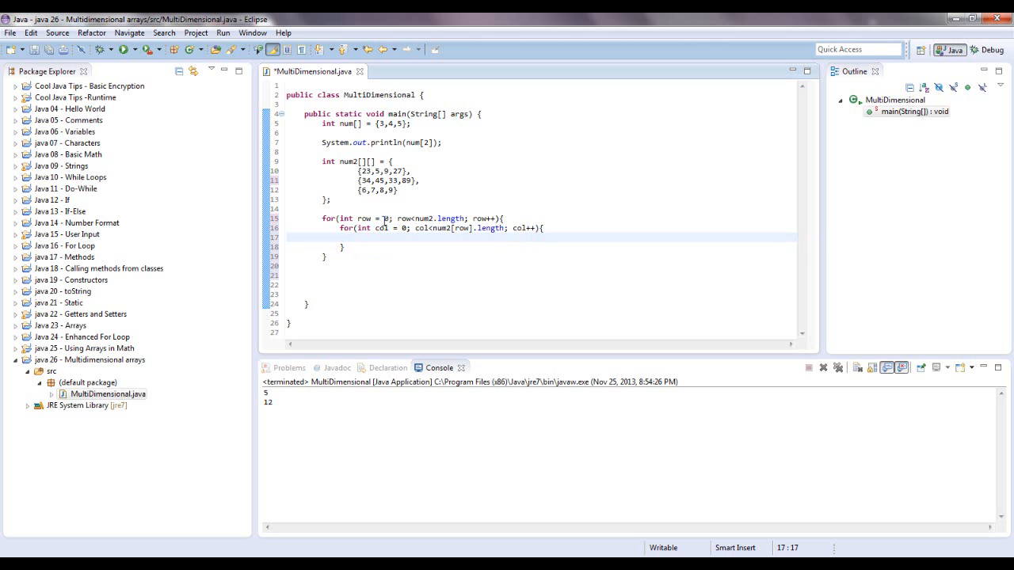
mouse_move(381, 228)
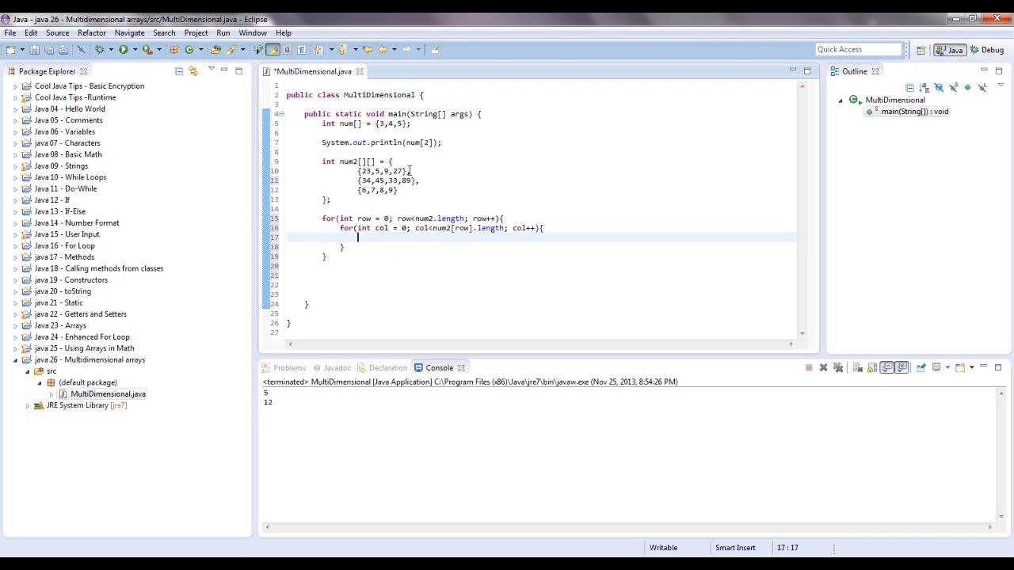
mouse_move(421, 219)
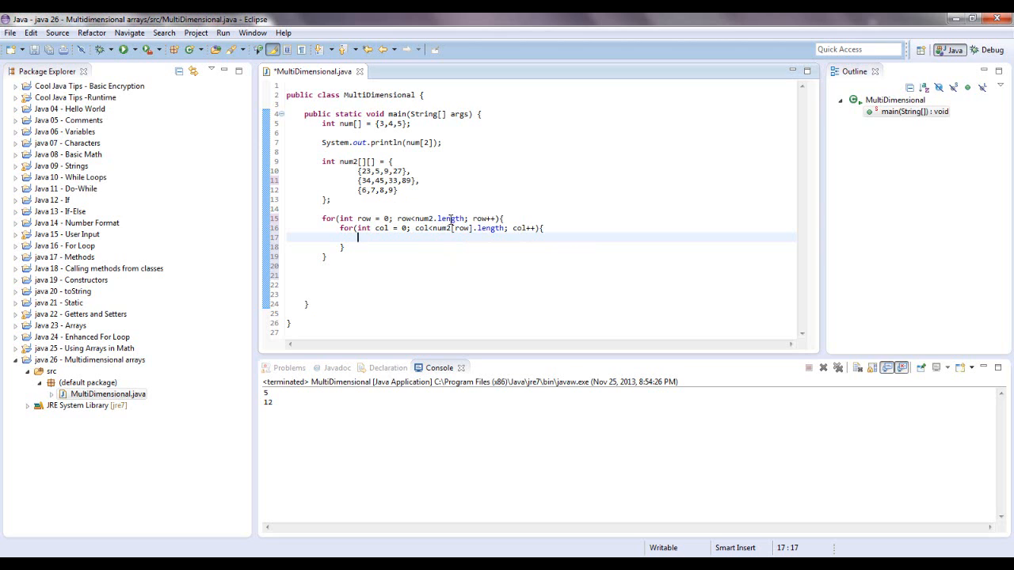
mouse_move(361, 228)
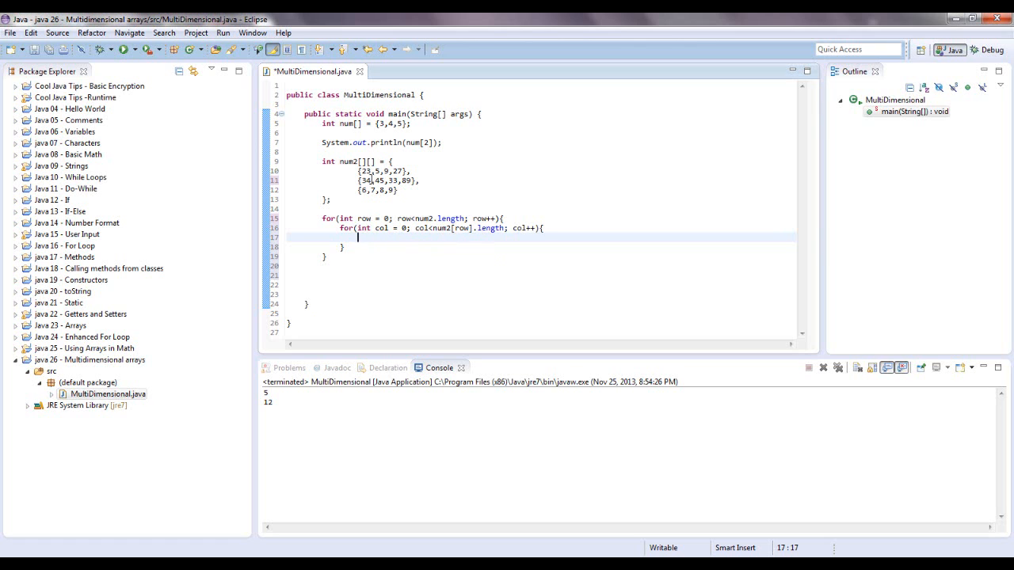
mouse_move(466, 228)
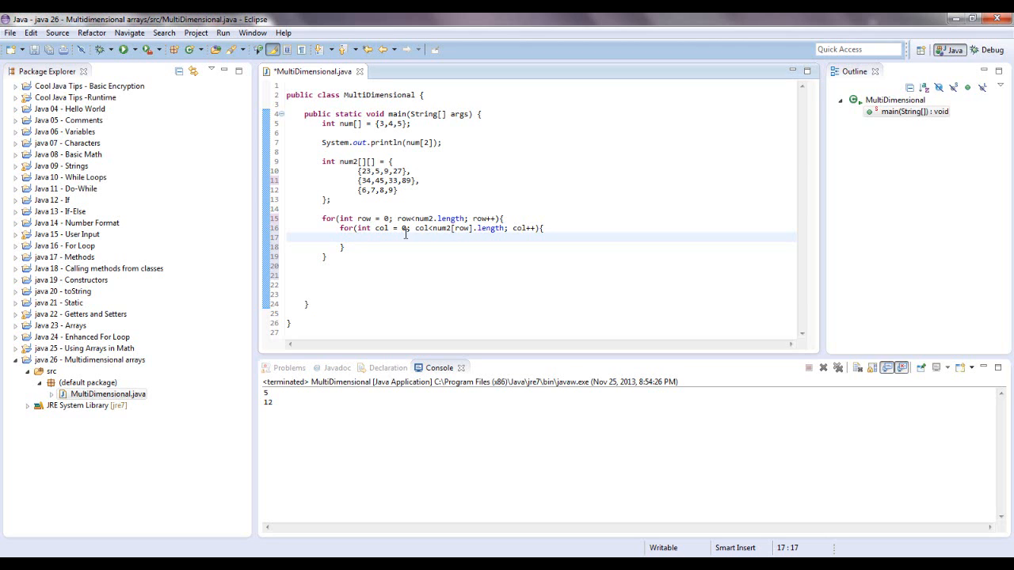
mouse_move(516, 232)
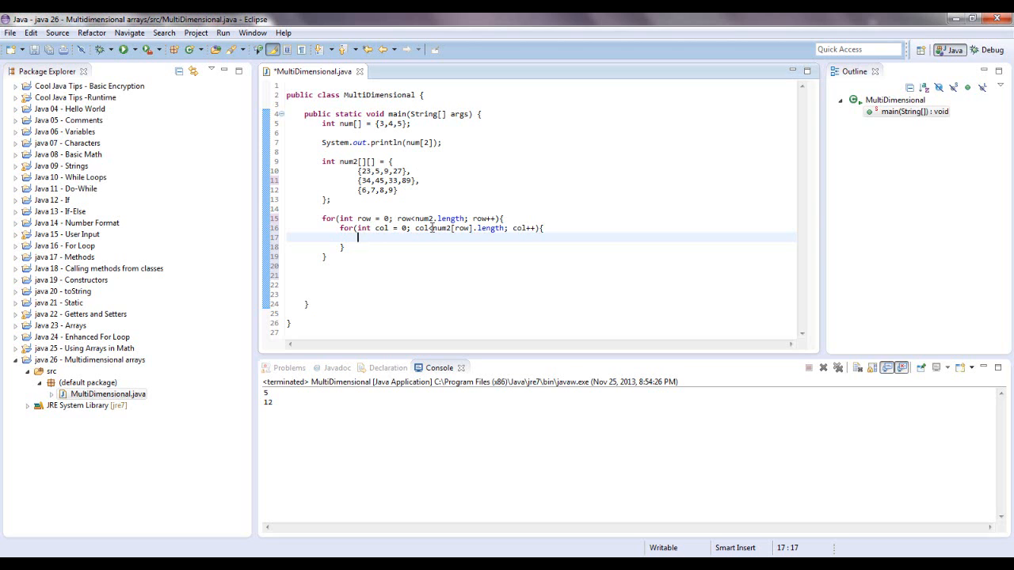
mouse_move(468, 206)
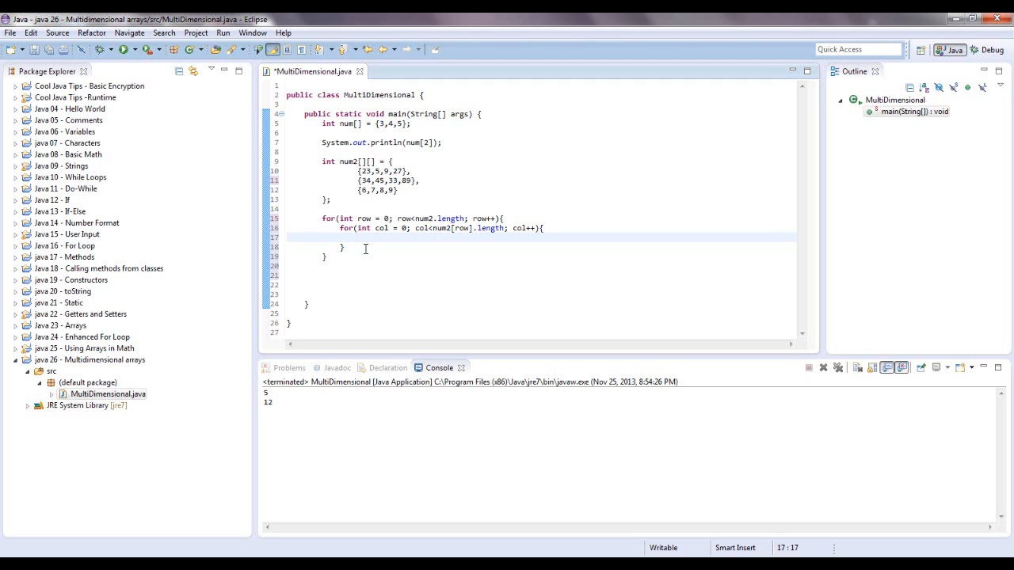
mouse_move(516, 235)
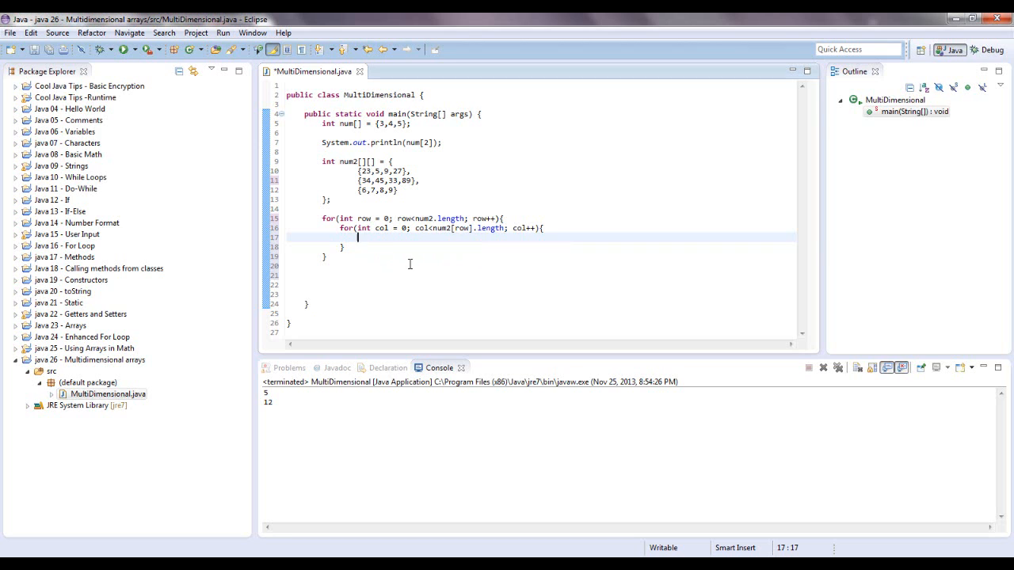
- Expand sysout into System.out.print and give it the argument num2[row][col]
text(sy)
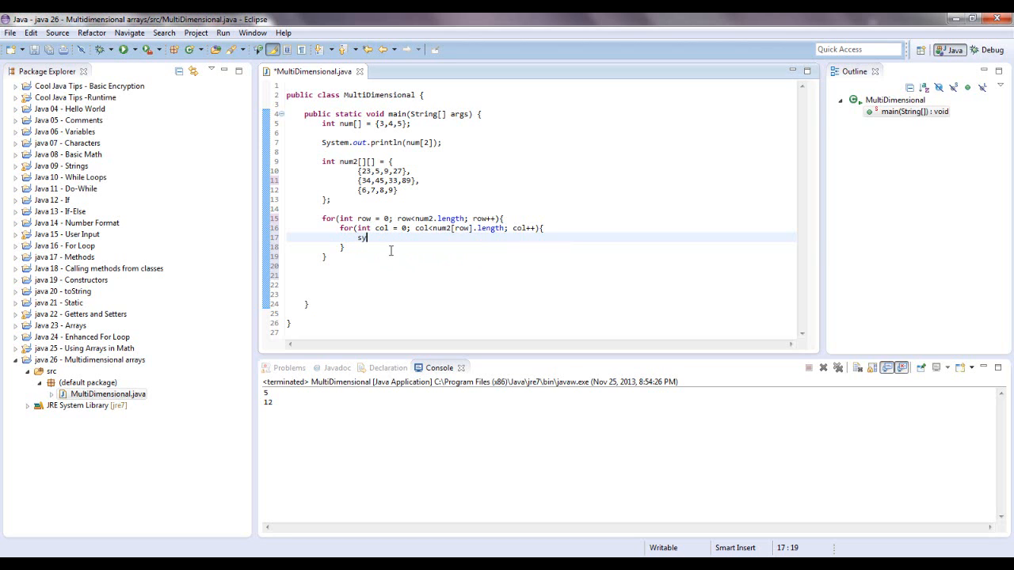
text(sout)
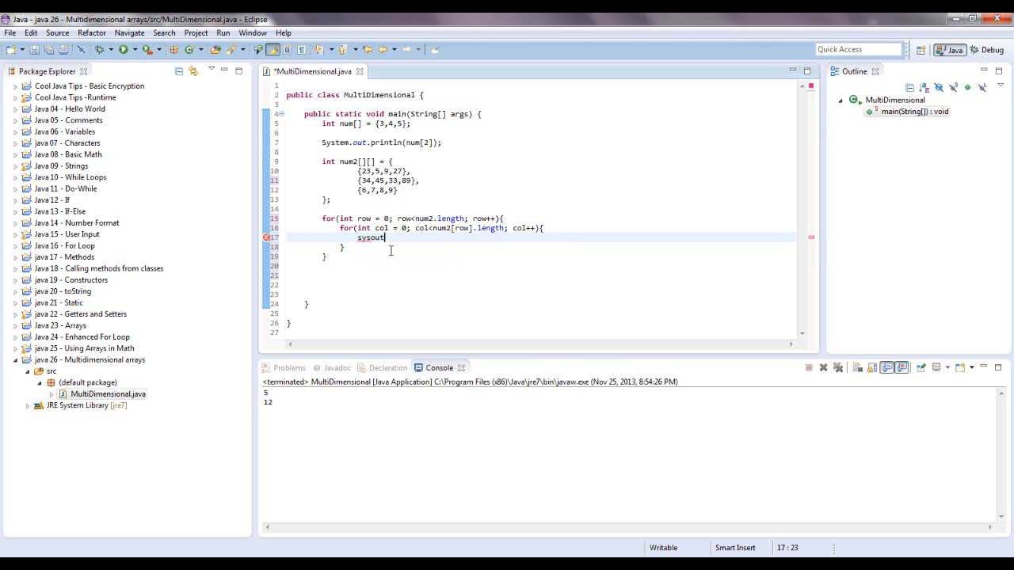
key(Tab)
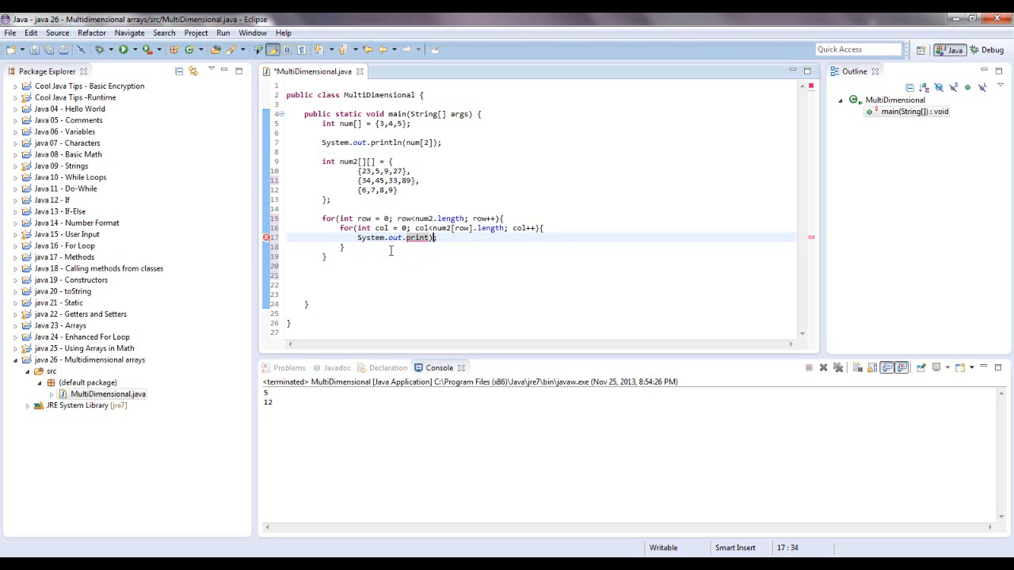
key(BackSpace)
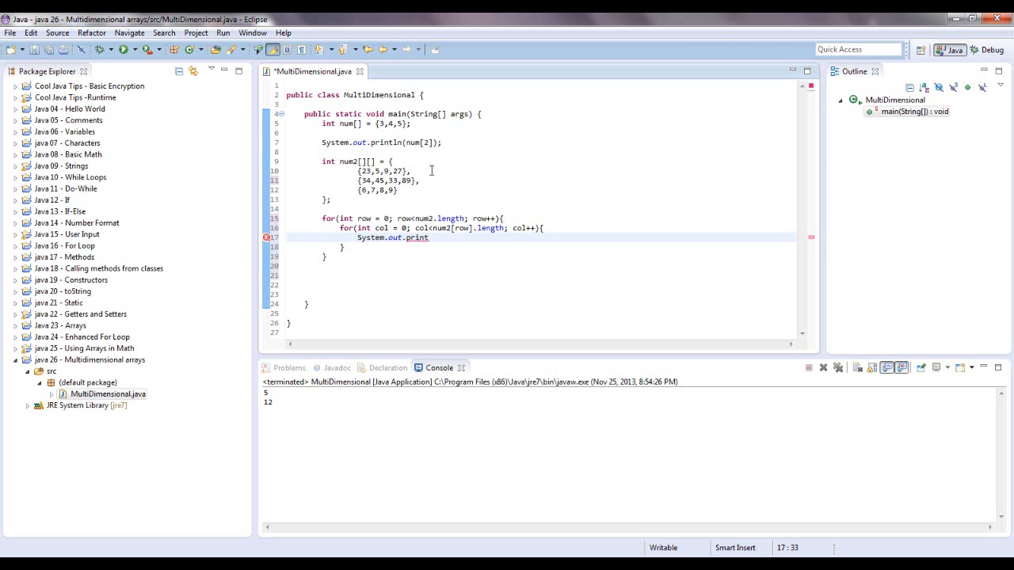
text(()
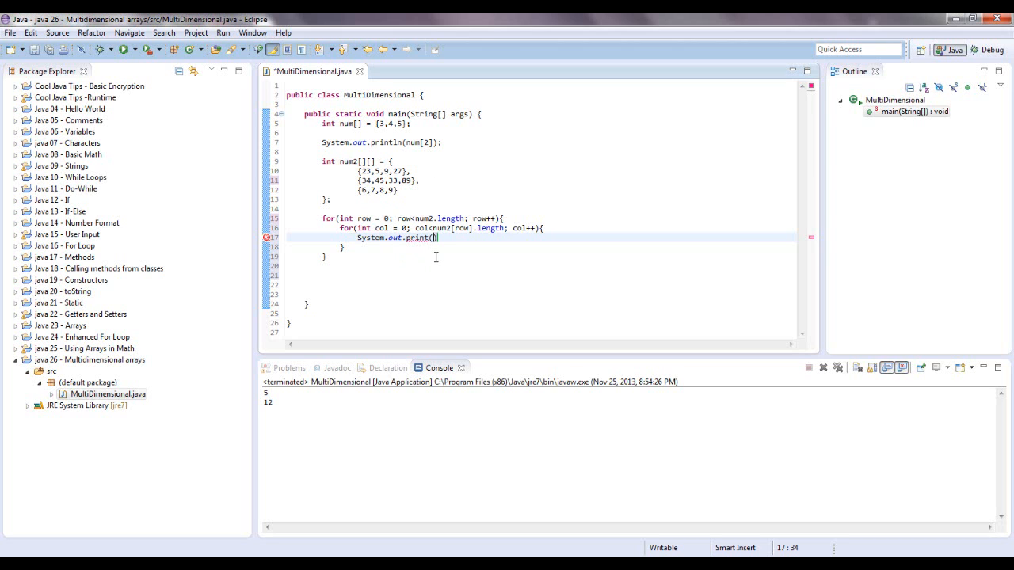
text(num2)
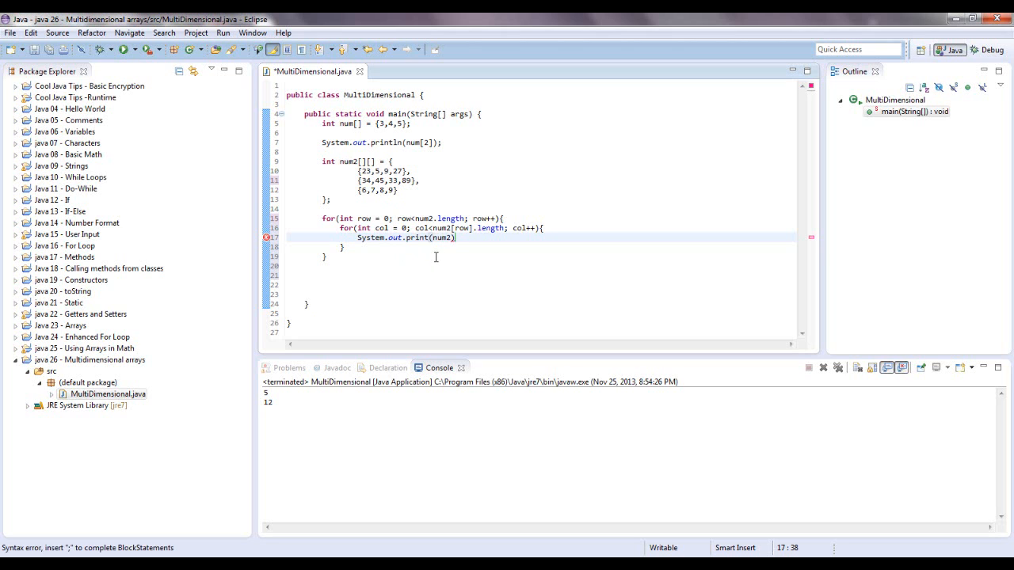
text([])
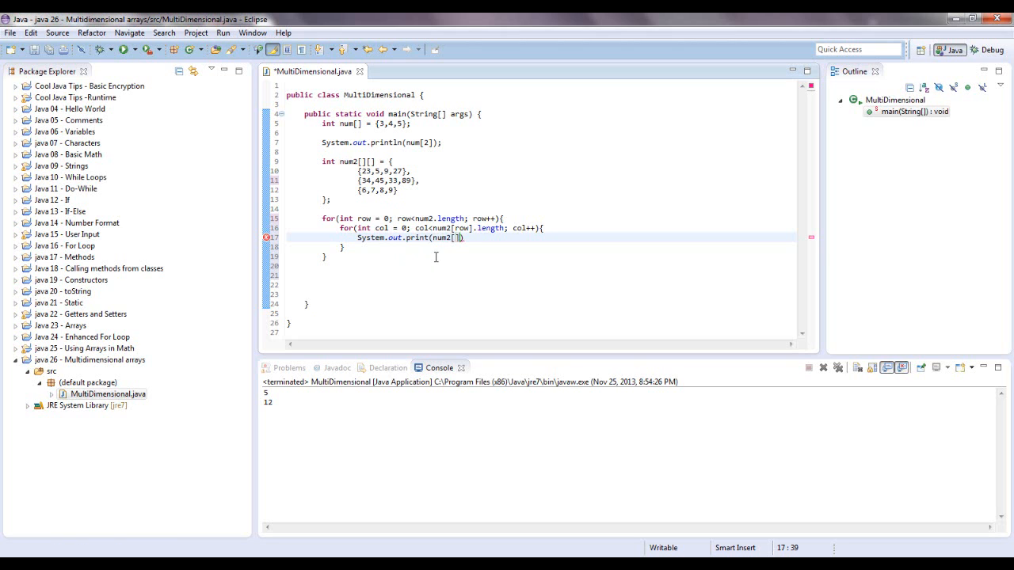
text(row)
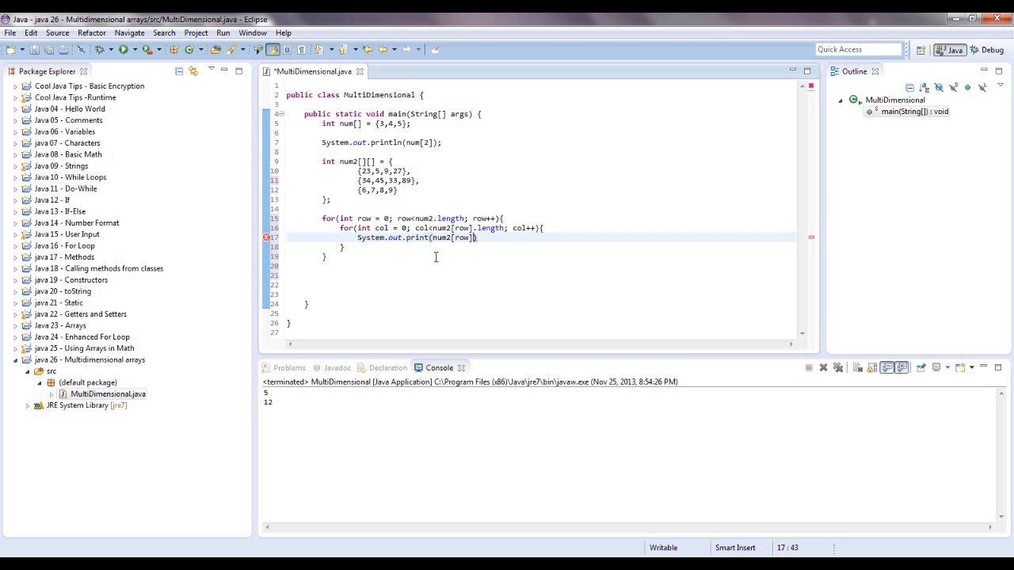
text([col] +)
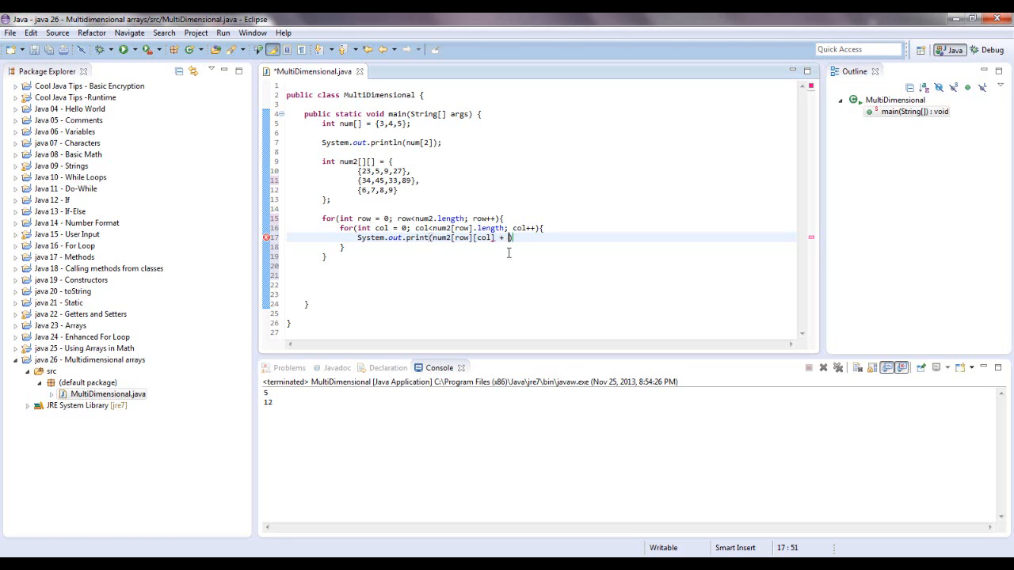
- Append + "\t" after num2[row][col] and close the print statement with );
text("\t")
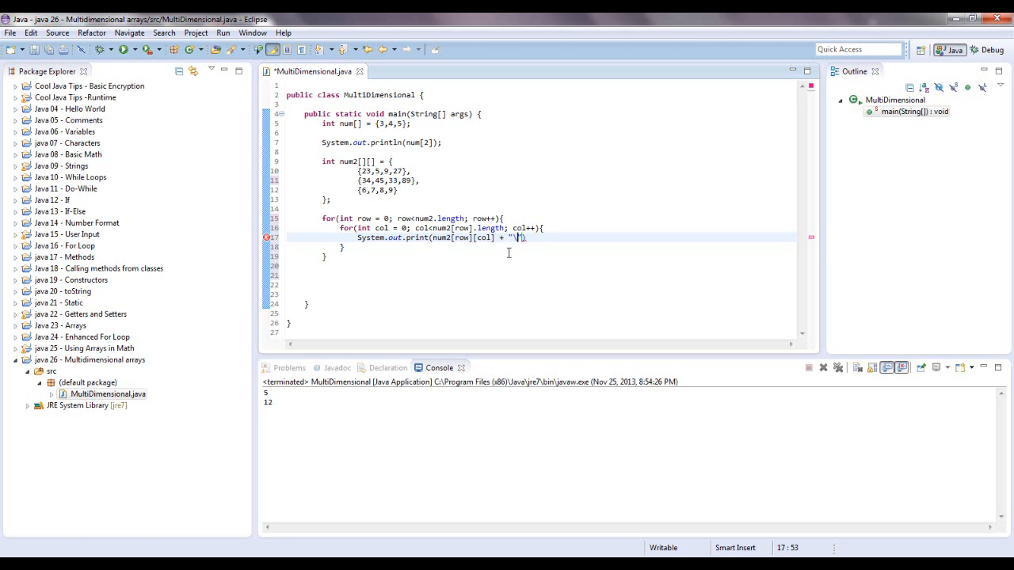
text(t)
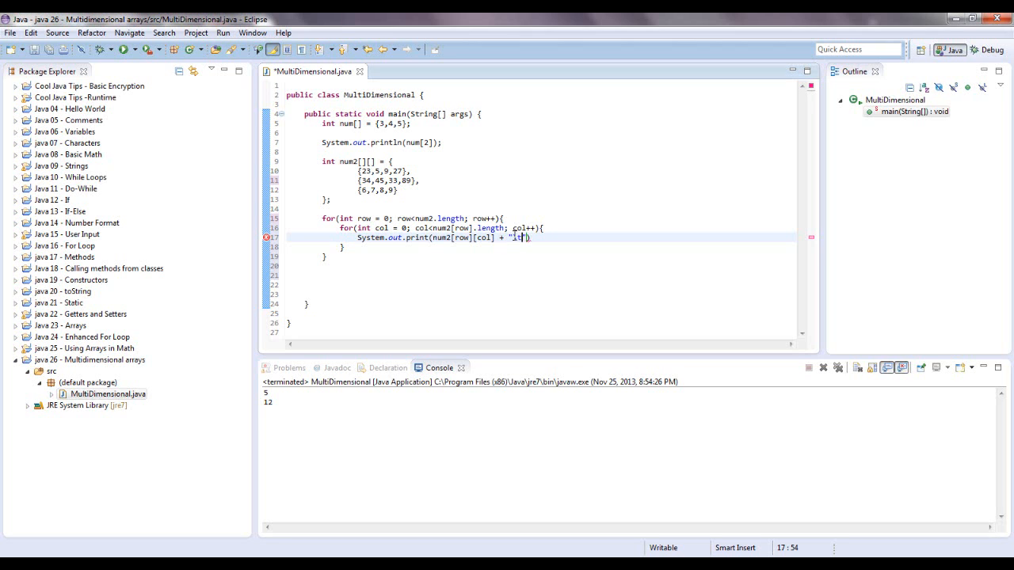
text(\t)
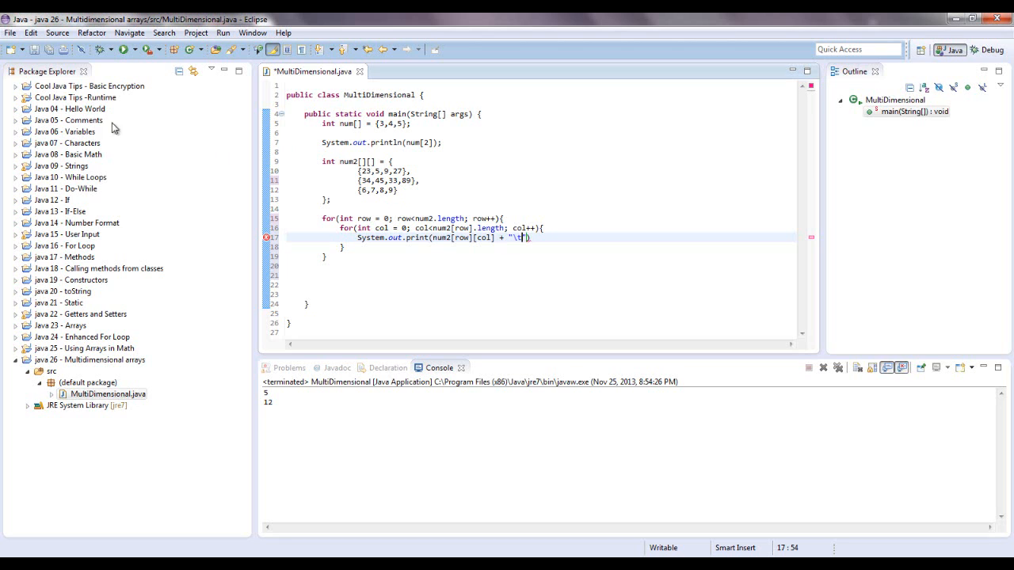
mouse_move(120, 107)
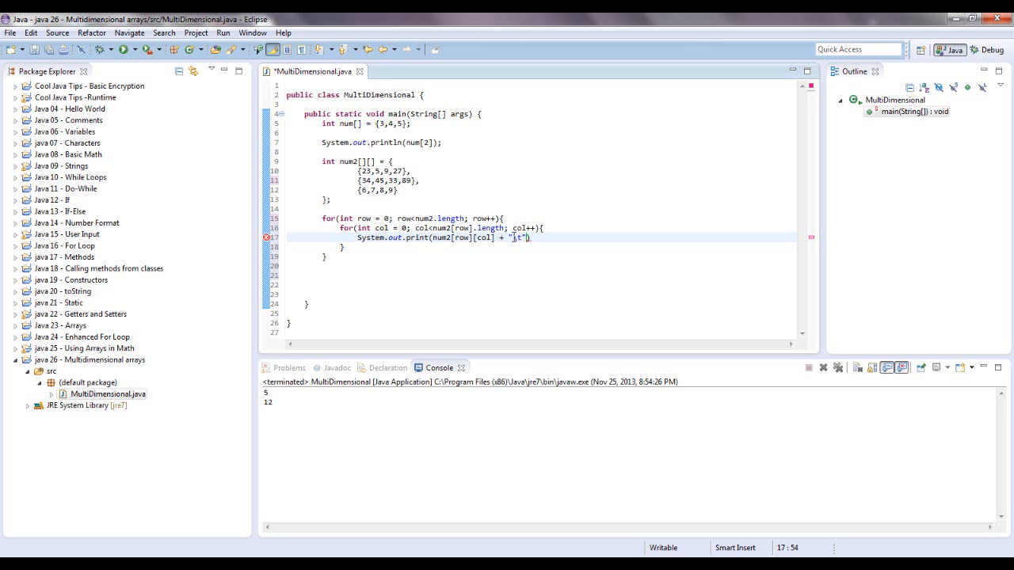
text(\t)
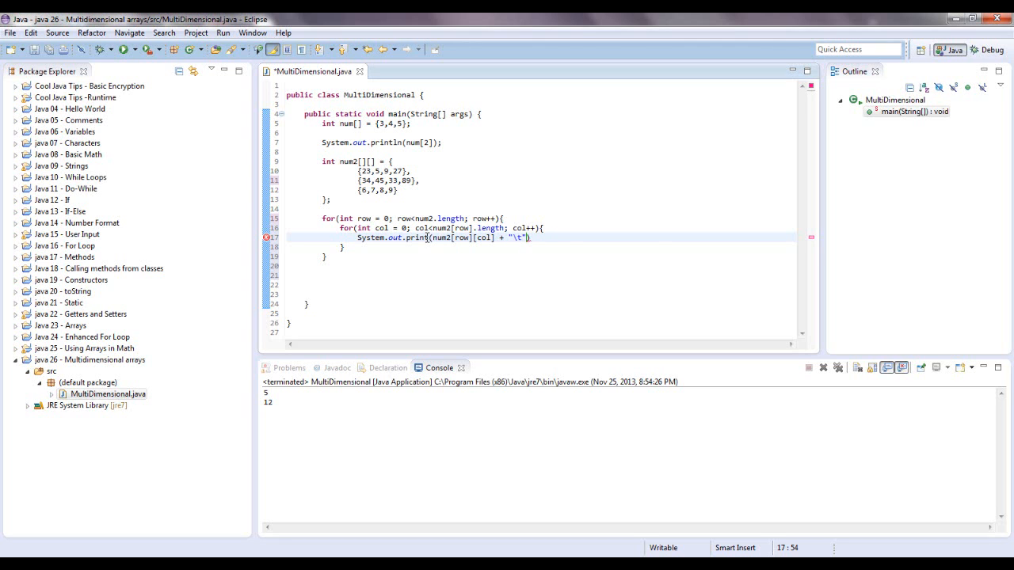
mouse_move(278, 373)
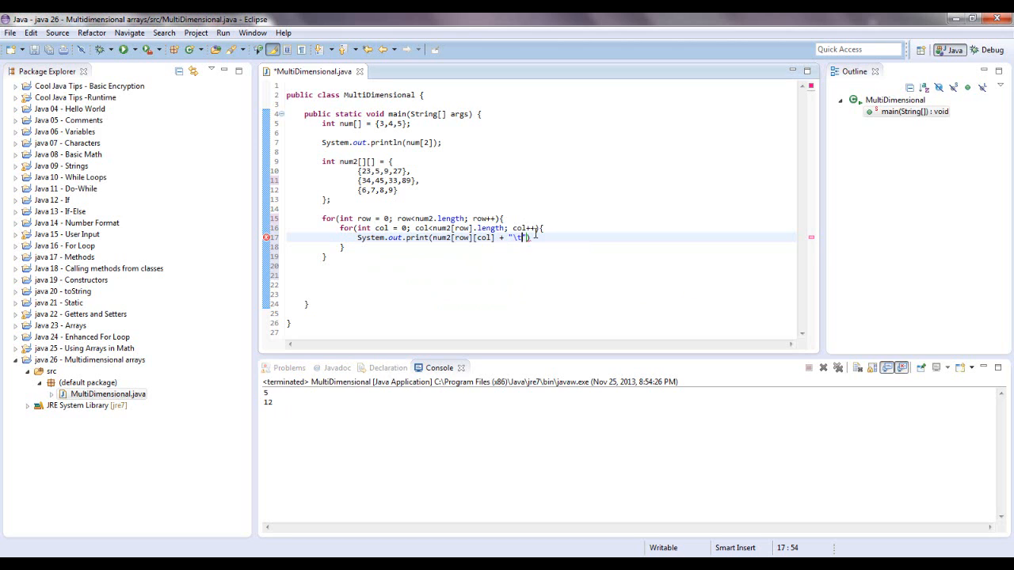
text())
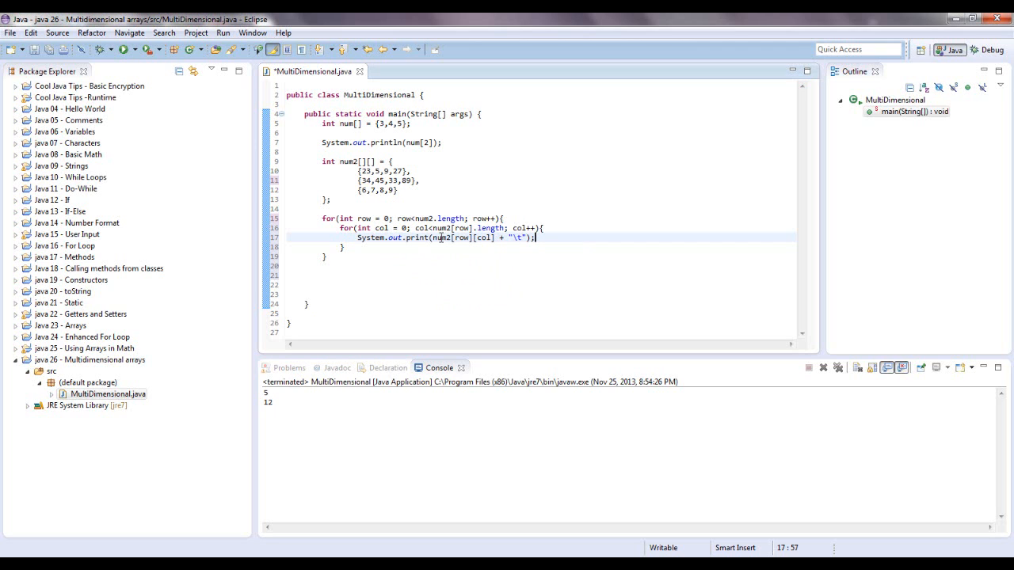
mouse_move(462, 237)
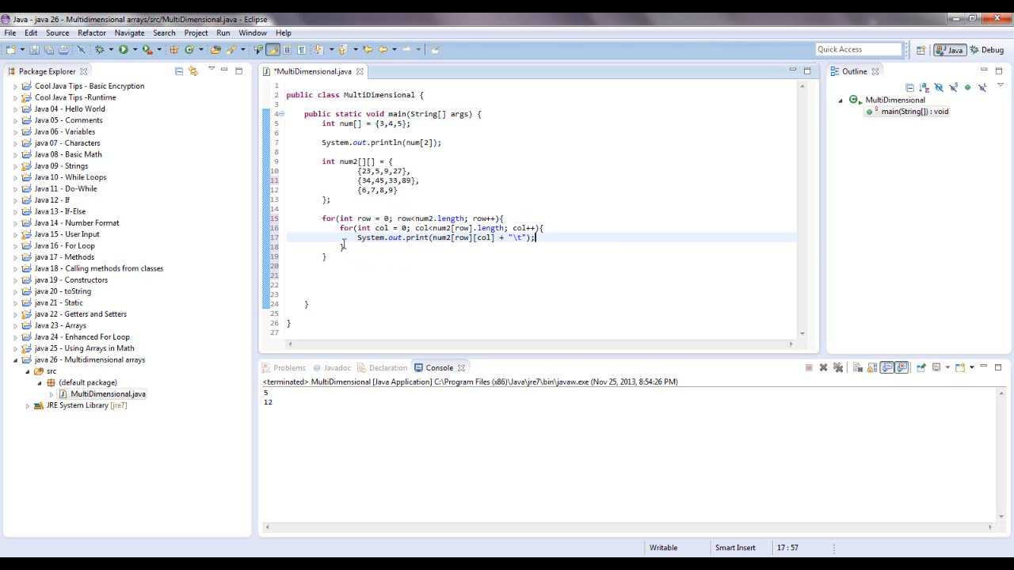
- Add System.out.println() via sysout on a new line after the inner loop's closing brace
key(Return)
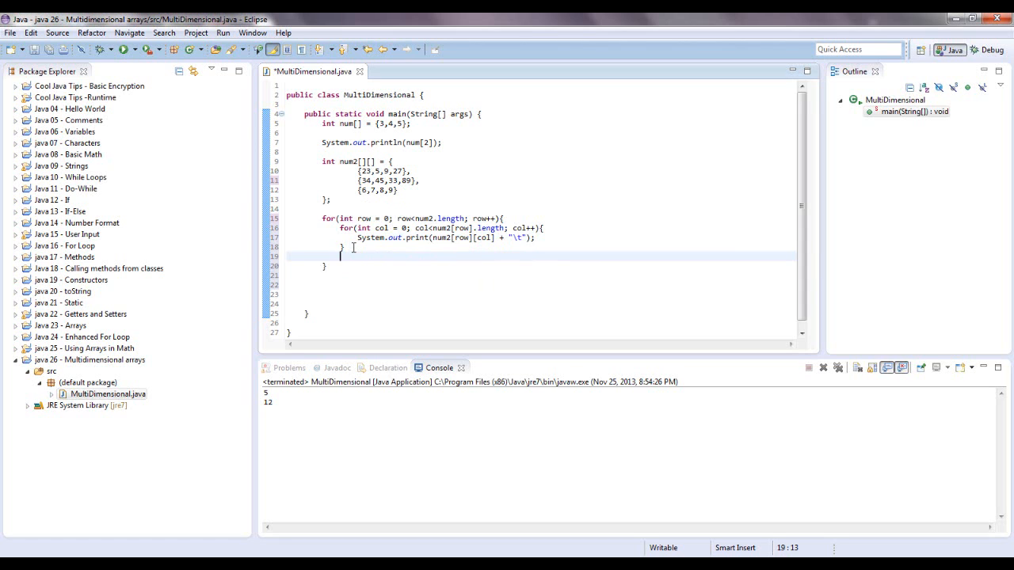
text(sysout)
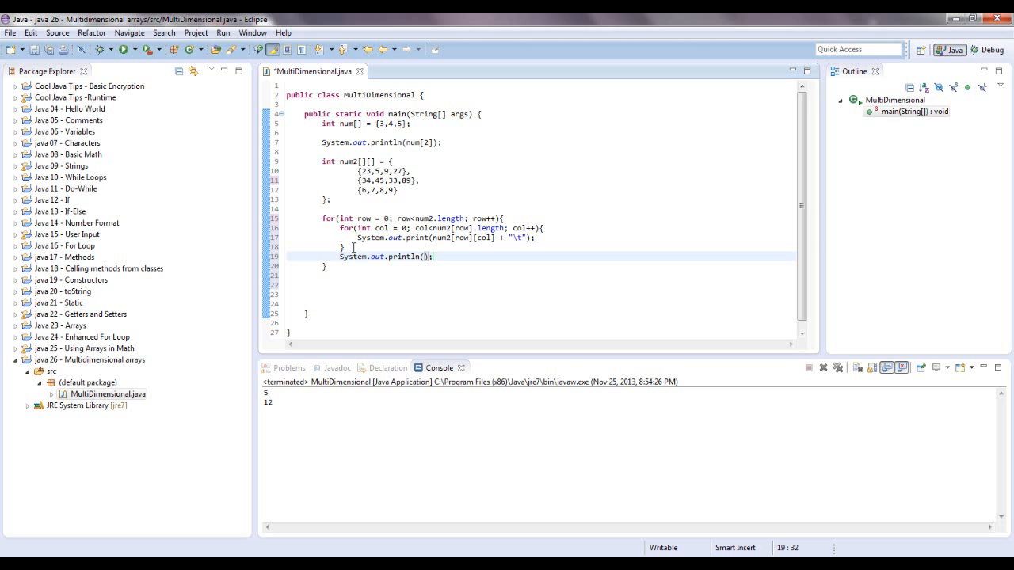
mouse_move(372, 240)
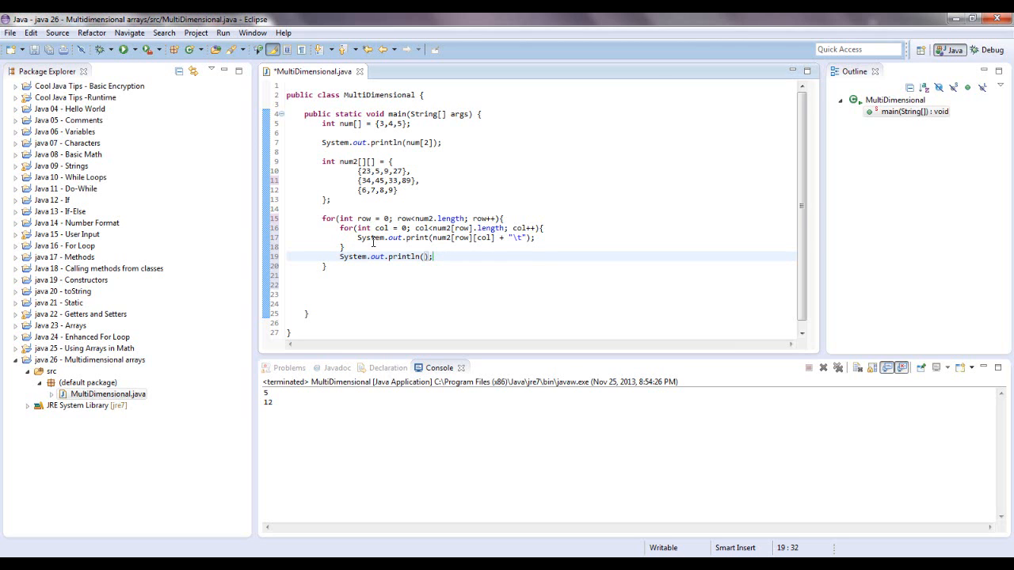
mouse_move(358, 285)
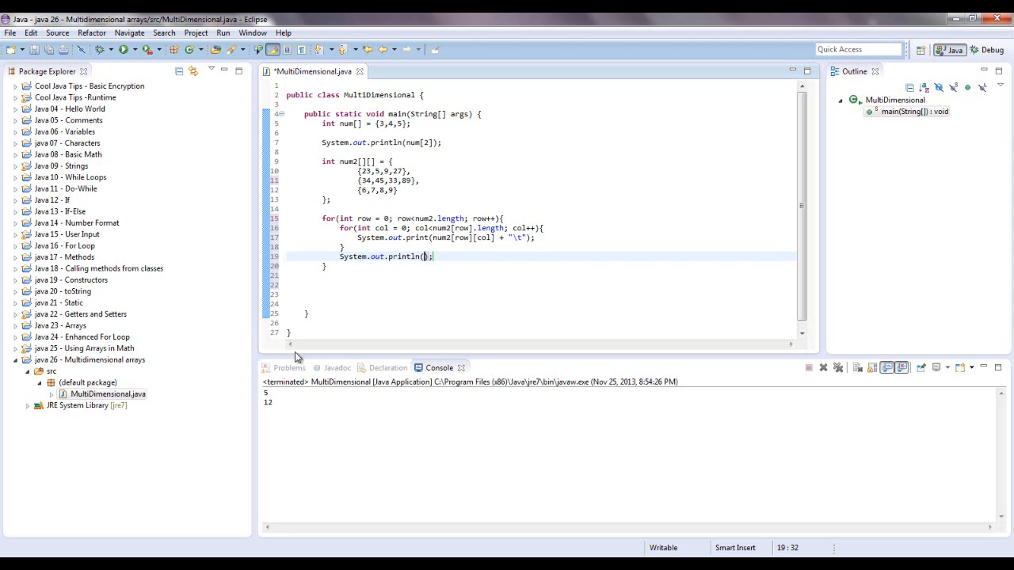
mouse_move(342, 390)
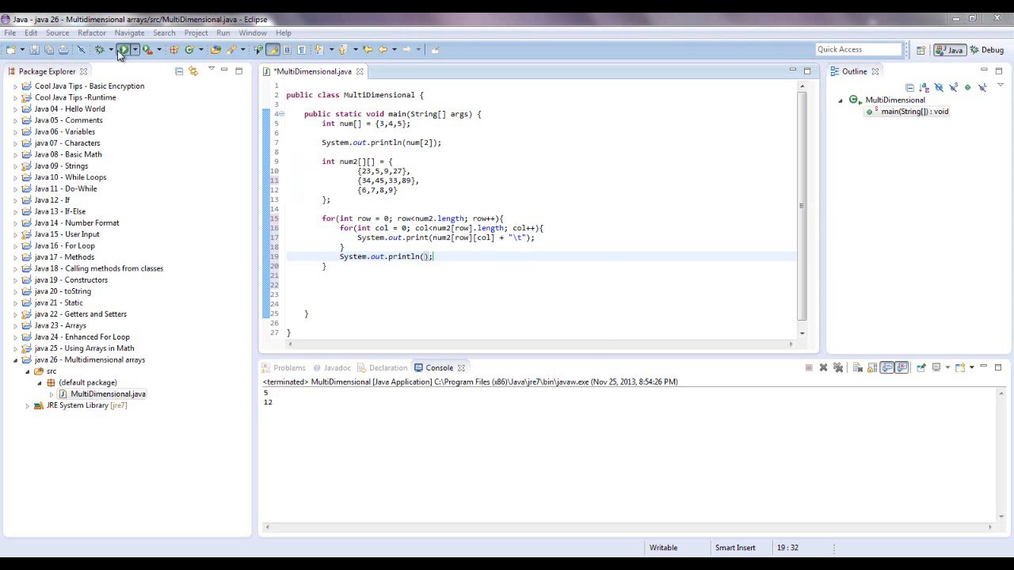
- Comment out the num[2] print line, run the class and confirm Save and Launch
click(124, 49)
text(//)
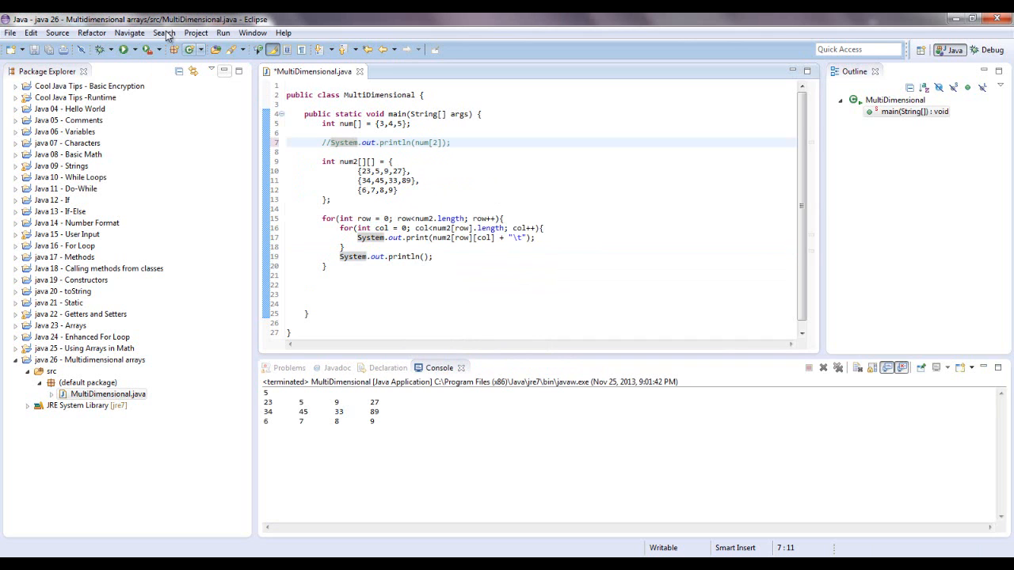
click(121, 49)
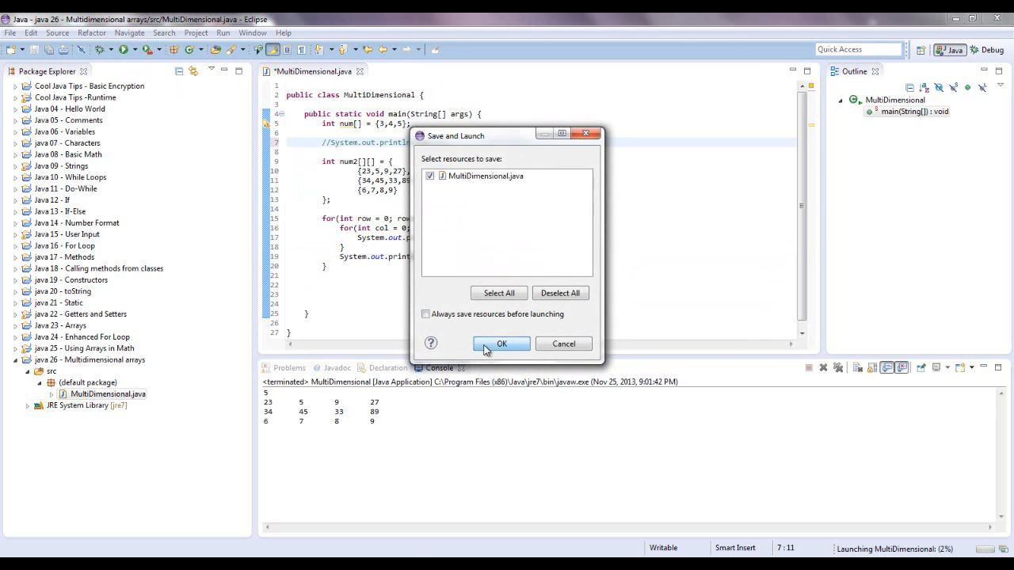
click(501, 342)
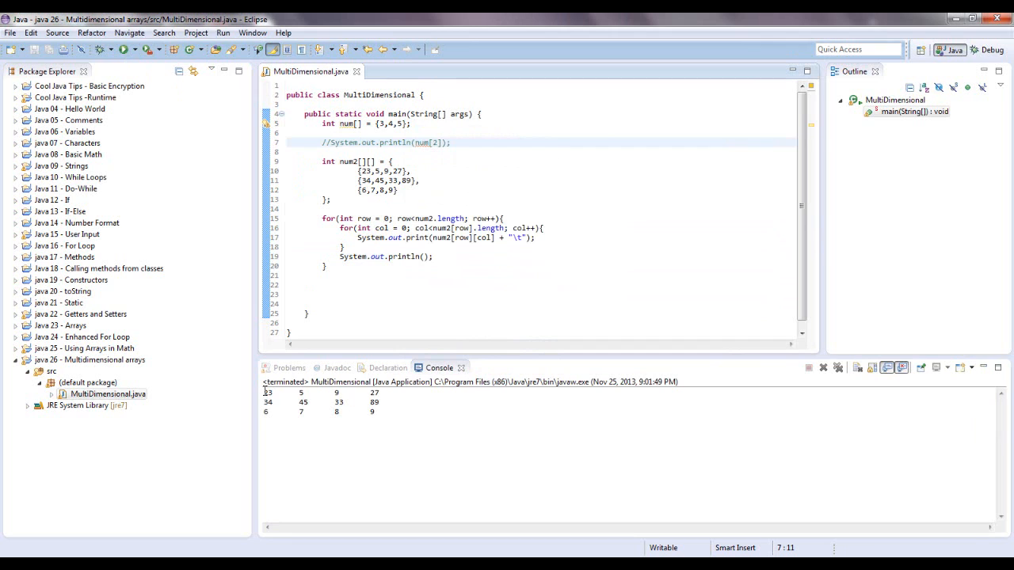
mouse_move(295, 418)
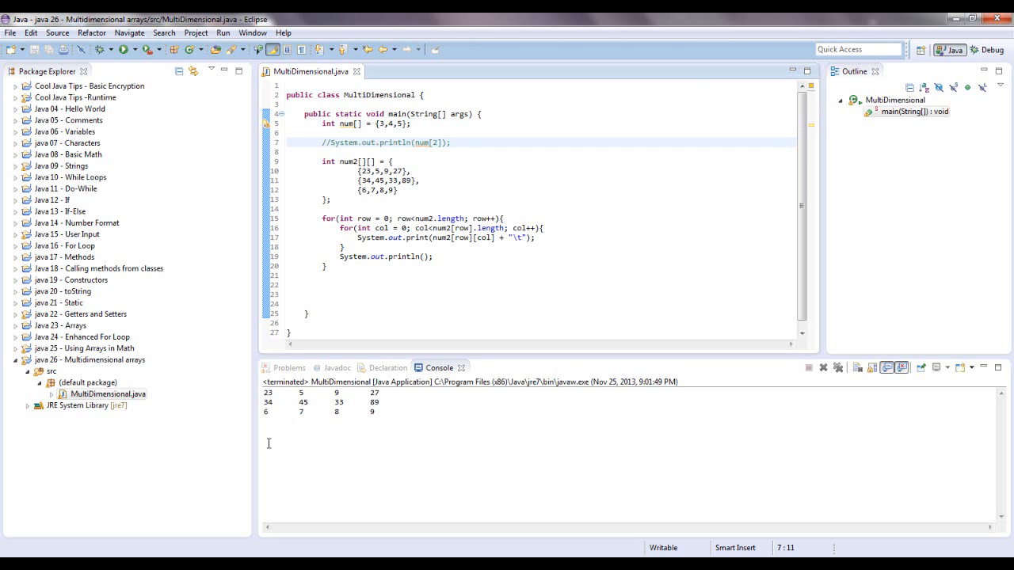
mouse_move(388, 443)
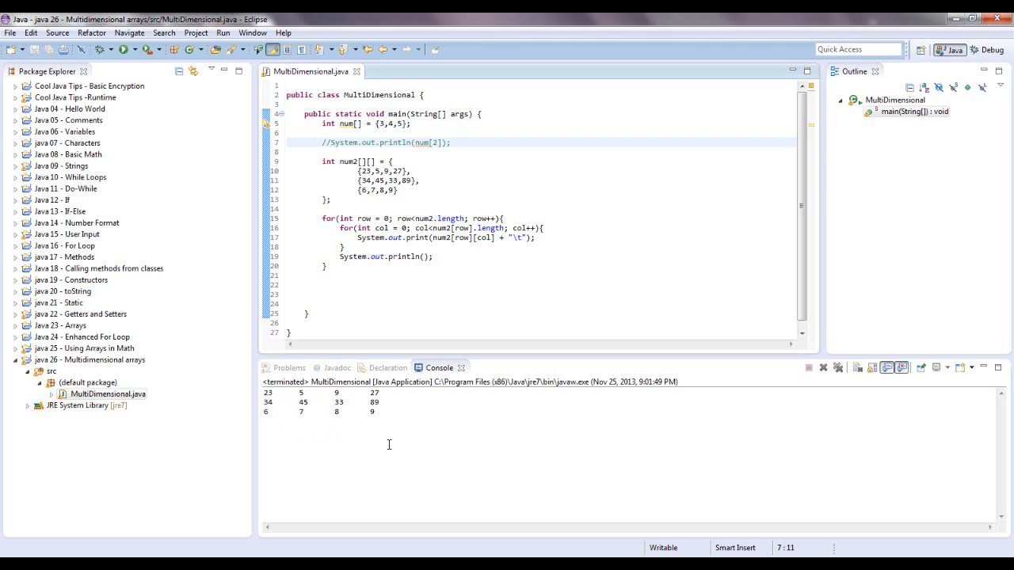
mouse_move(488, 465)
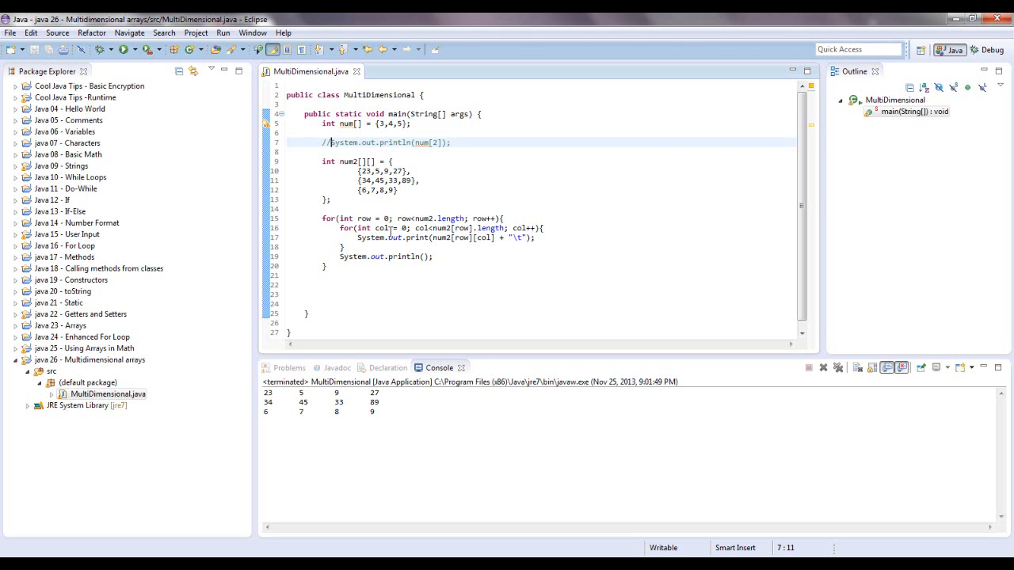
mouse_move(457, 149)
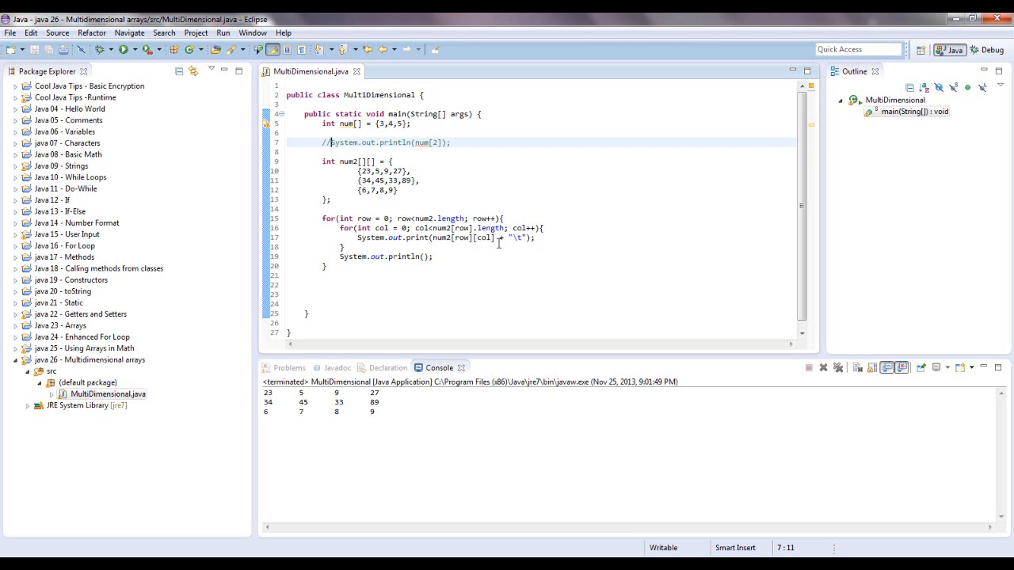
mouse_move(485, 284)
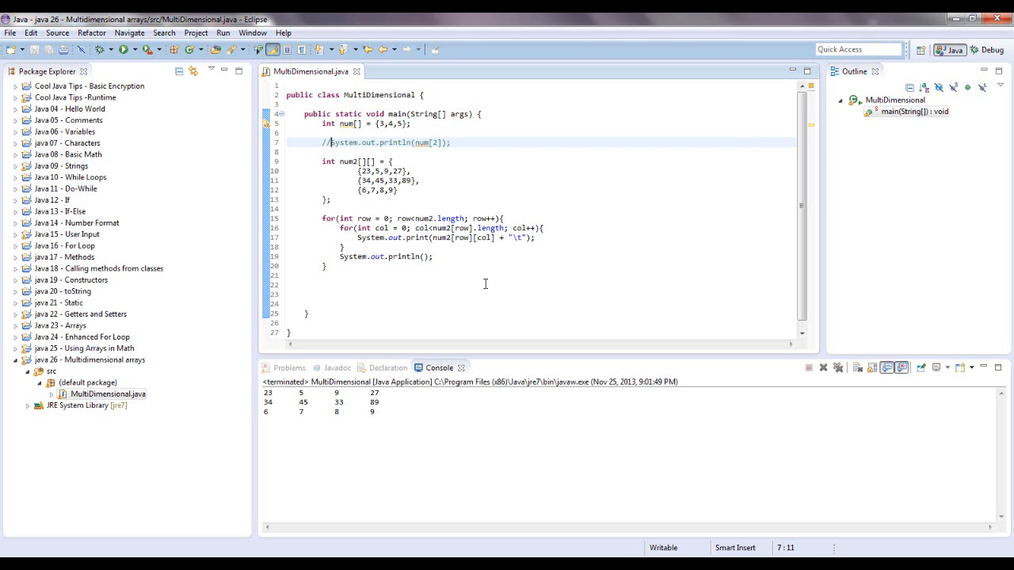
mouse_move(375, 555)
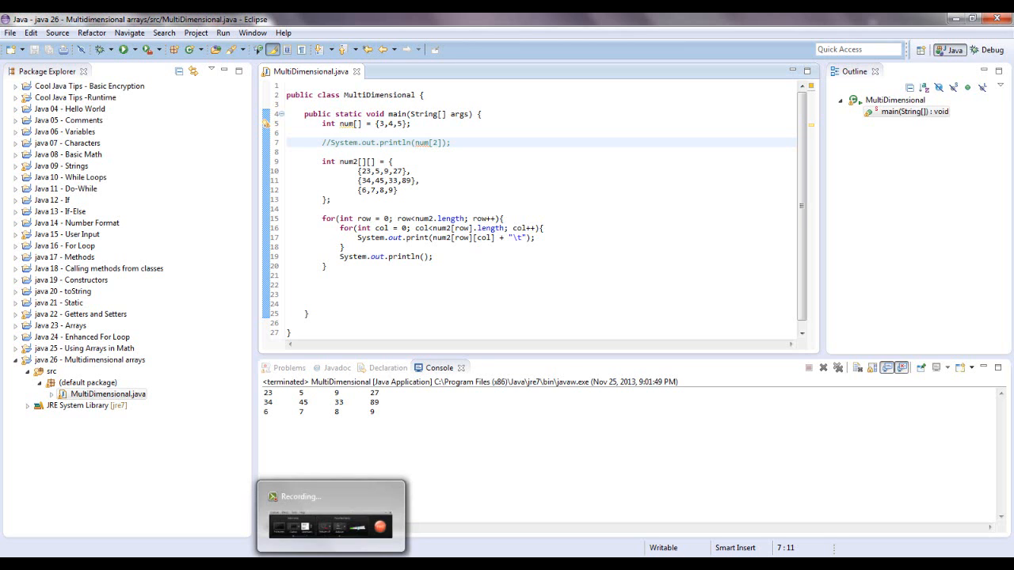
mouse_move(193, 278)
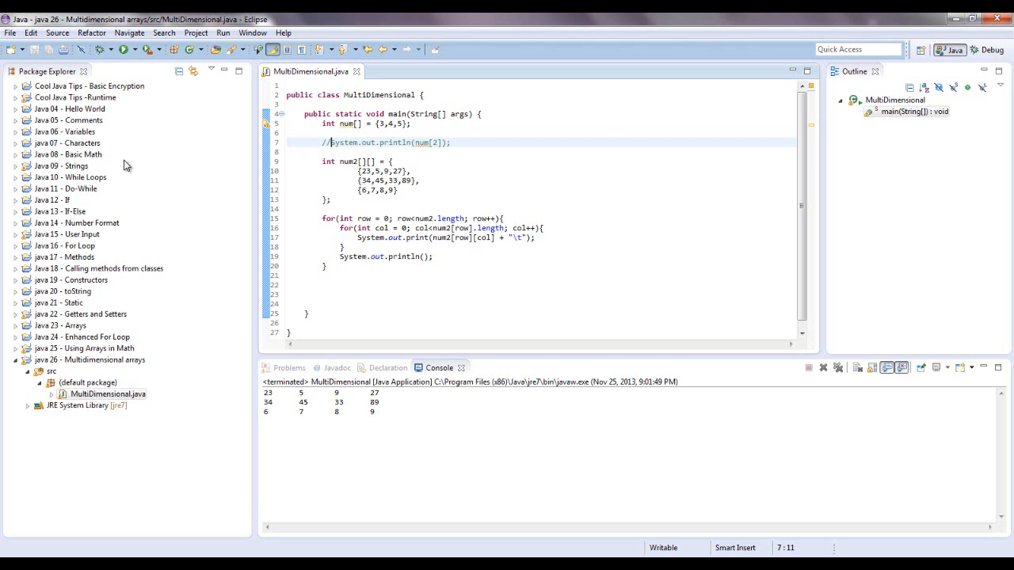
click(331, 143)
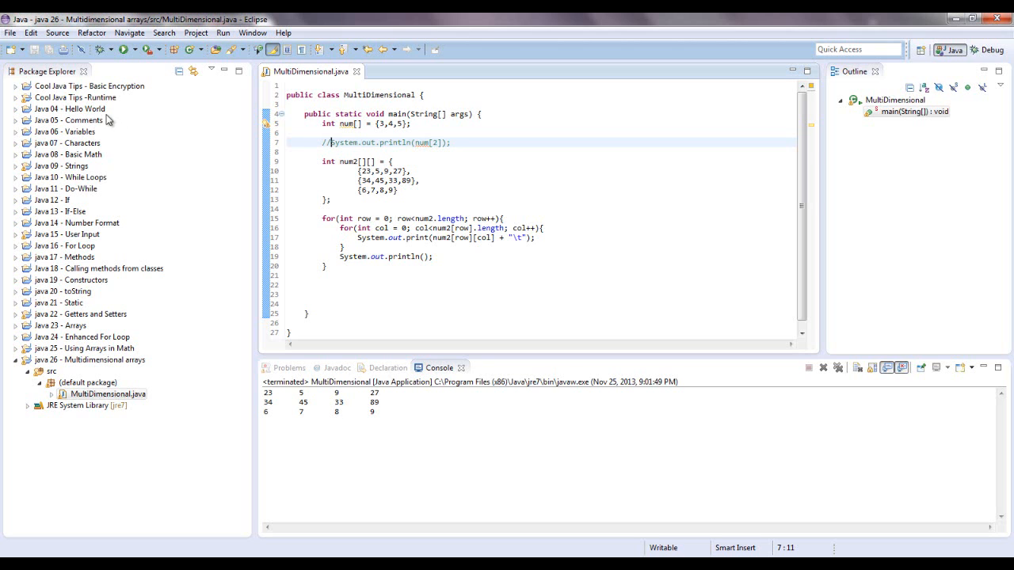
mouse_move(187, 163)
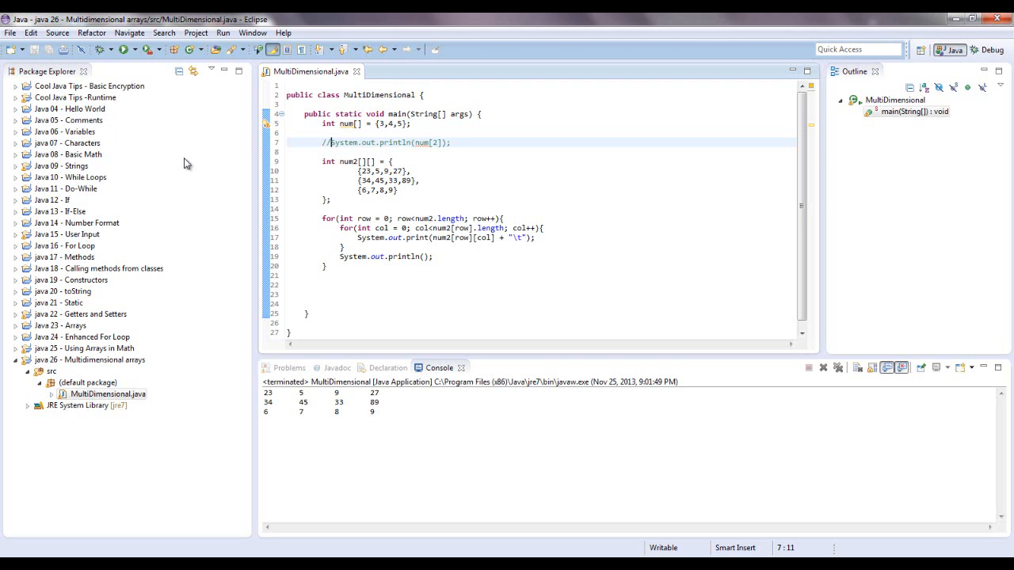